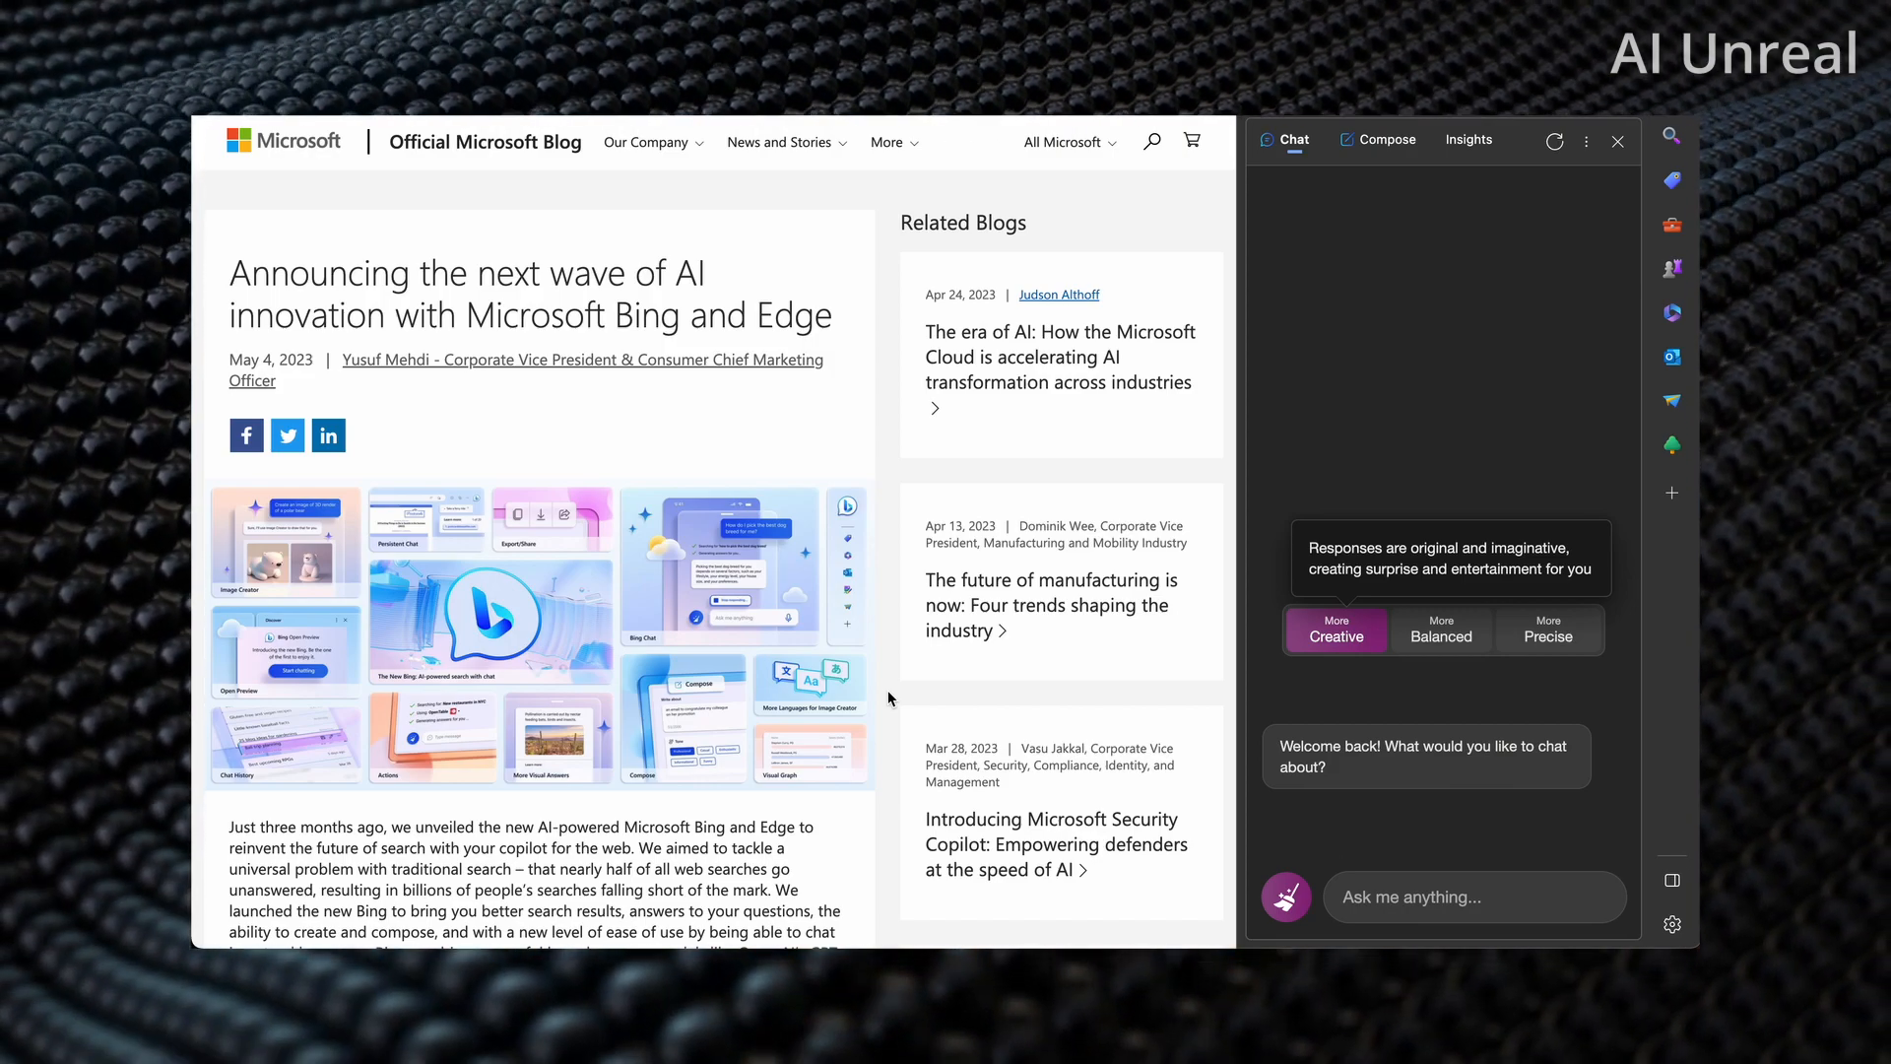
pyautogui.moveTo(892, 697)
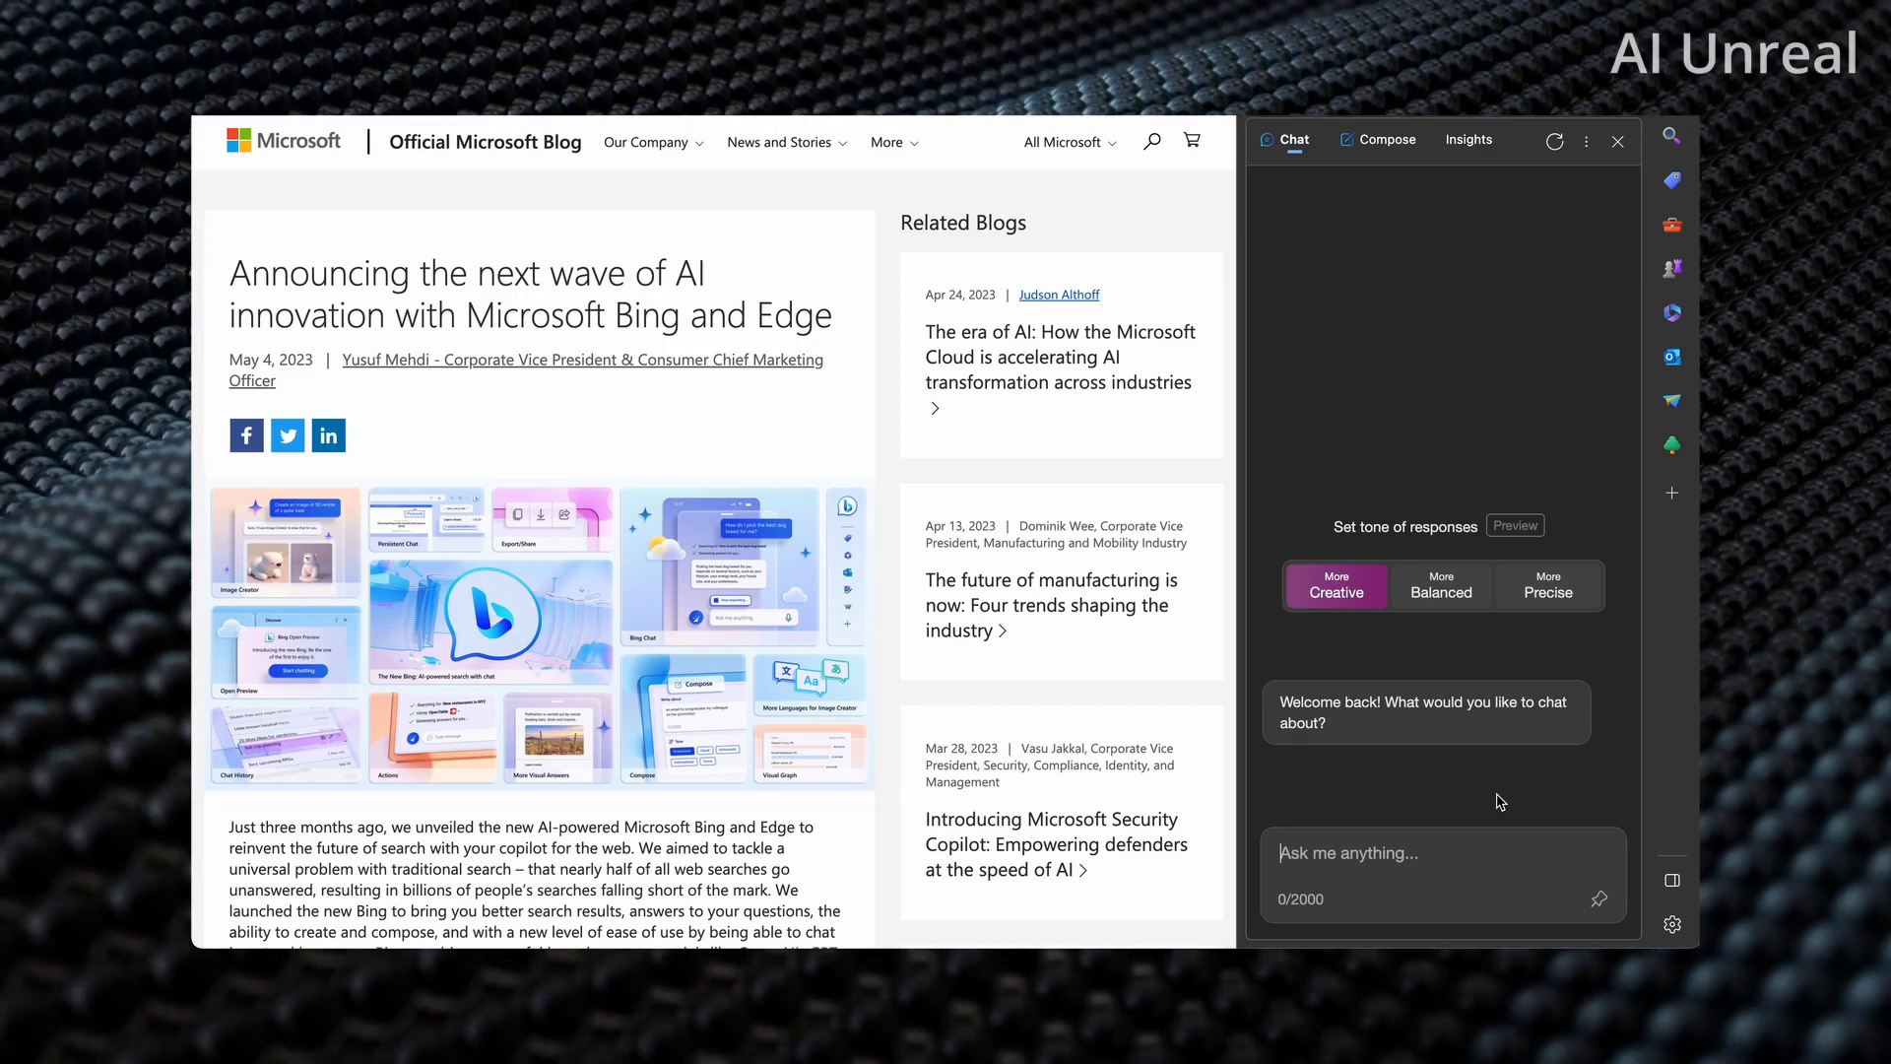
pyautogui.moveTo(855, 720)
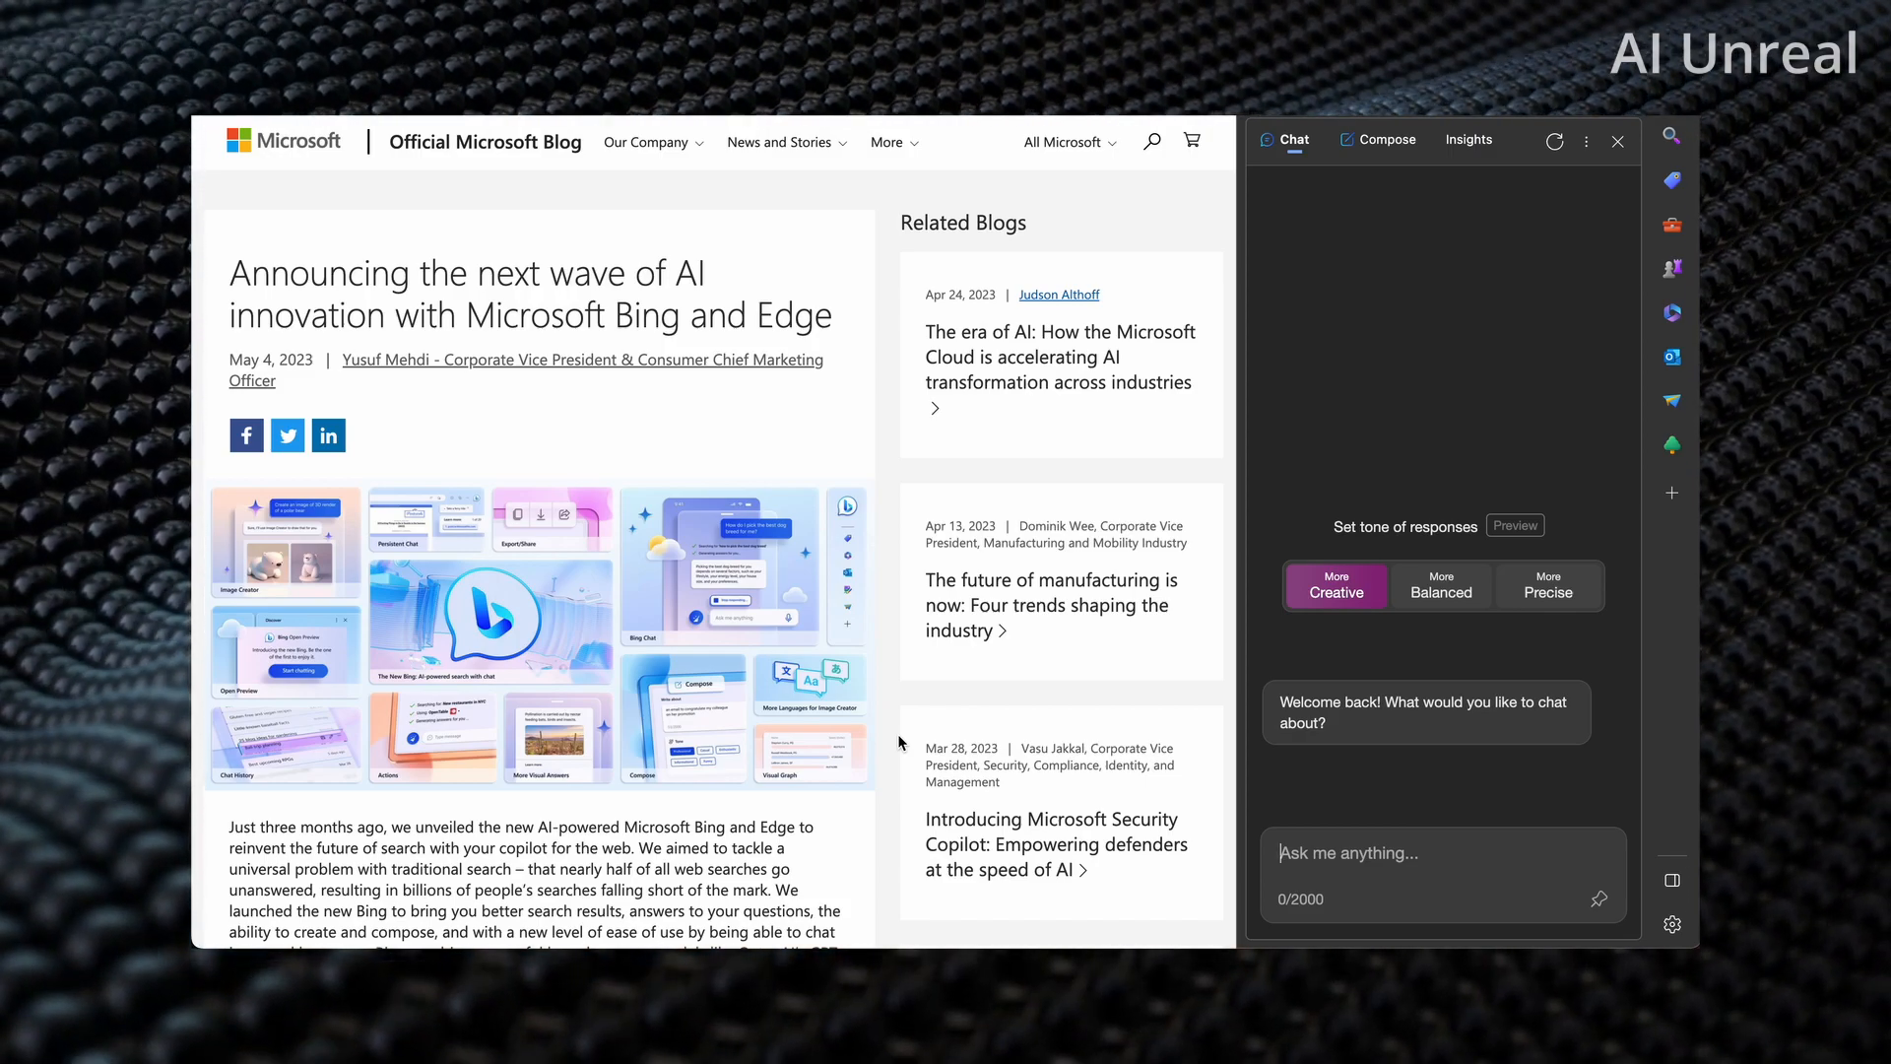
# Step: Ask Bing Chat to 'create an image of a ufo in space'
pyautogui.write('create an image of')
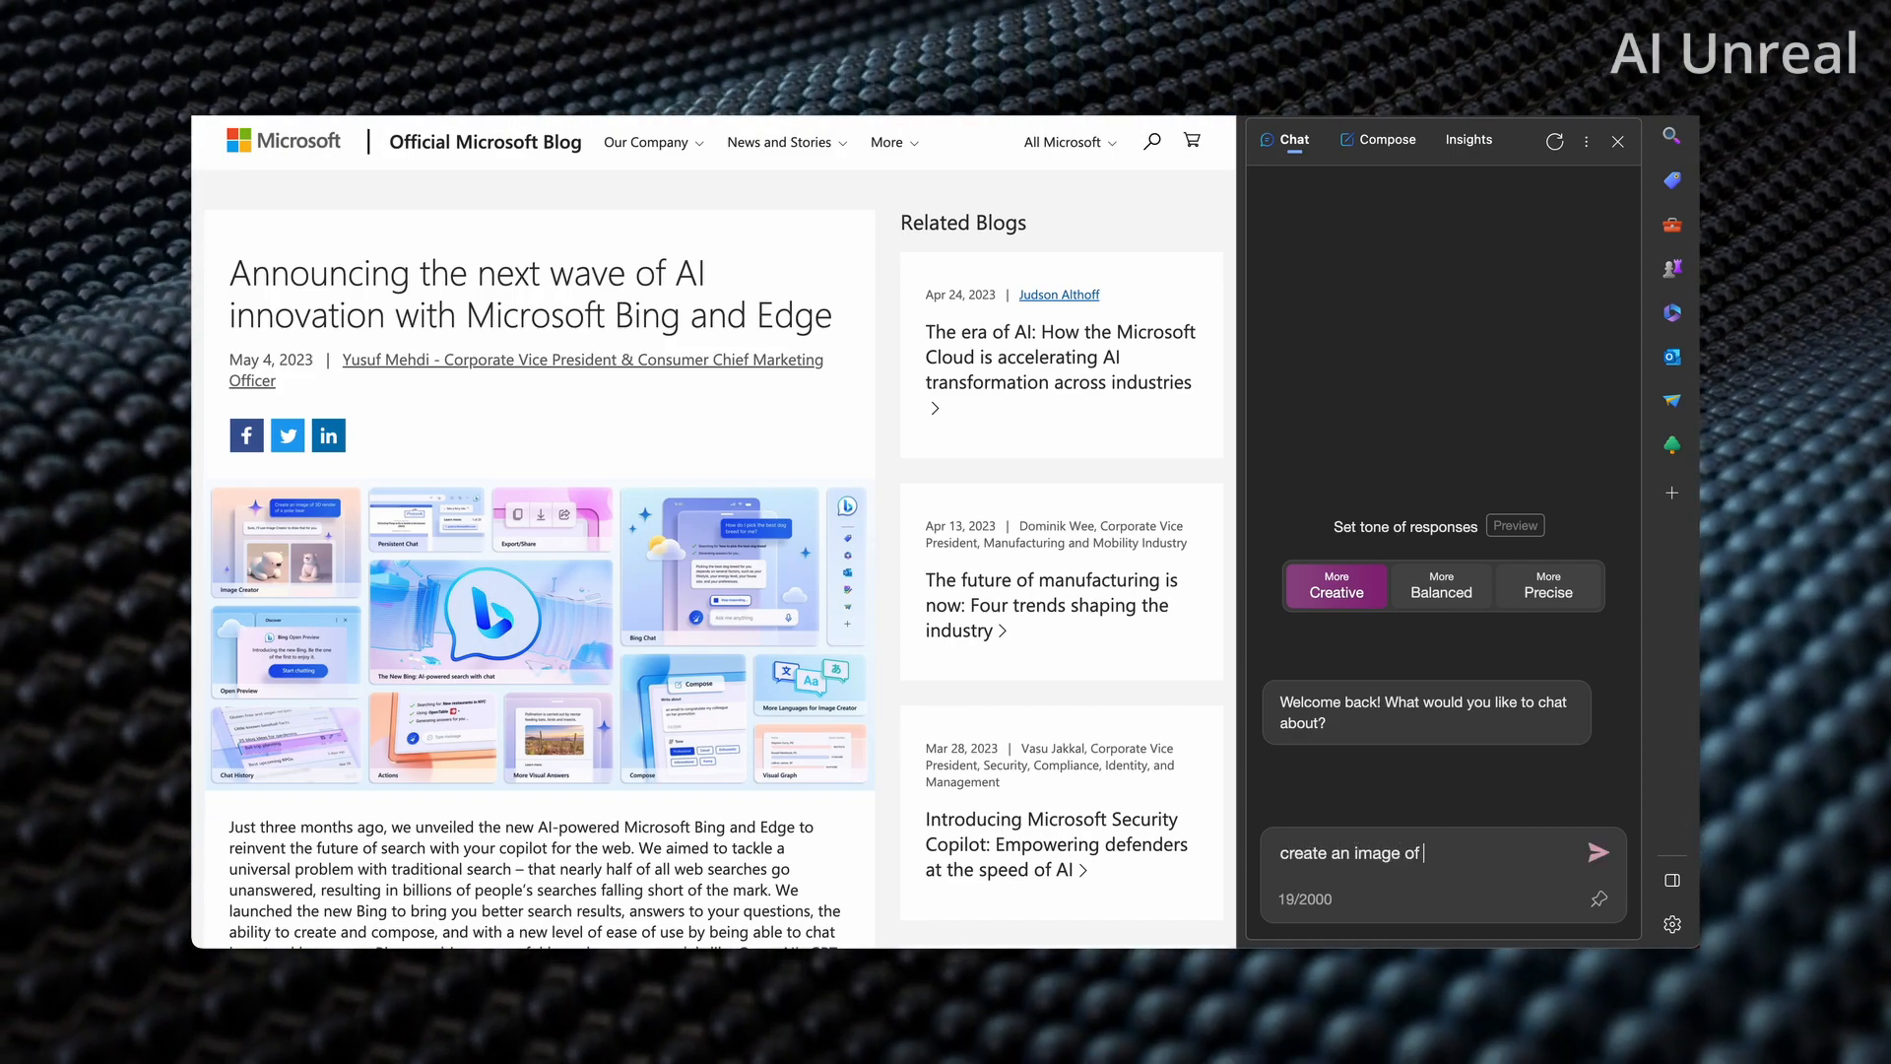
pyautogui.write('a ufo in spac')
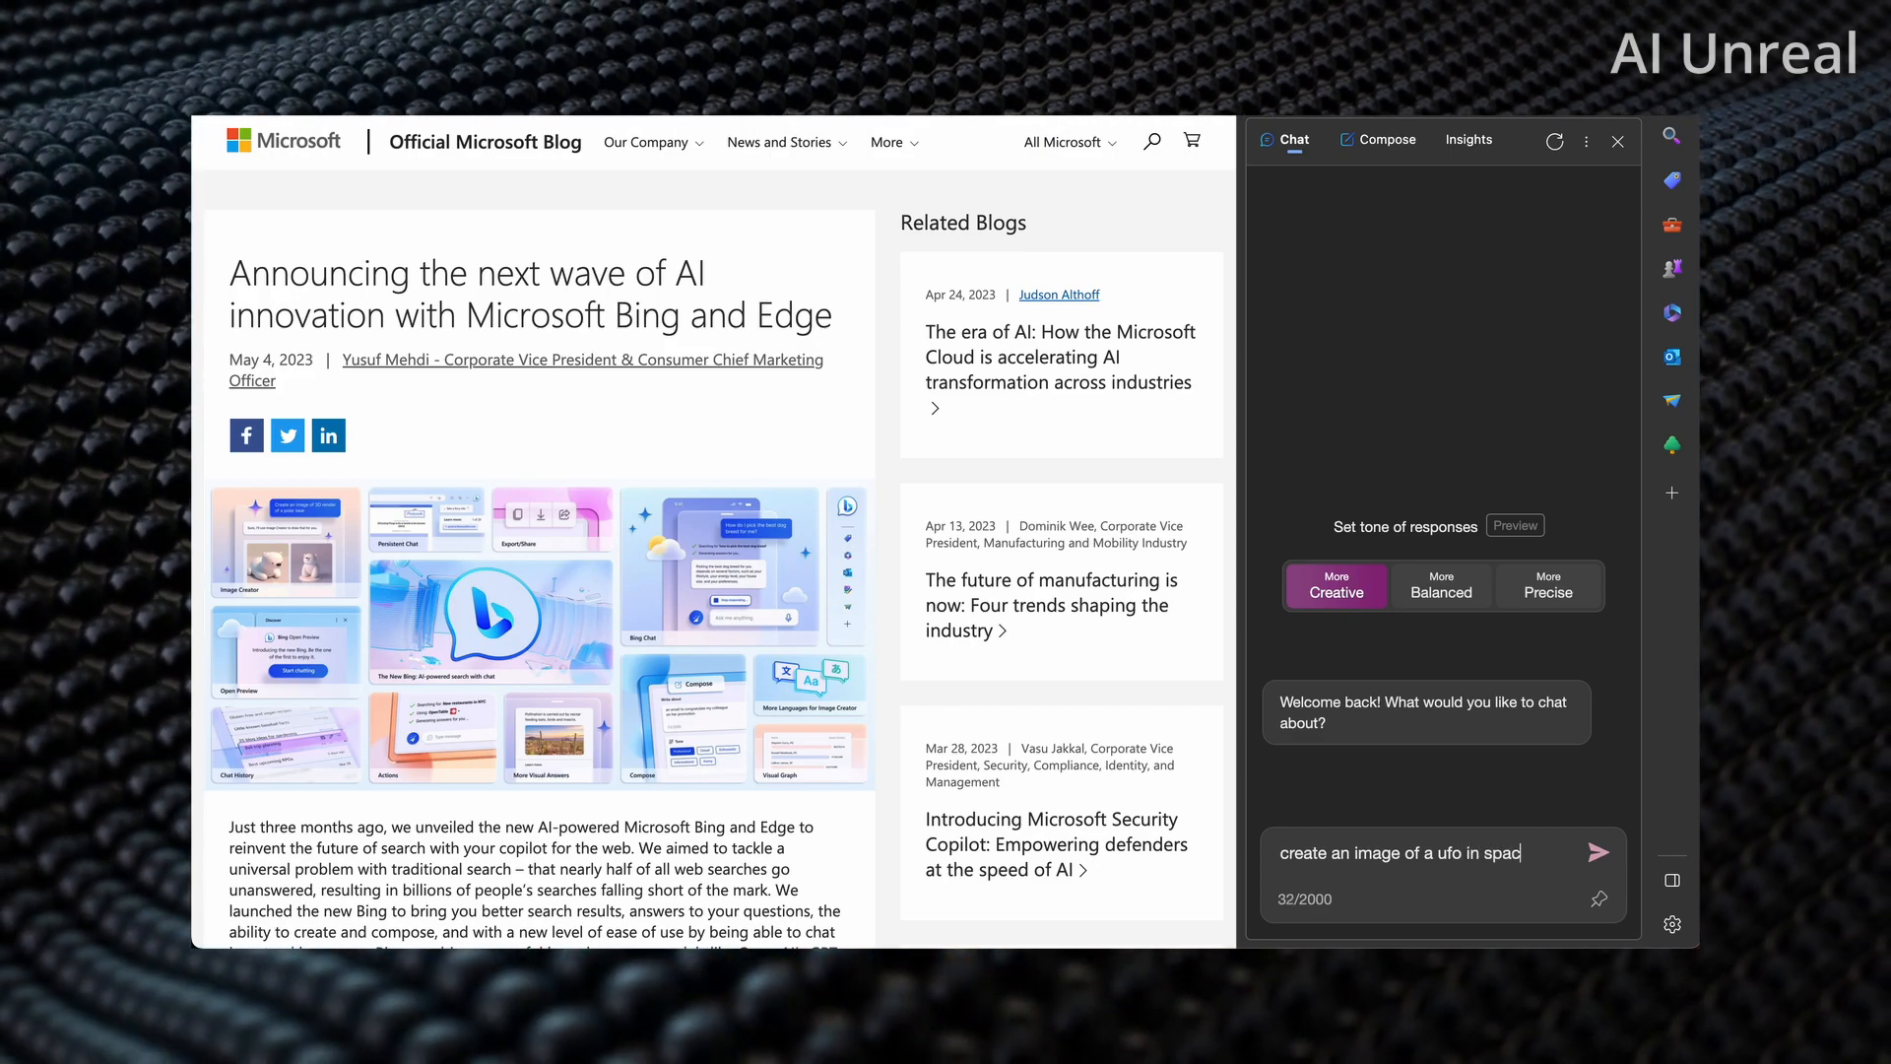
pyautogui.click(1600, 851)
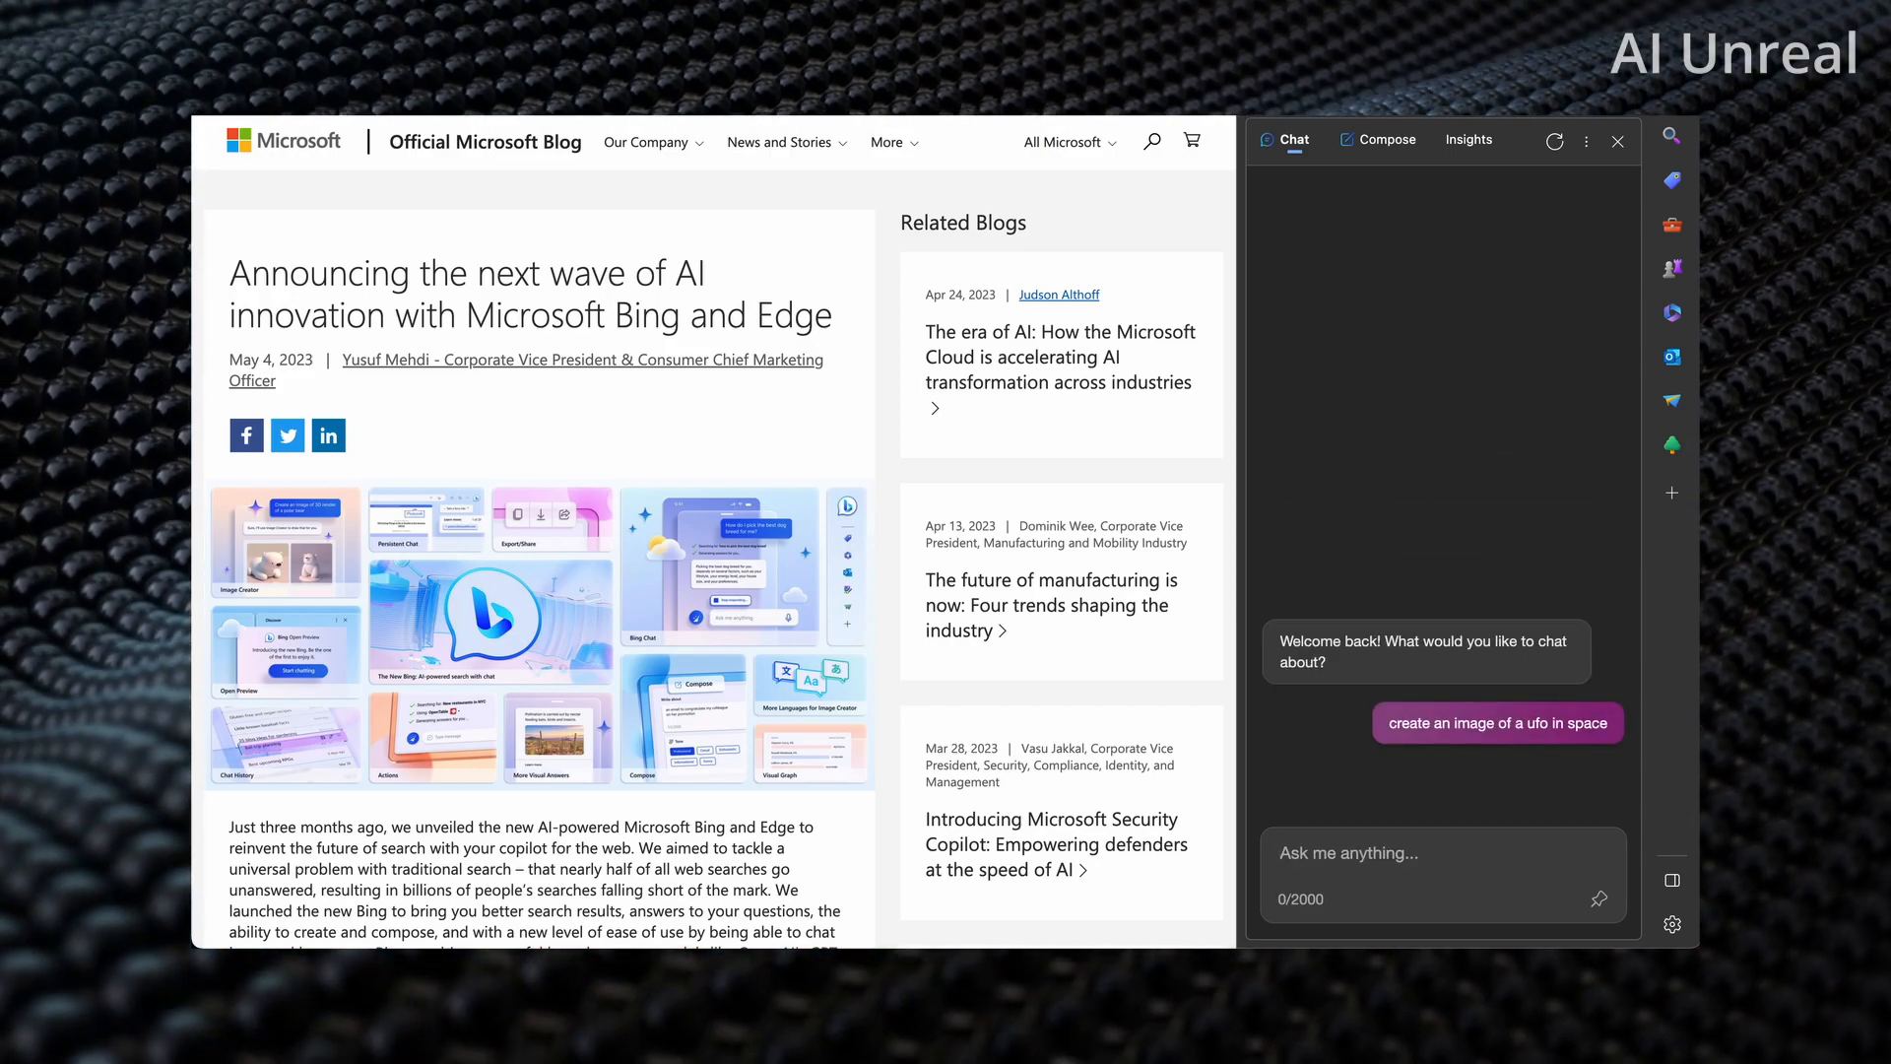
pyautogui.click(1498, 722)
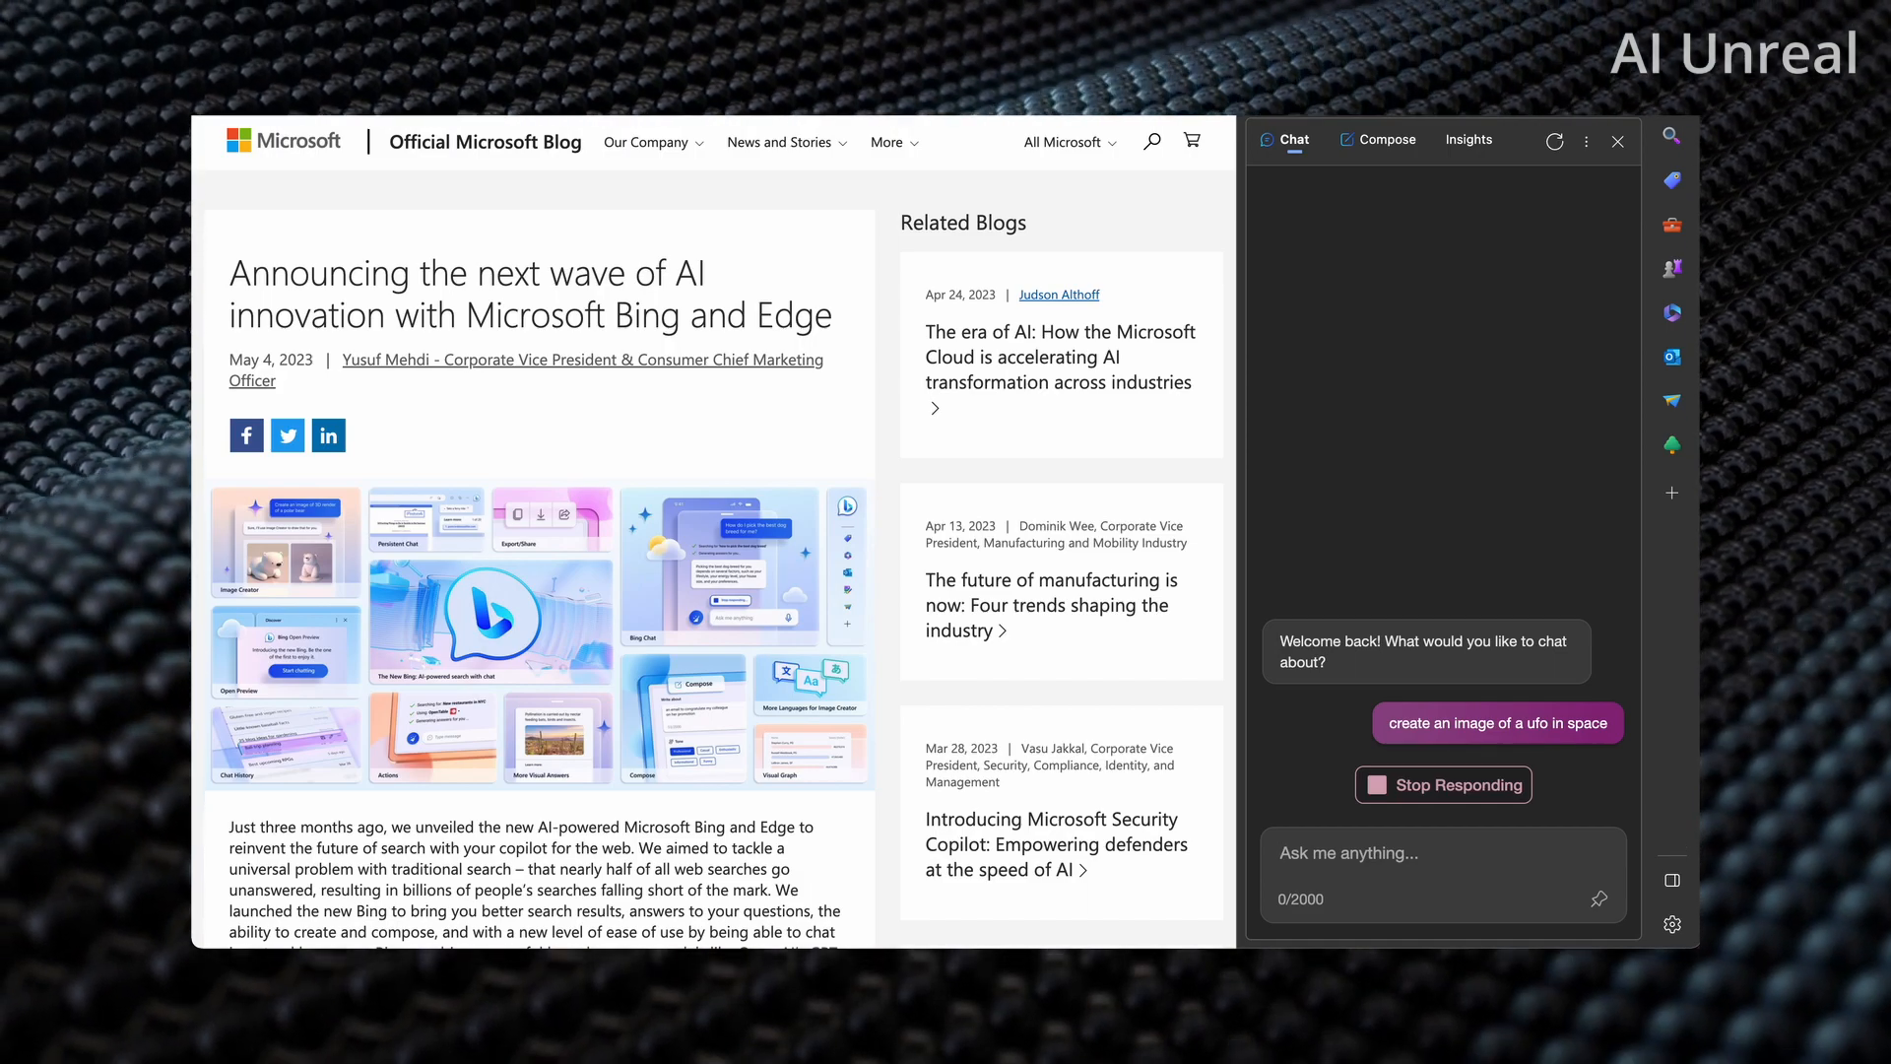
pyautogui.moveTo(1049, 604)
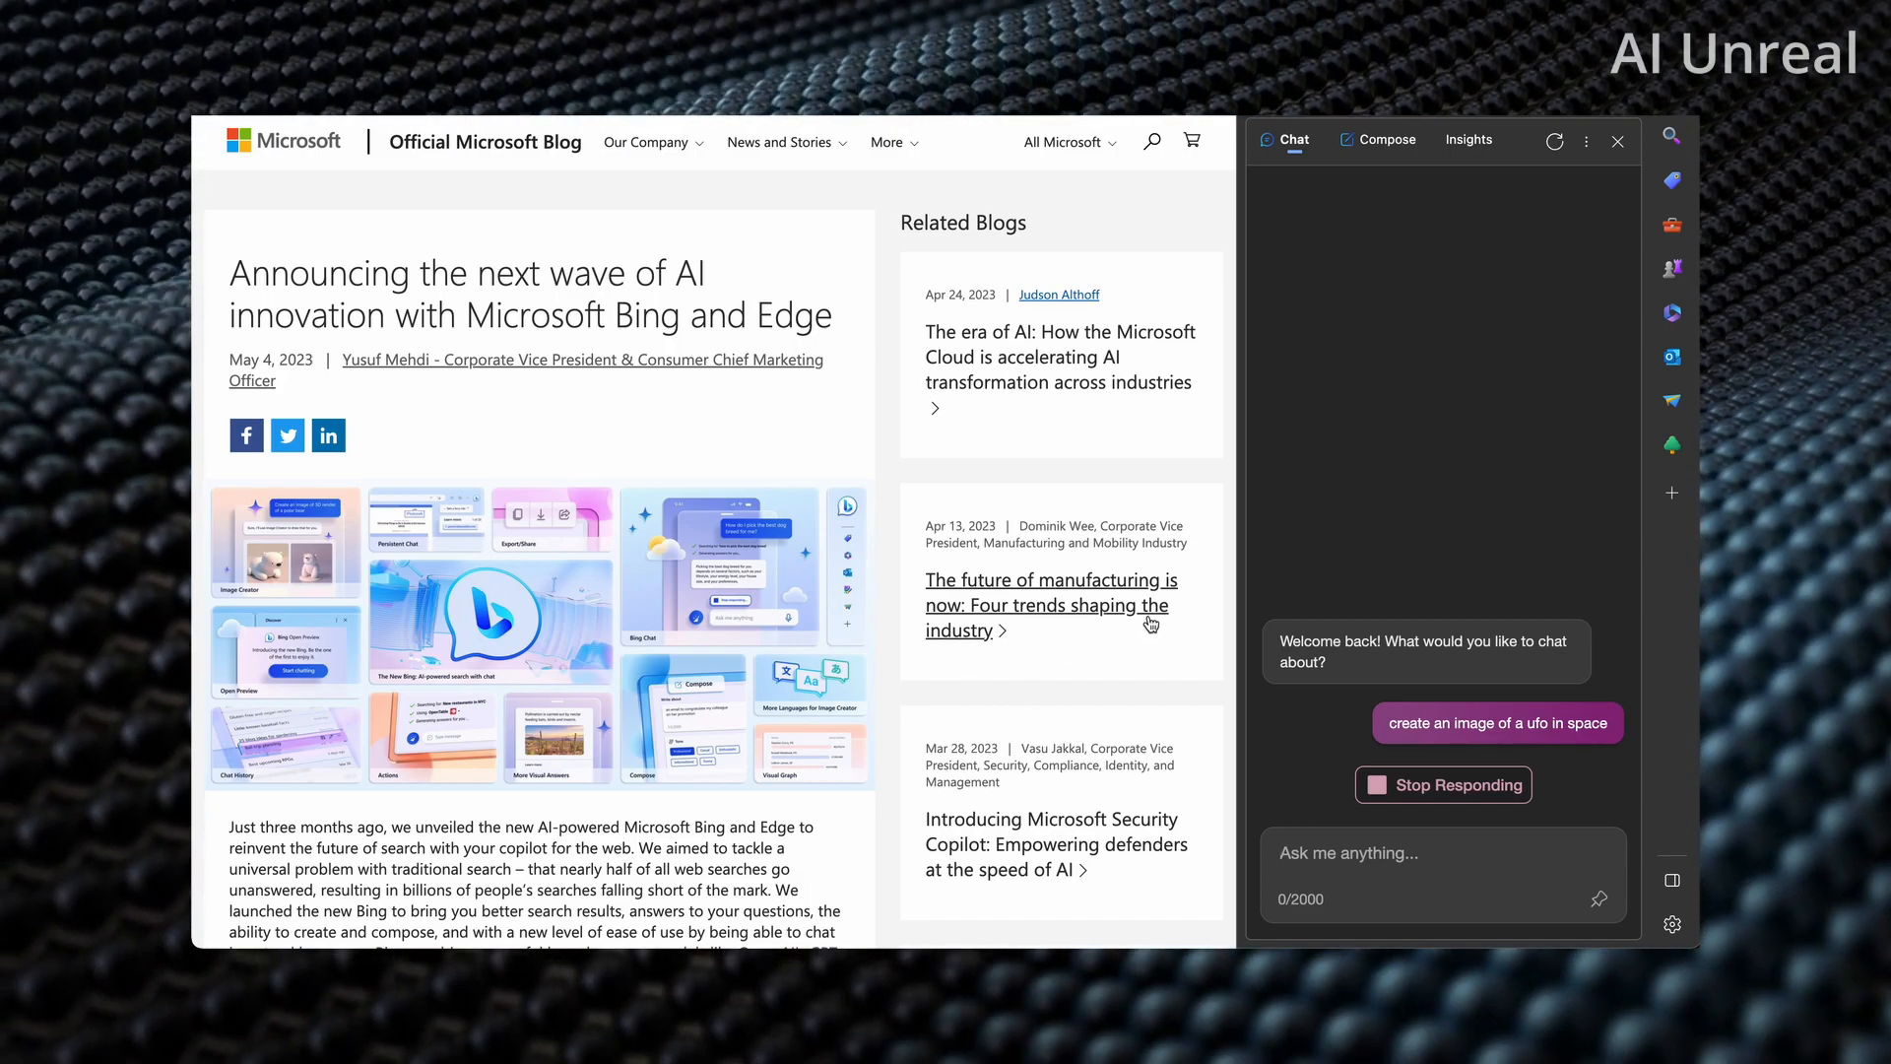
pyautogui.moveTo(1482, 554)
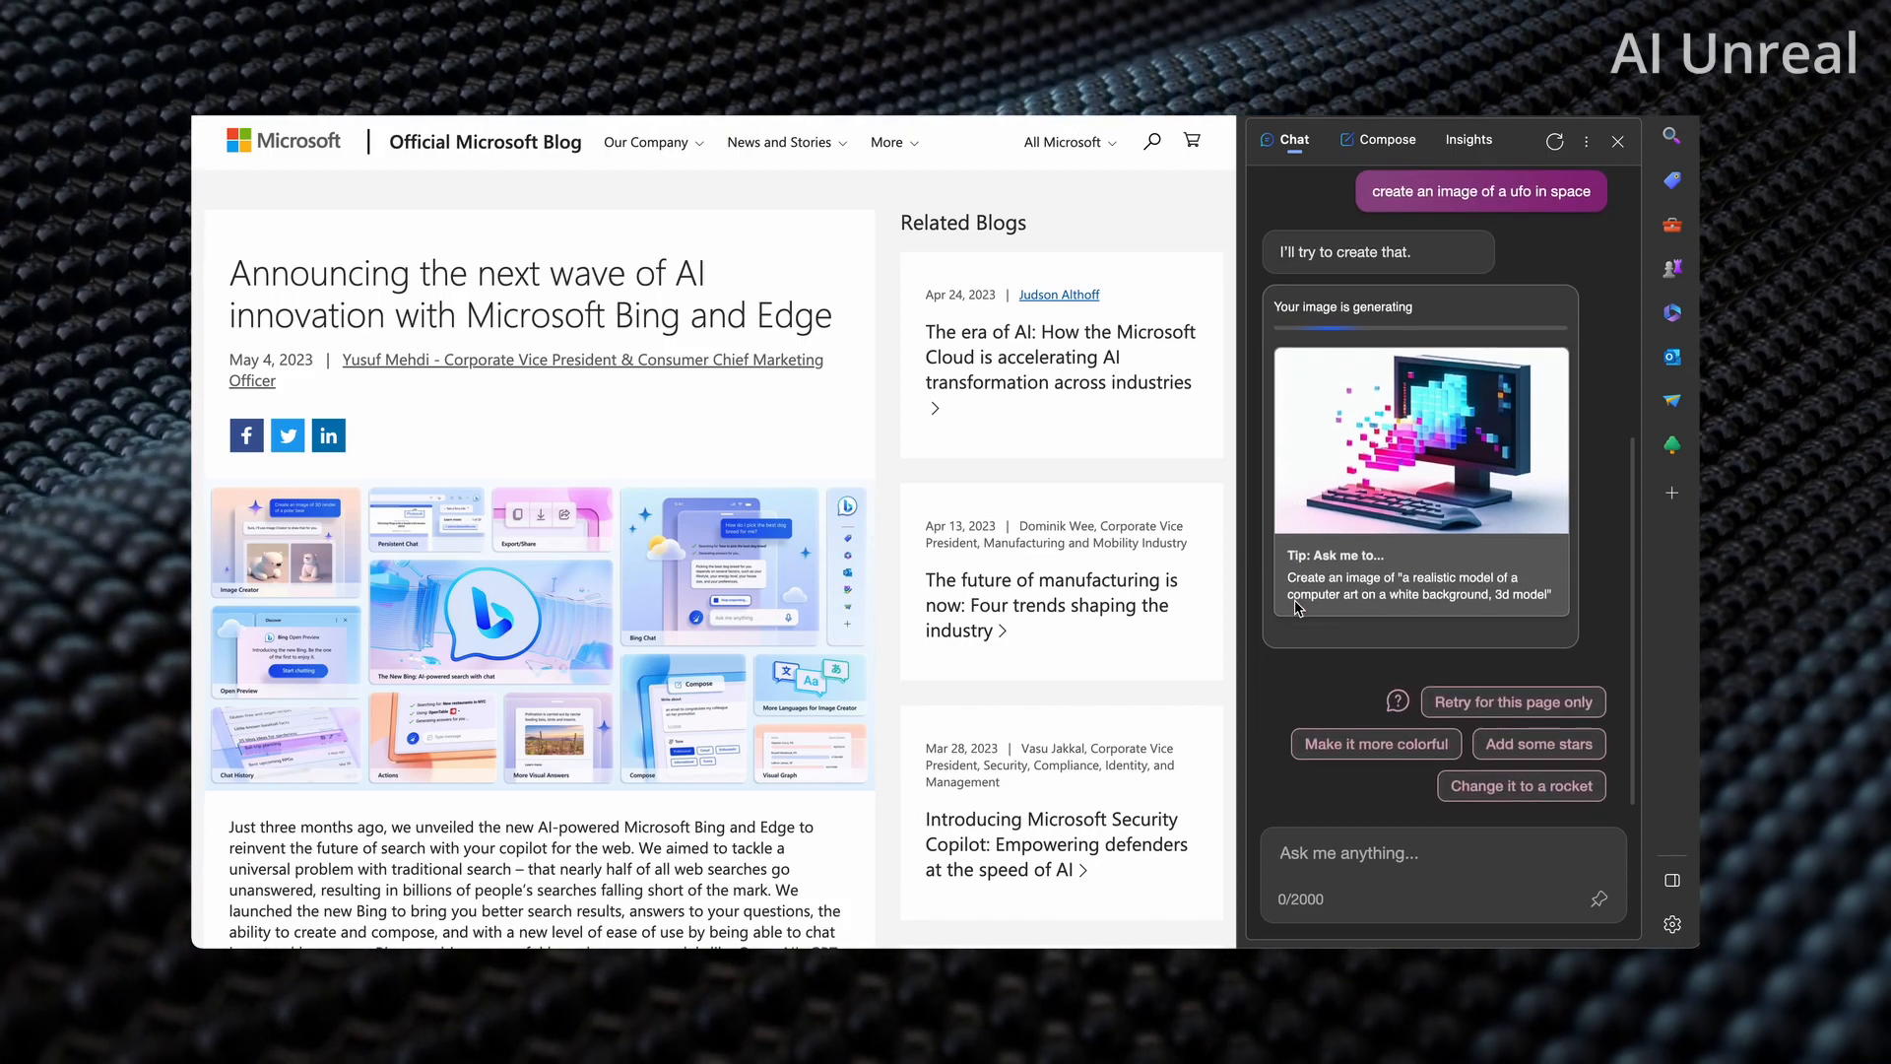
pyautogui.moveTo(1379, 468)
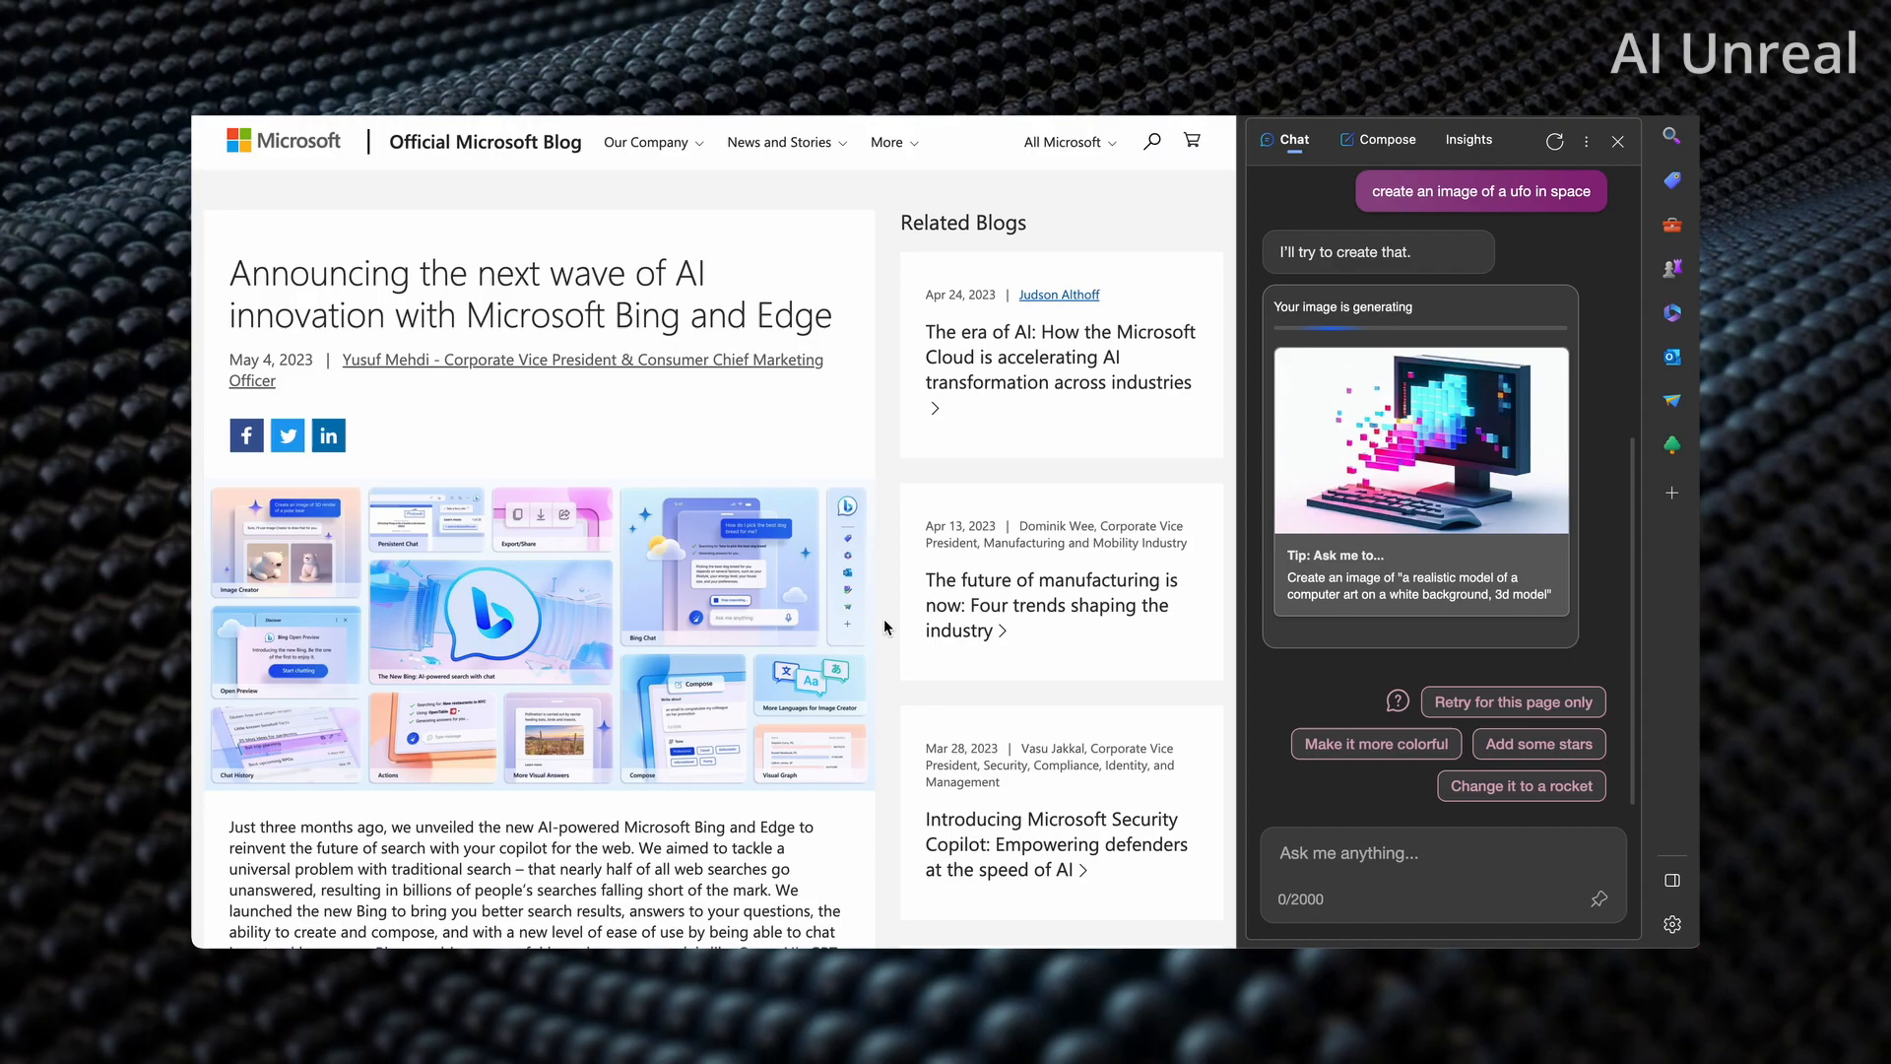
# Step: Scroll the blog while the UFO images generate, then open a Bing search for 'translator'
pyautogui.scroll(-3)
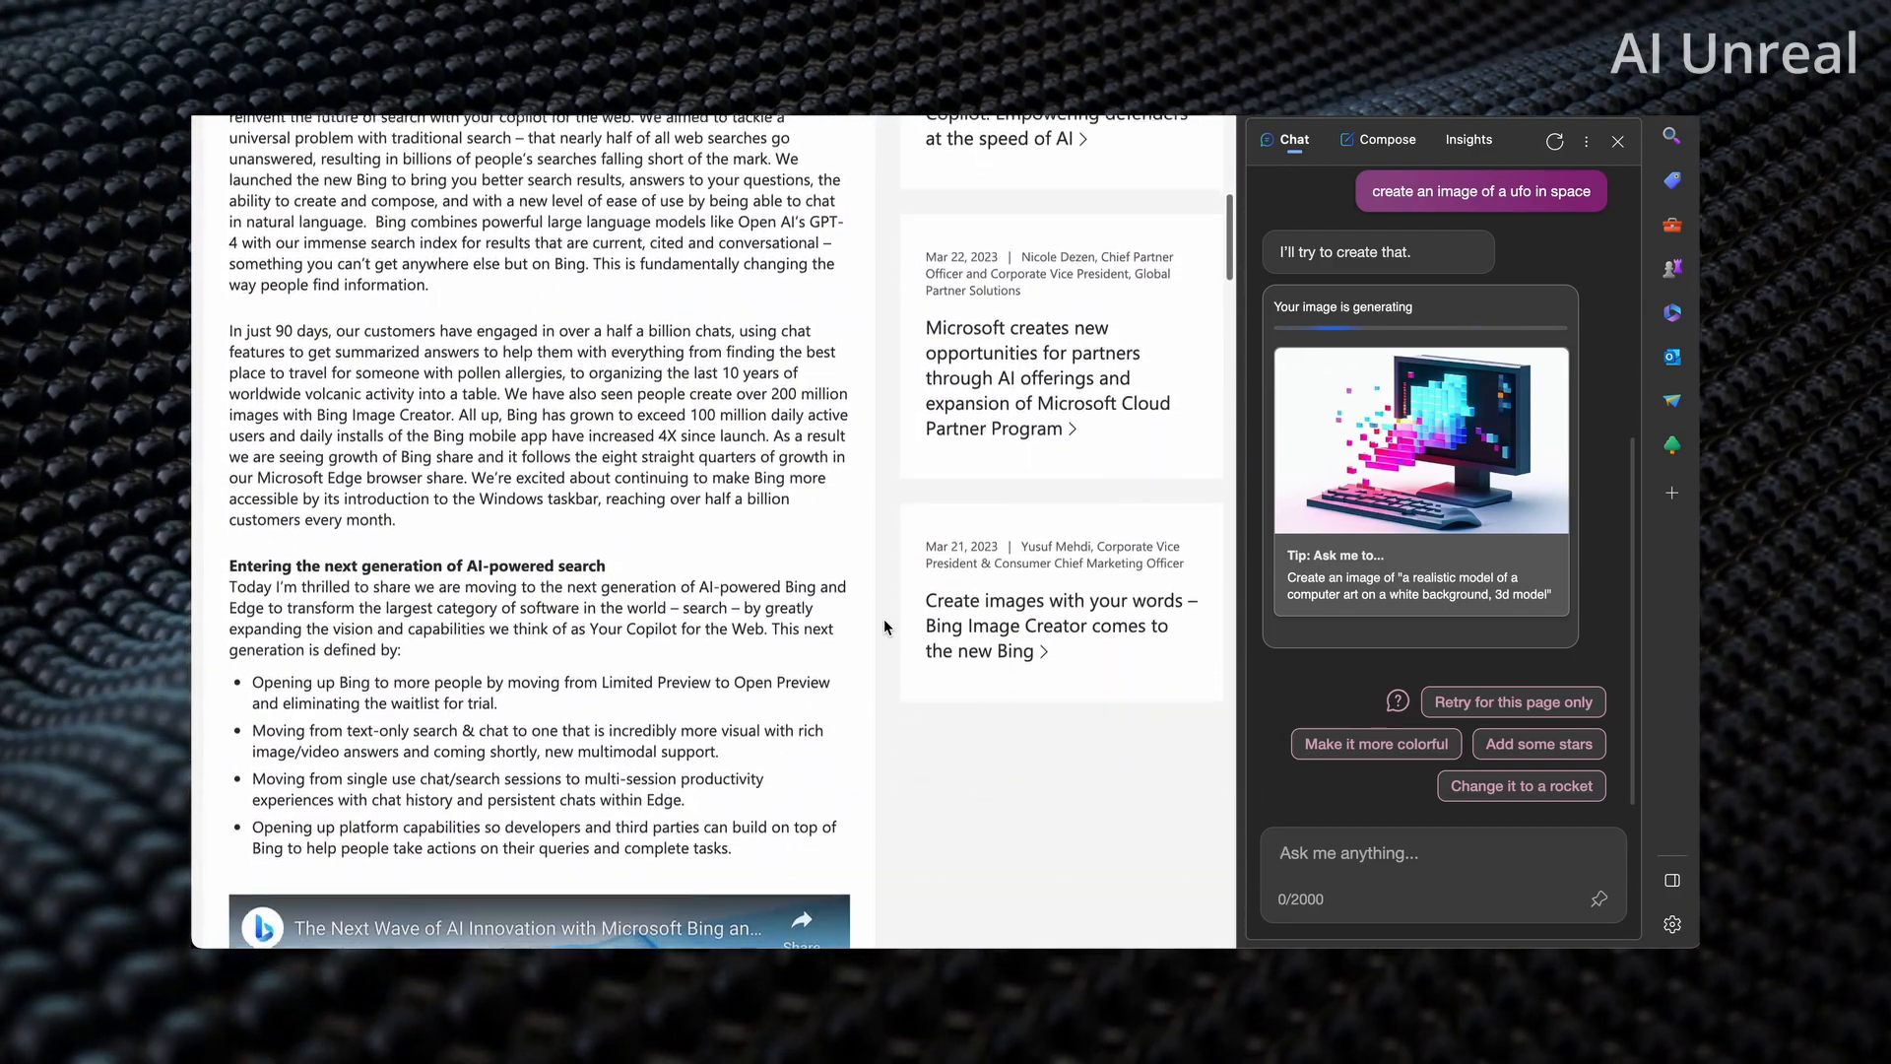
pyautogui.scroll(-3)
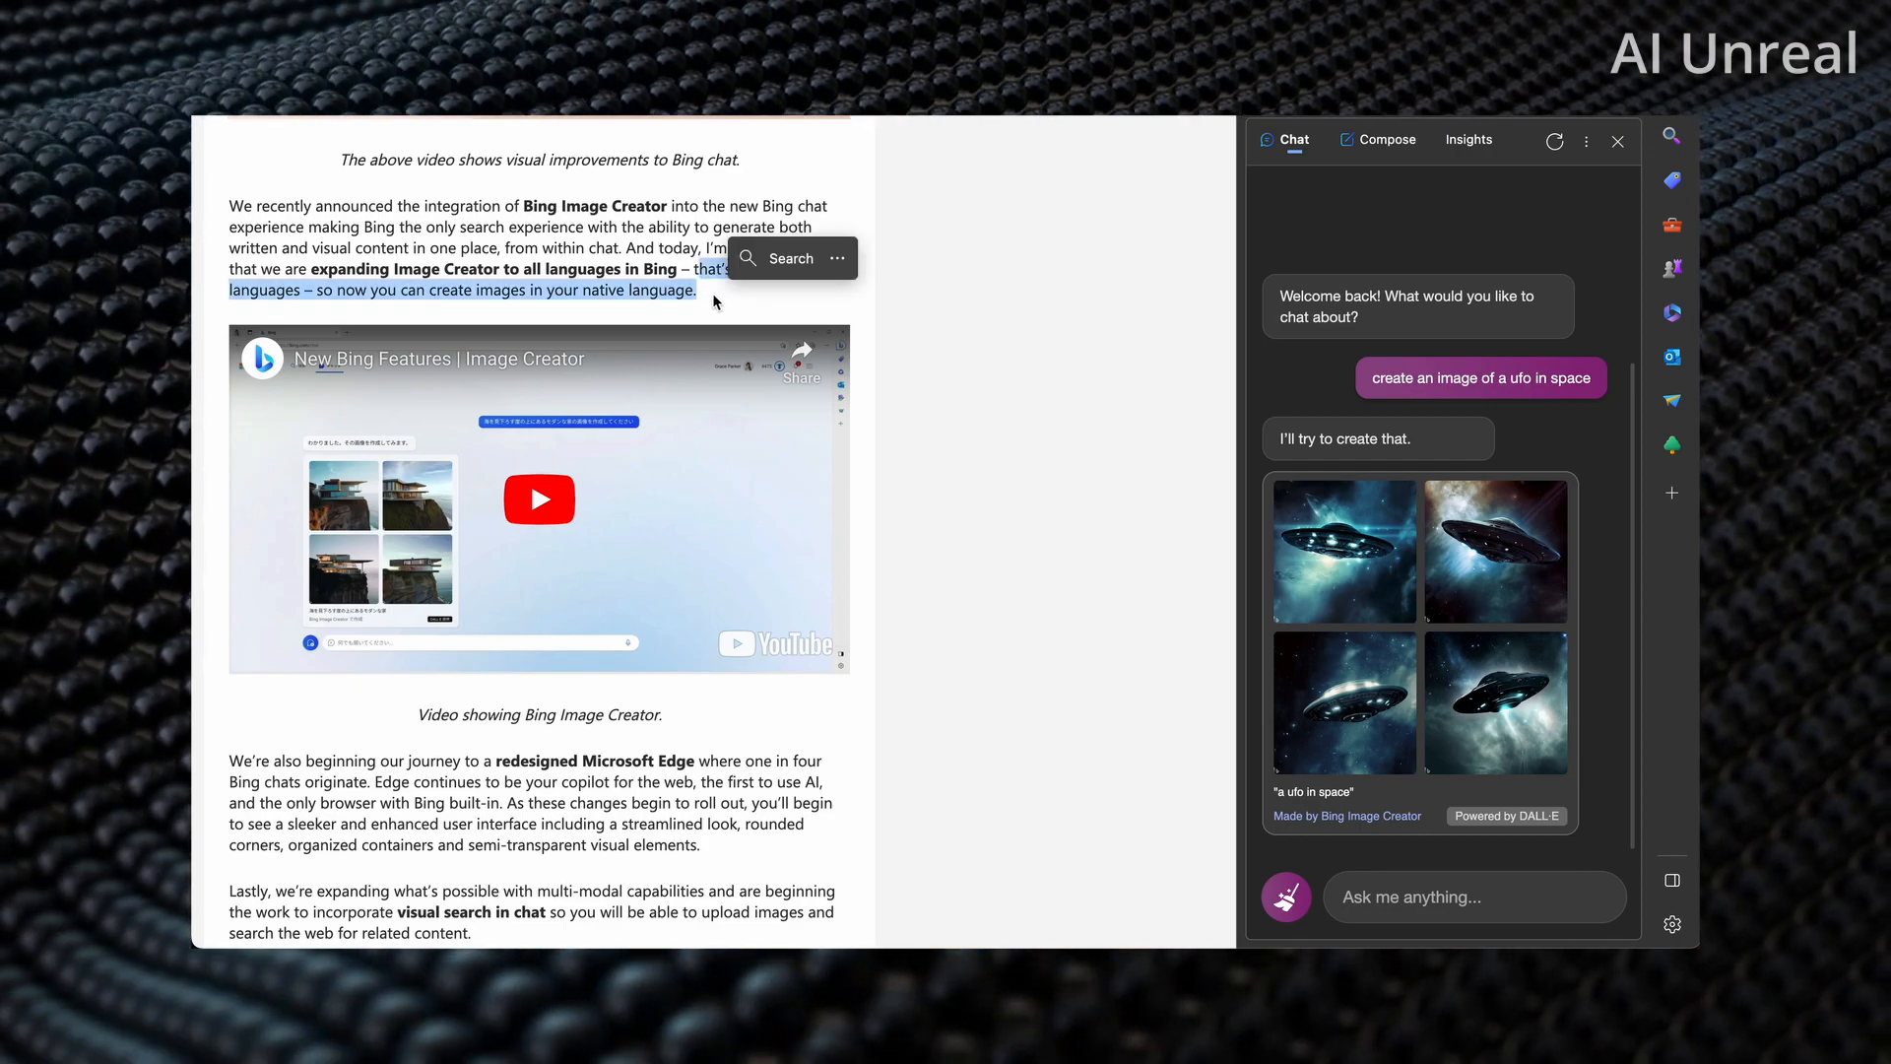
pyautogui.moveTo(864, 326)
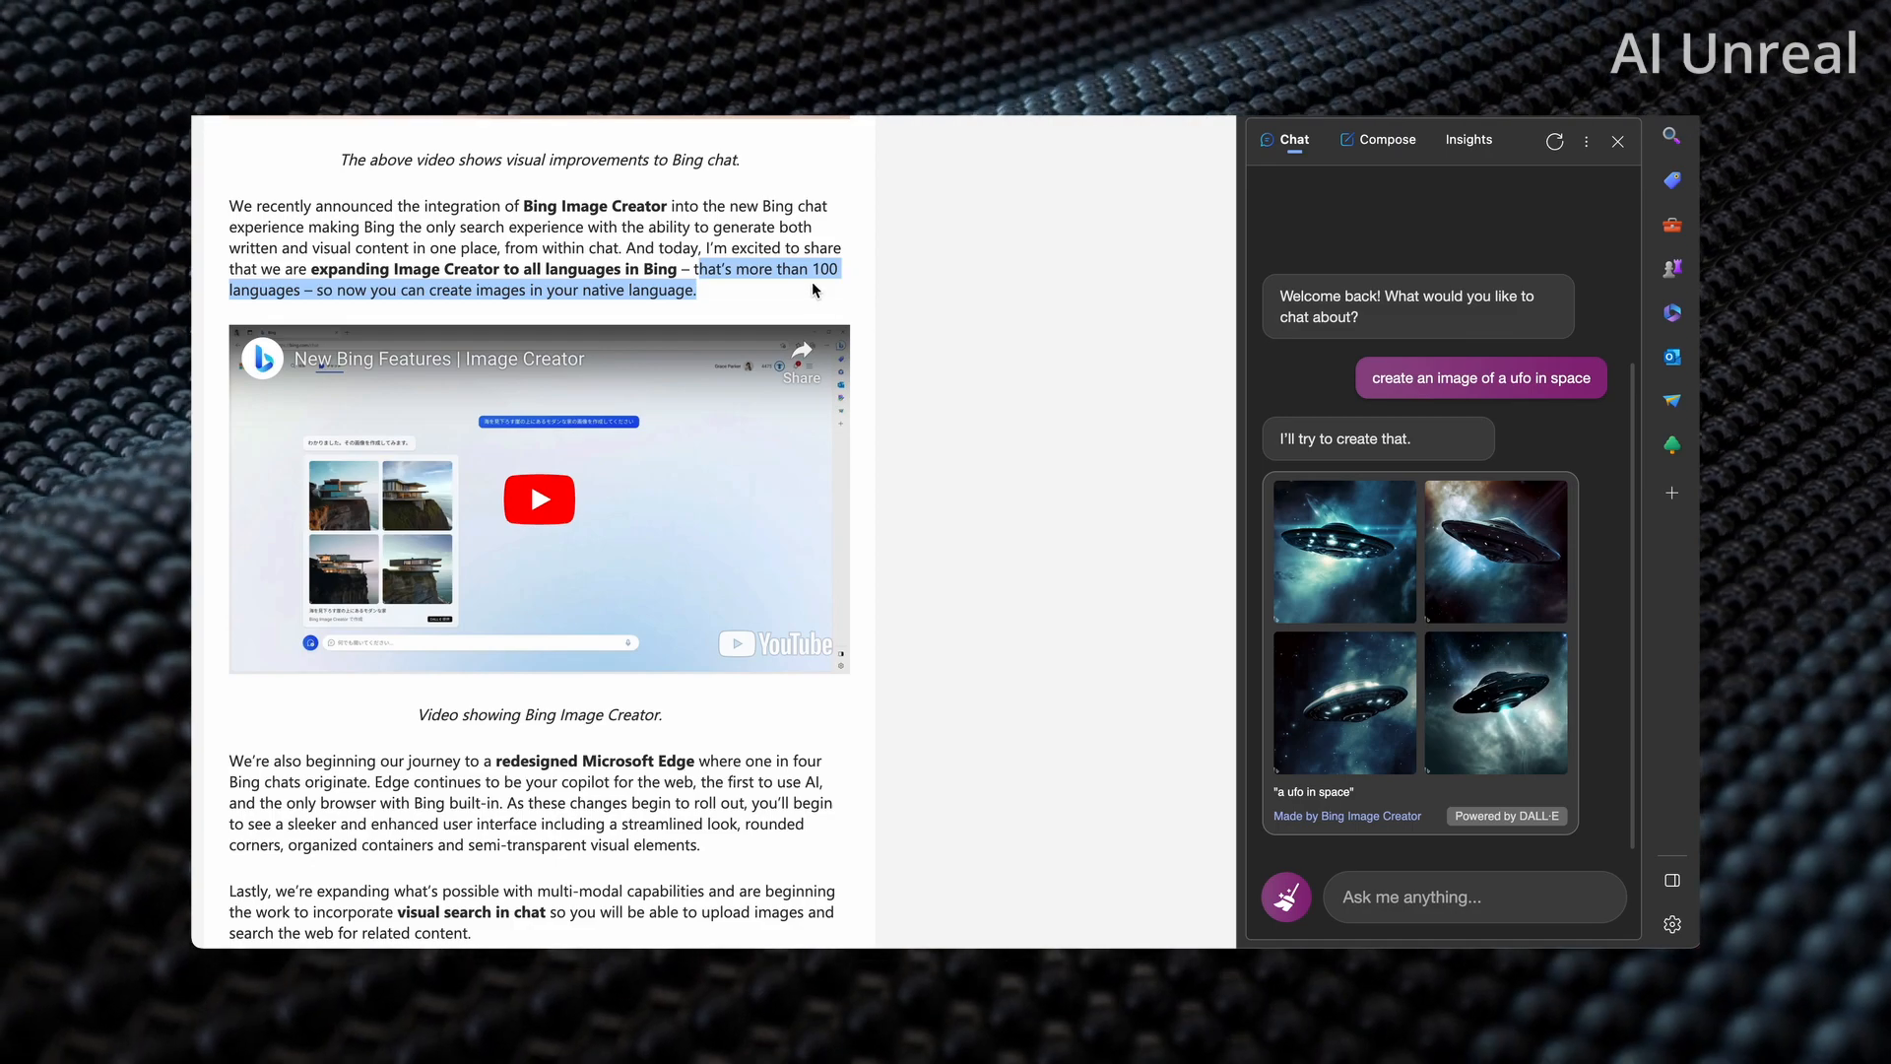
pyautogui.click(848, 248)
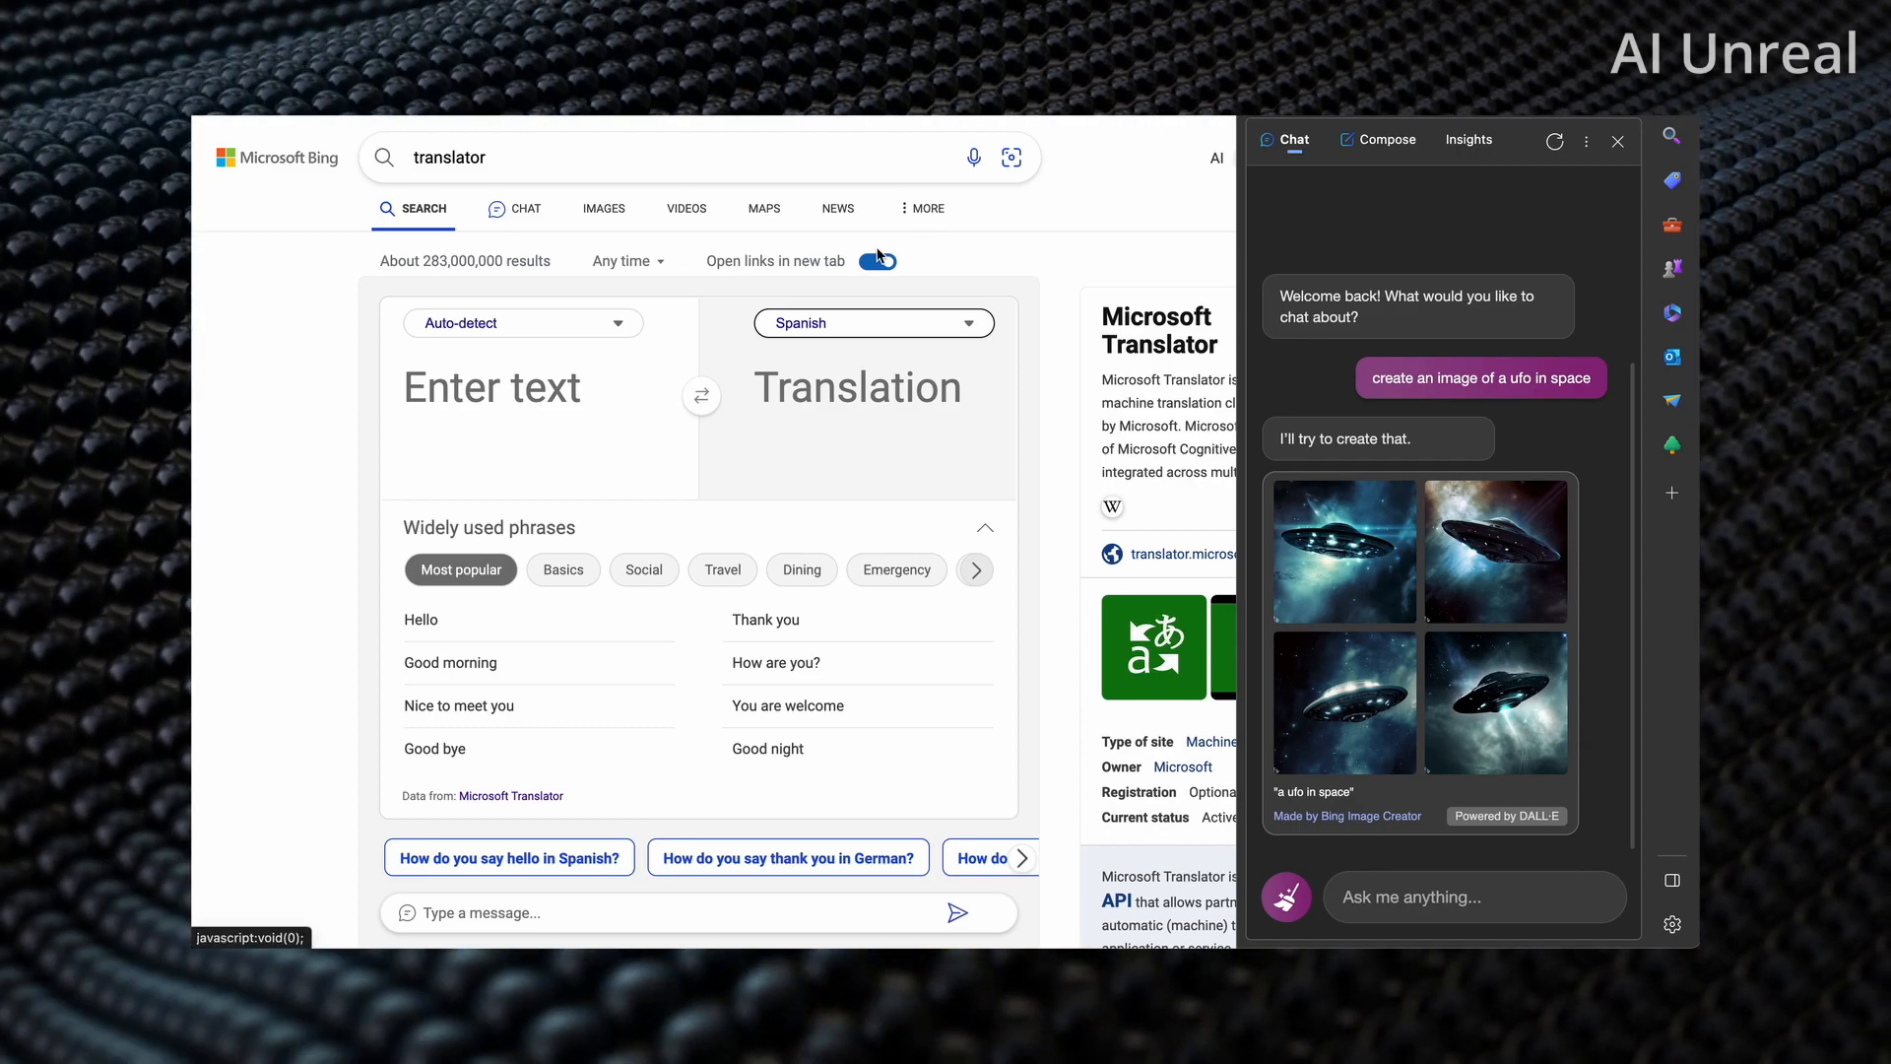
# Step: Enter 'create an image of a ufo in space' in Bing Translator with Danish as target
pyautogui.click(494, 388)
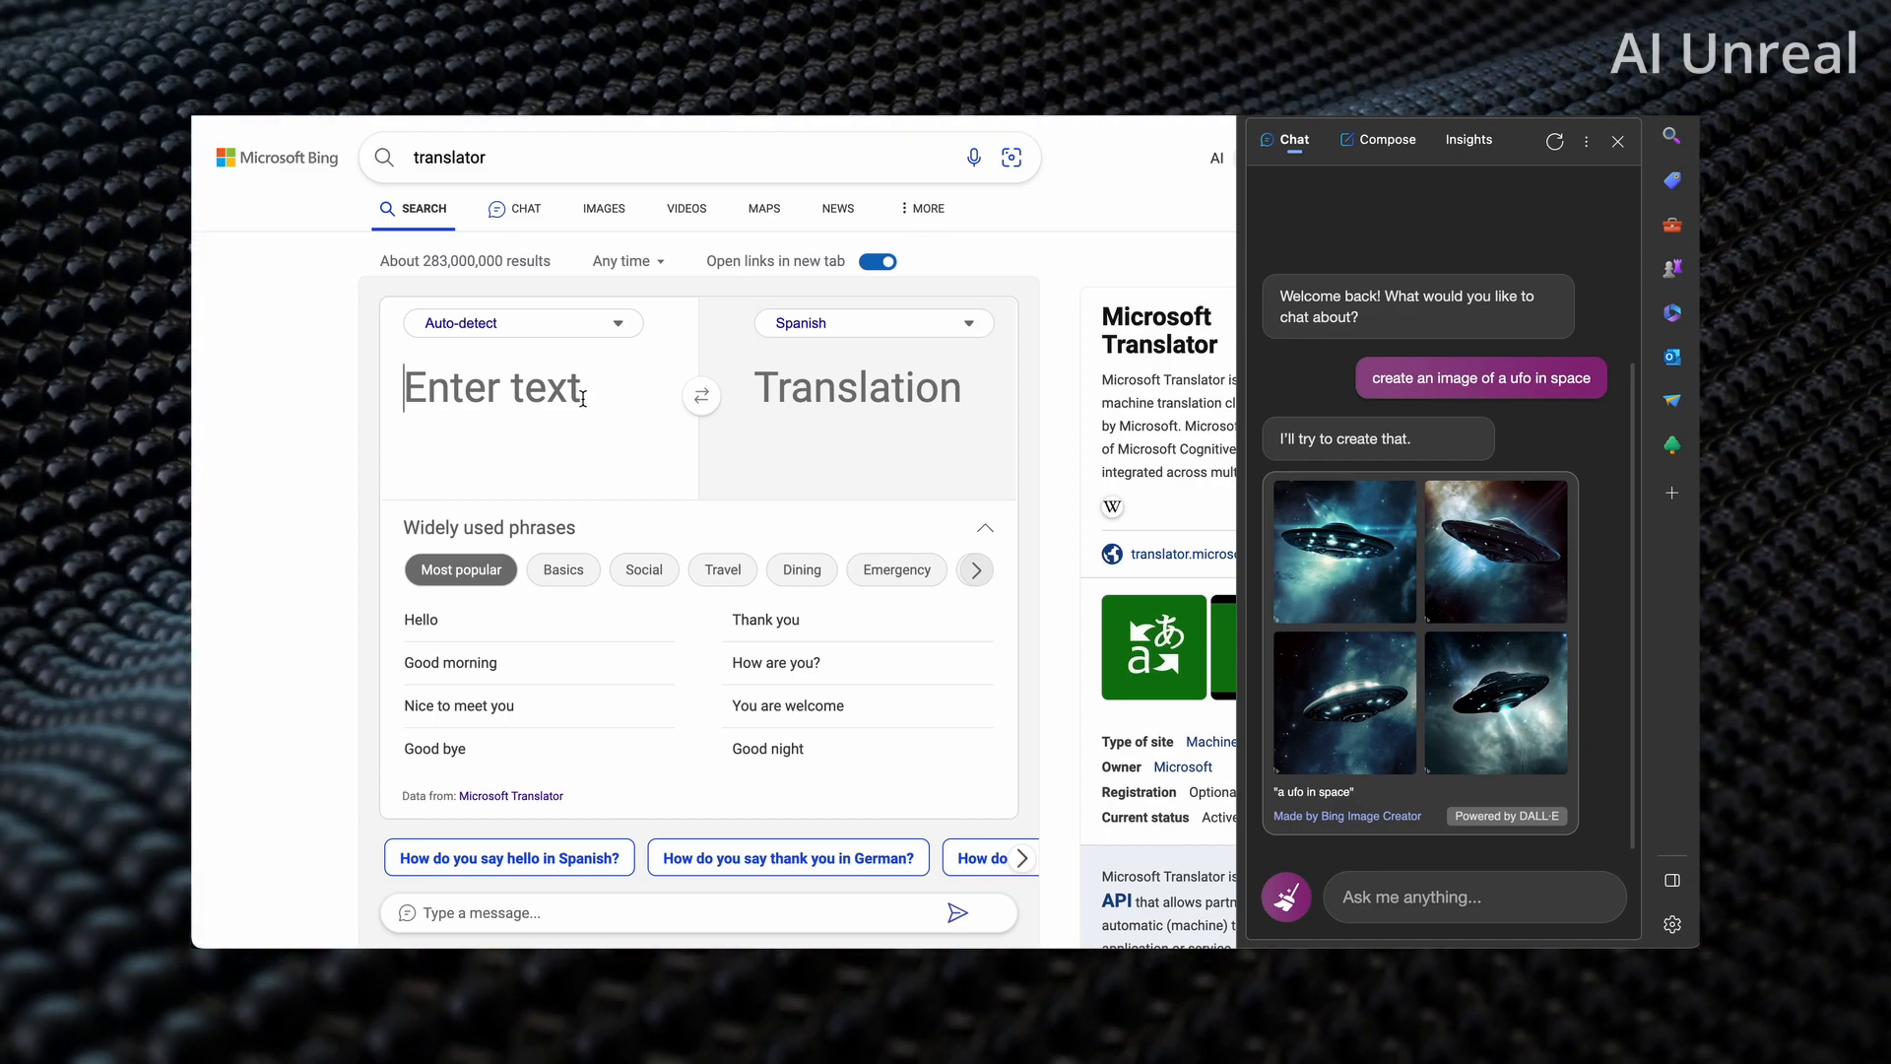
pyautogui.write('create an image of a ufo in space')
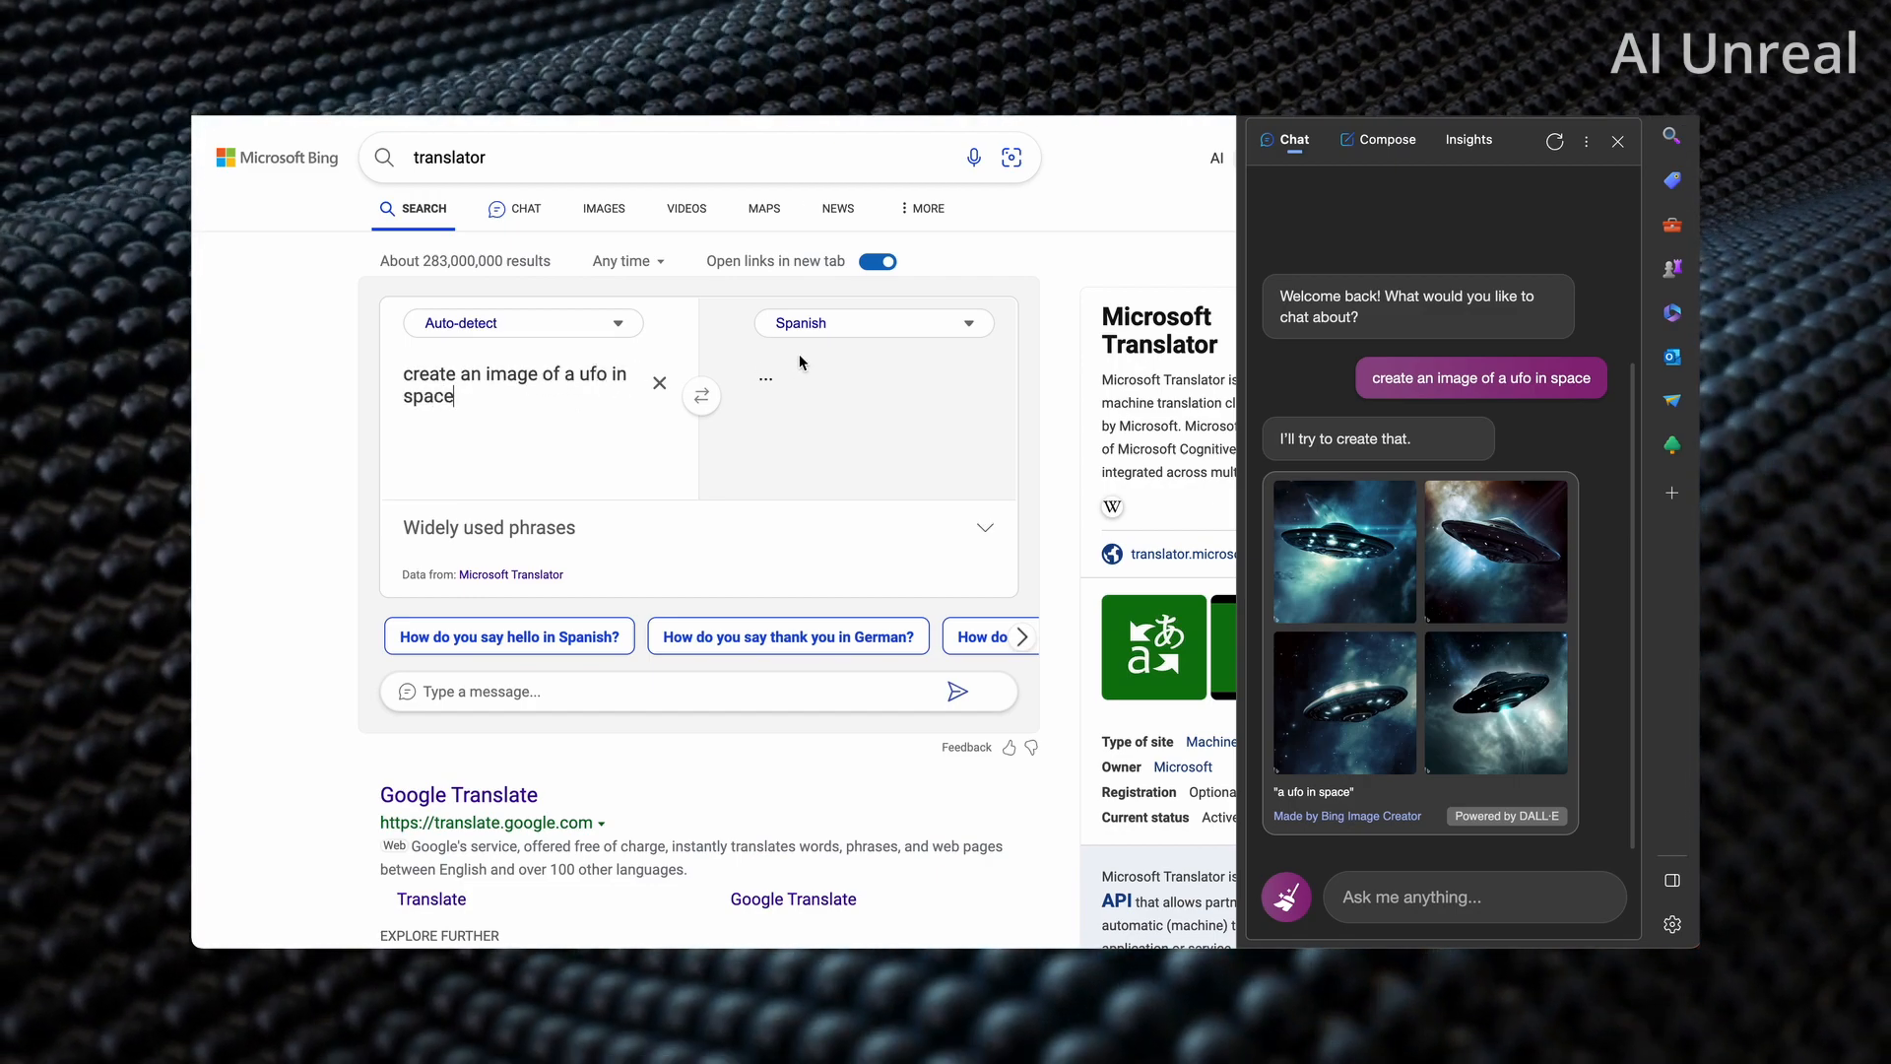
pyautogui.click(872, 322)
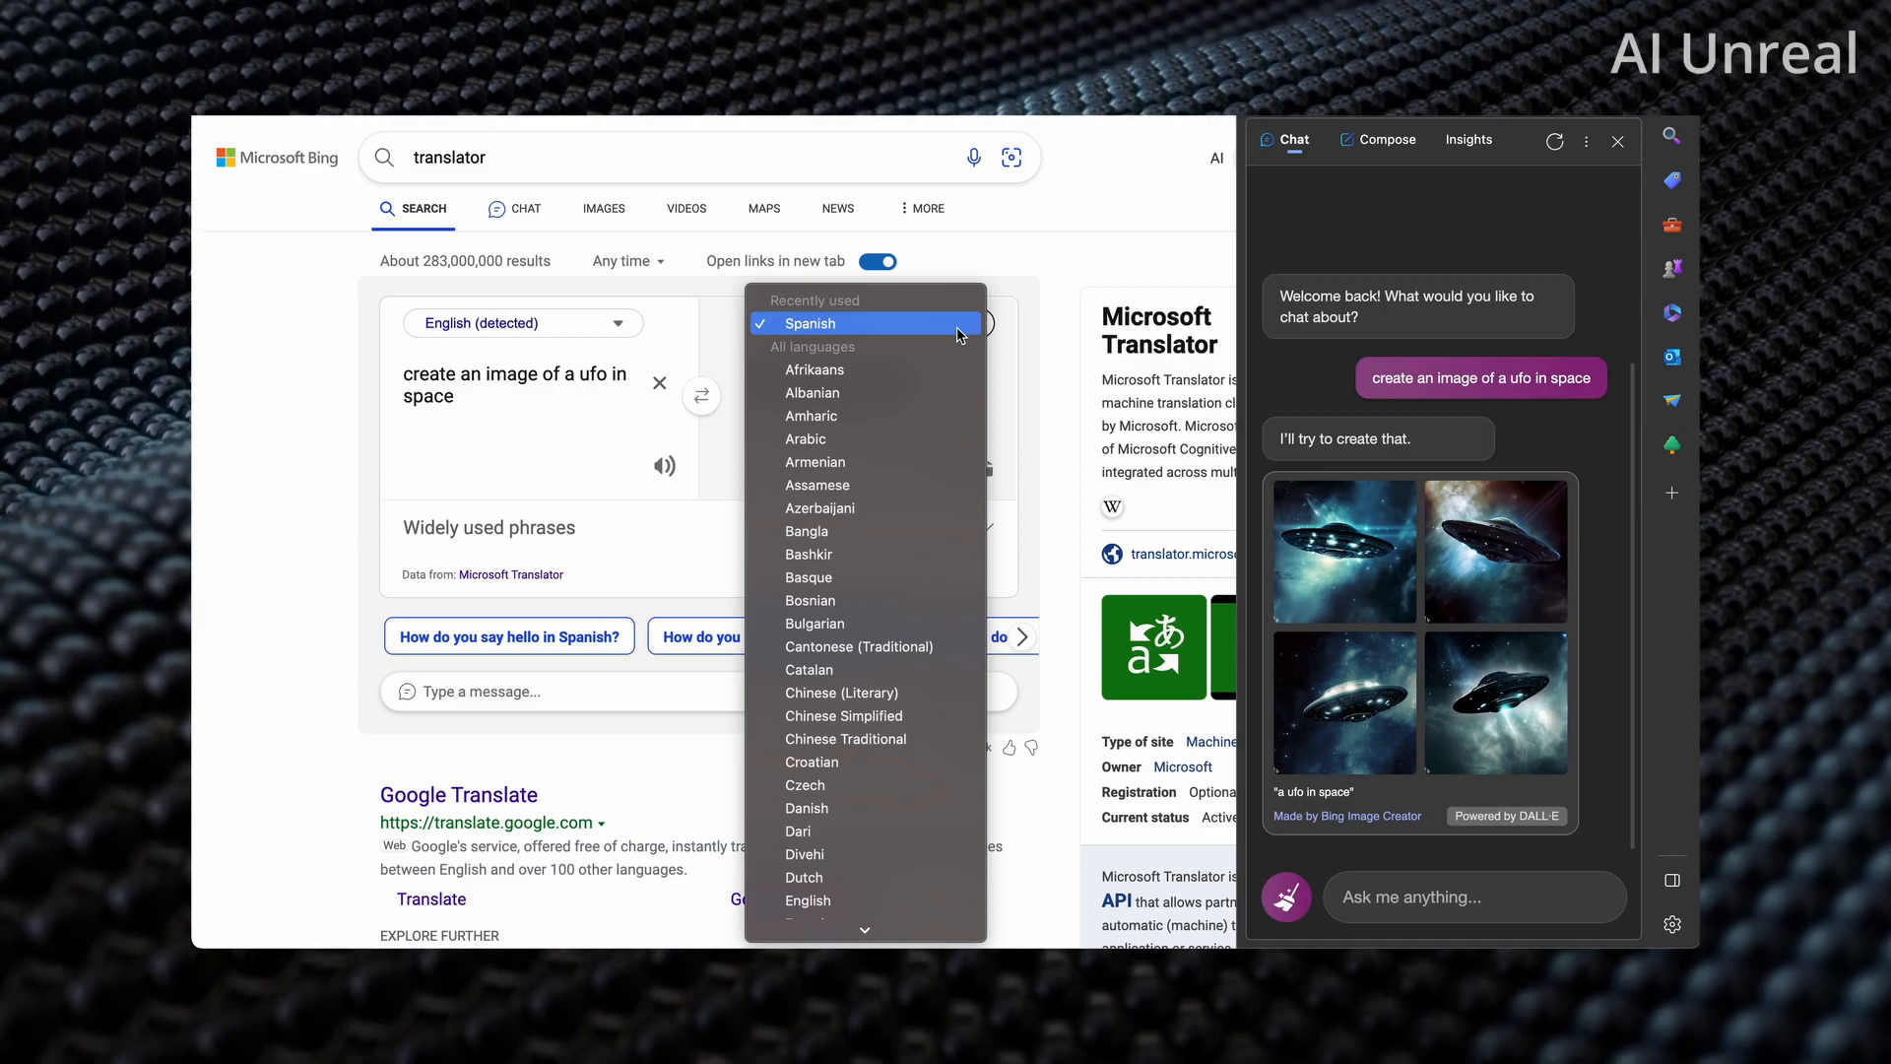
pyautogui.moveTo(878, 508)
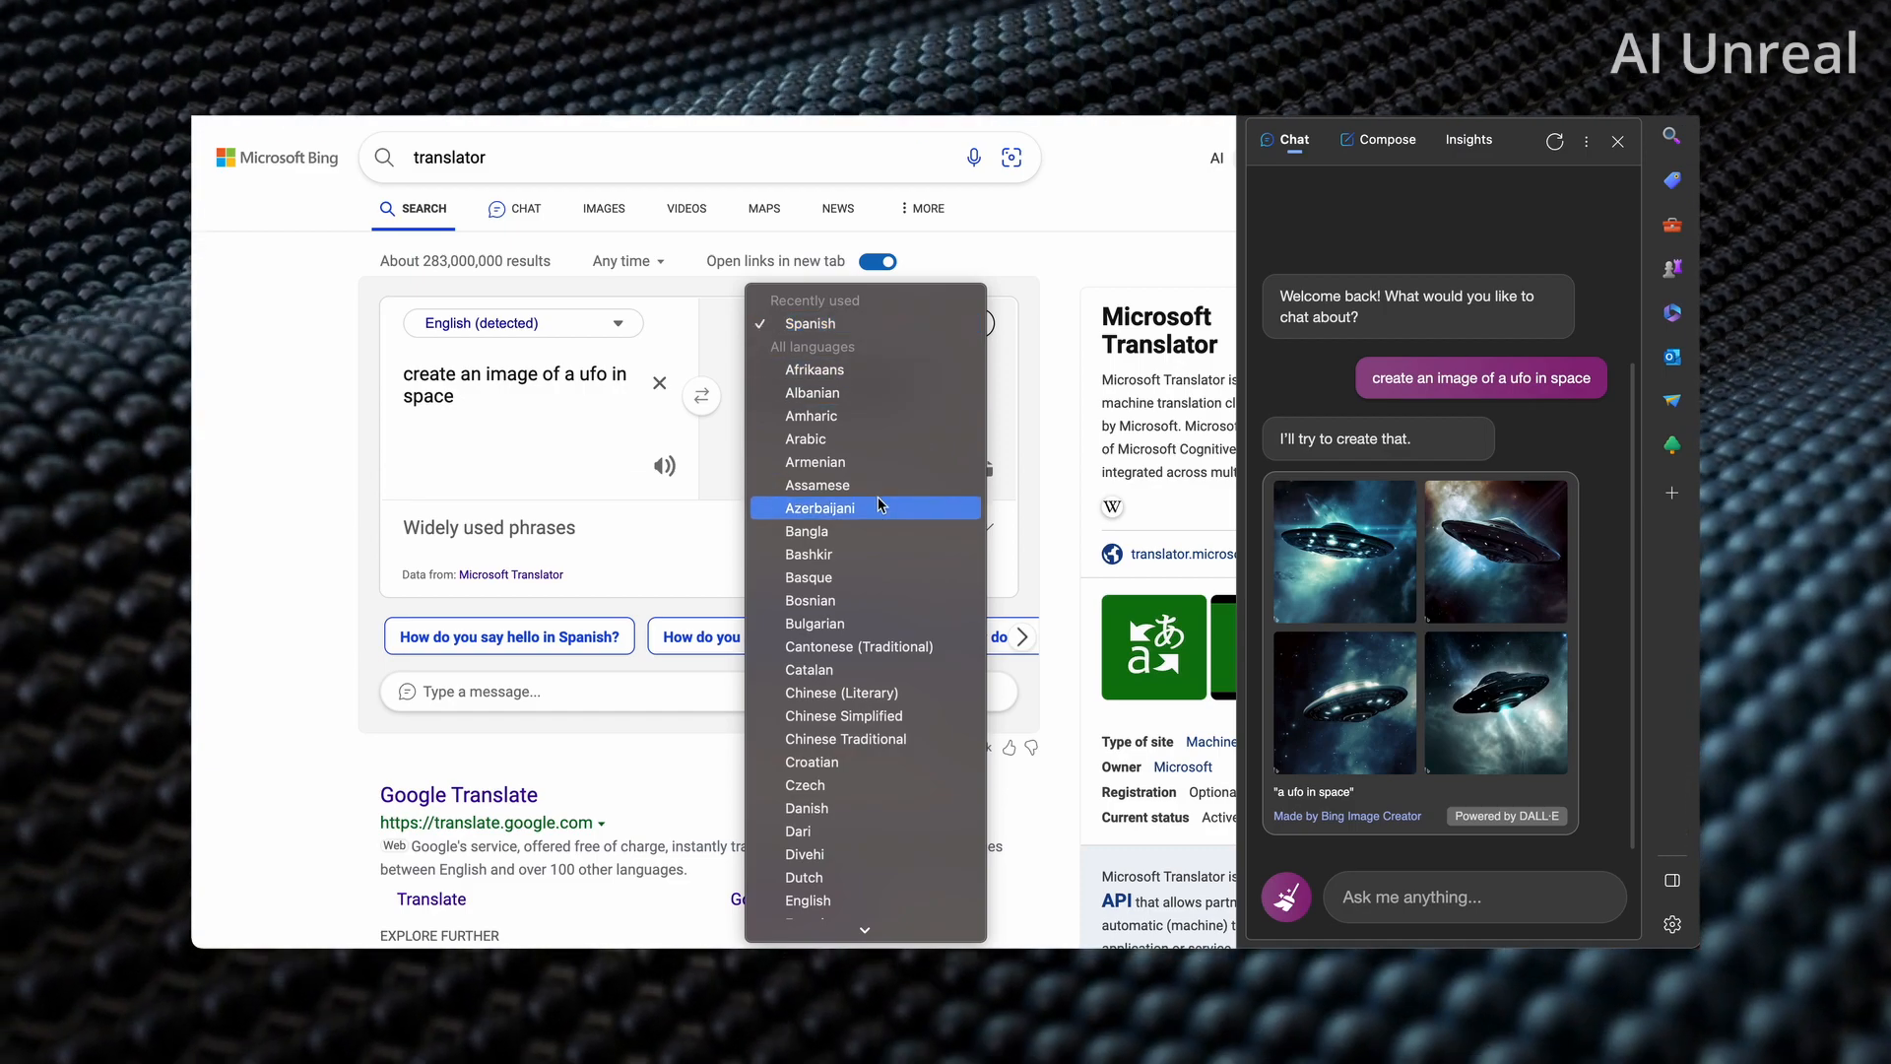
pyautogui.scroll(-3)
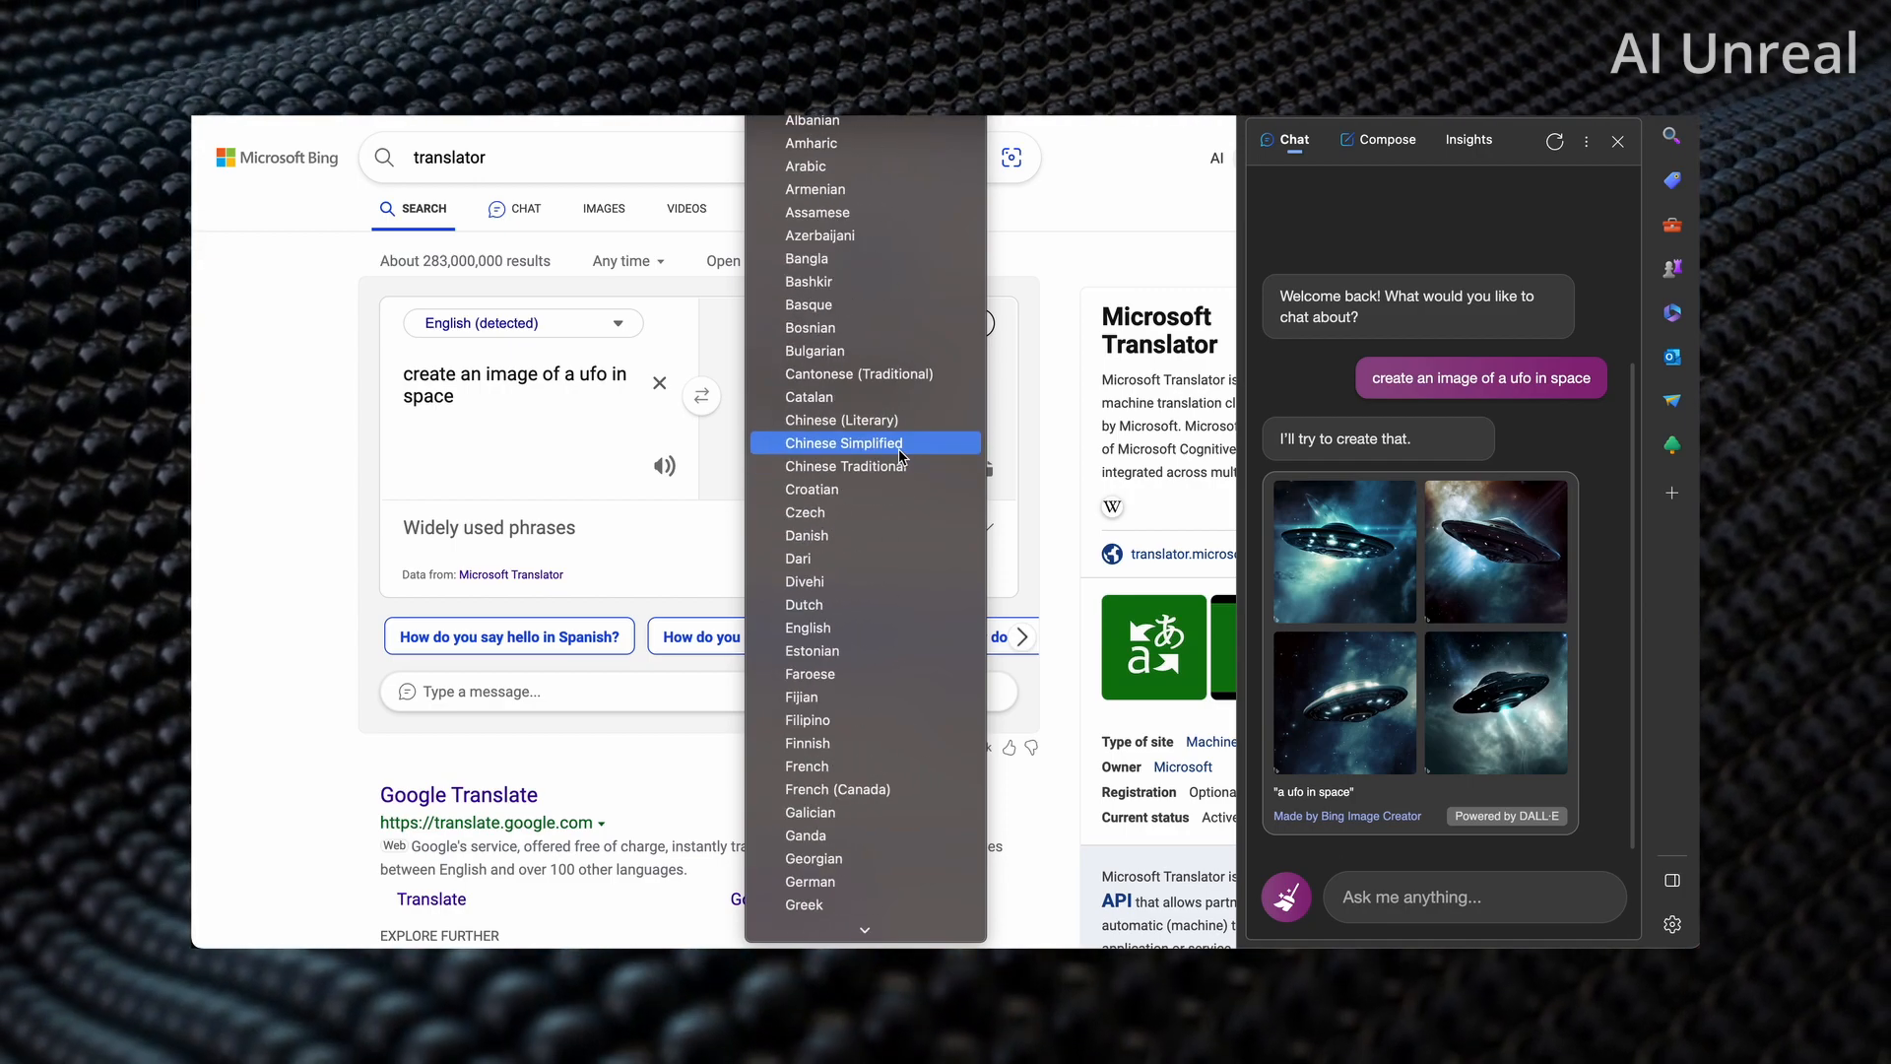
pyautogui.scroll(-3)
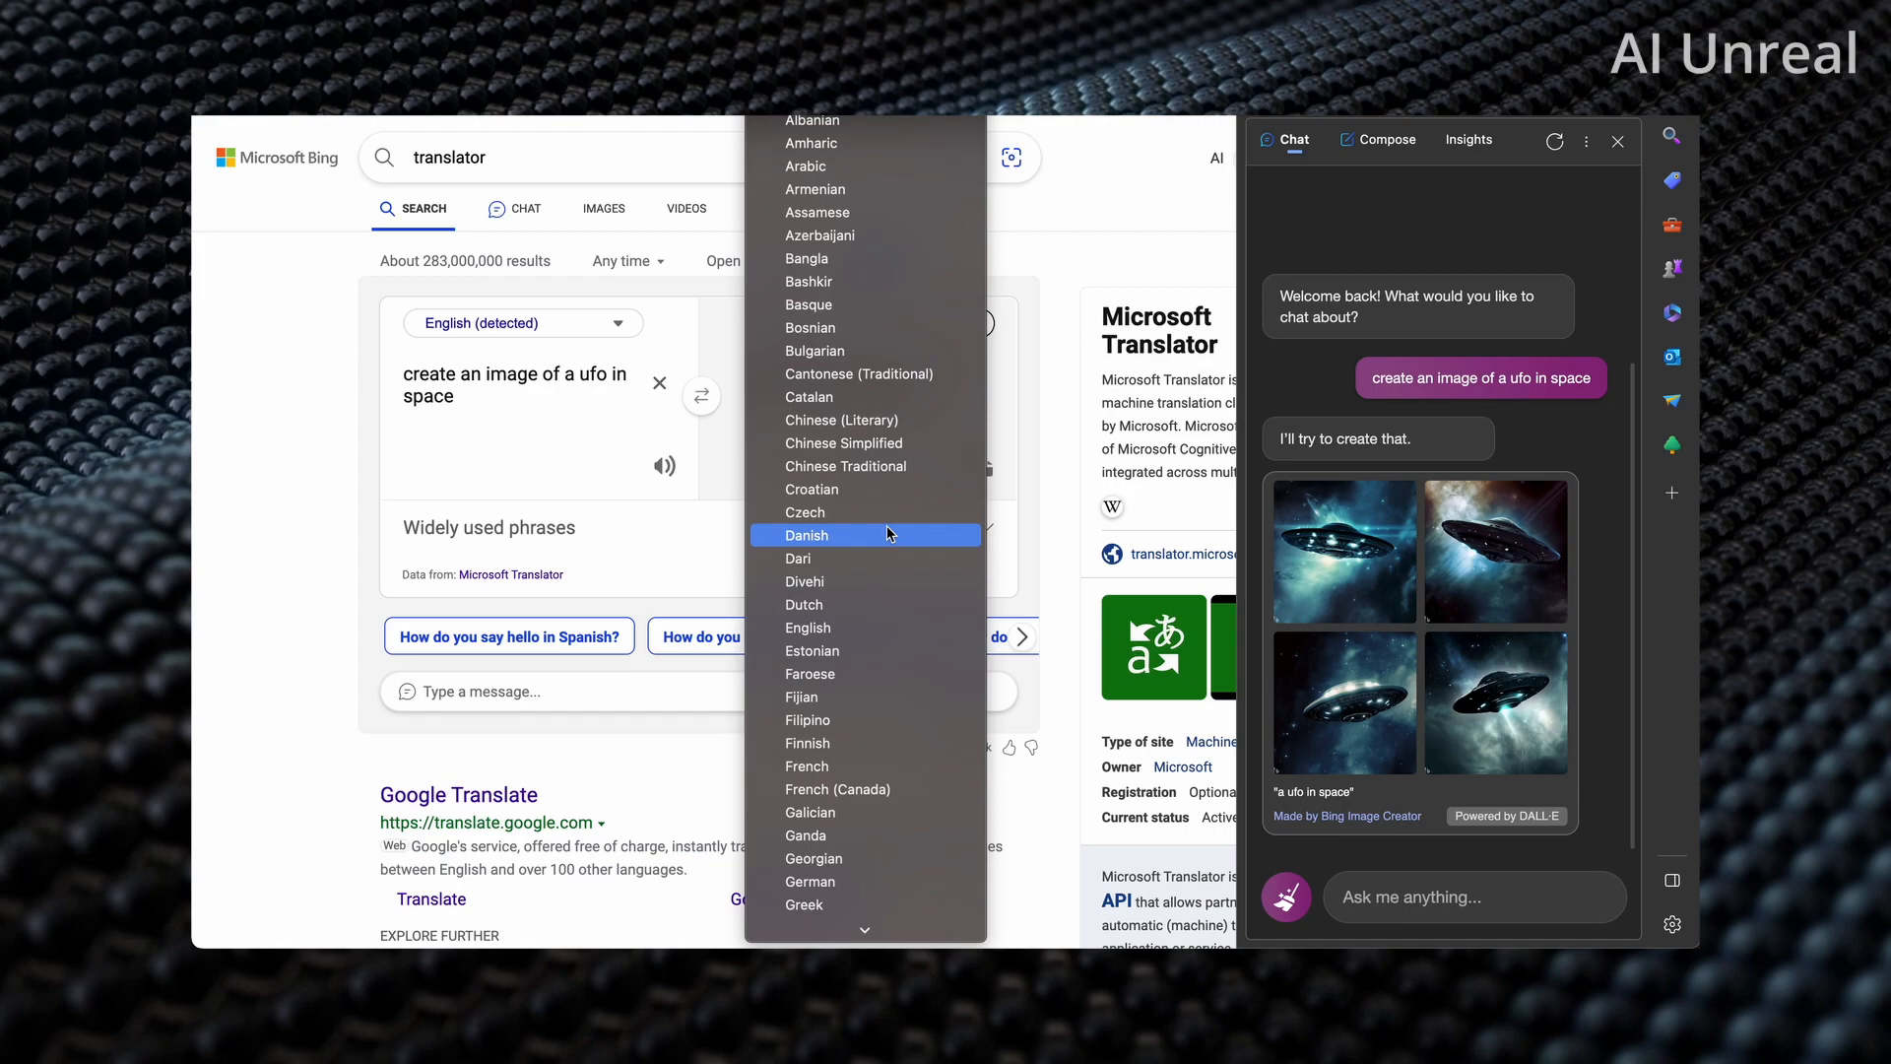
pyautogui.click(805, 534)
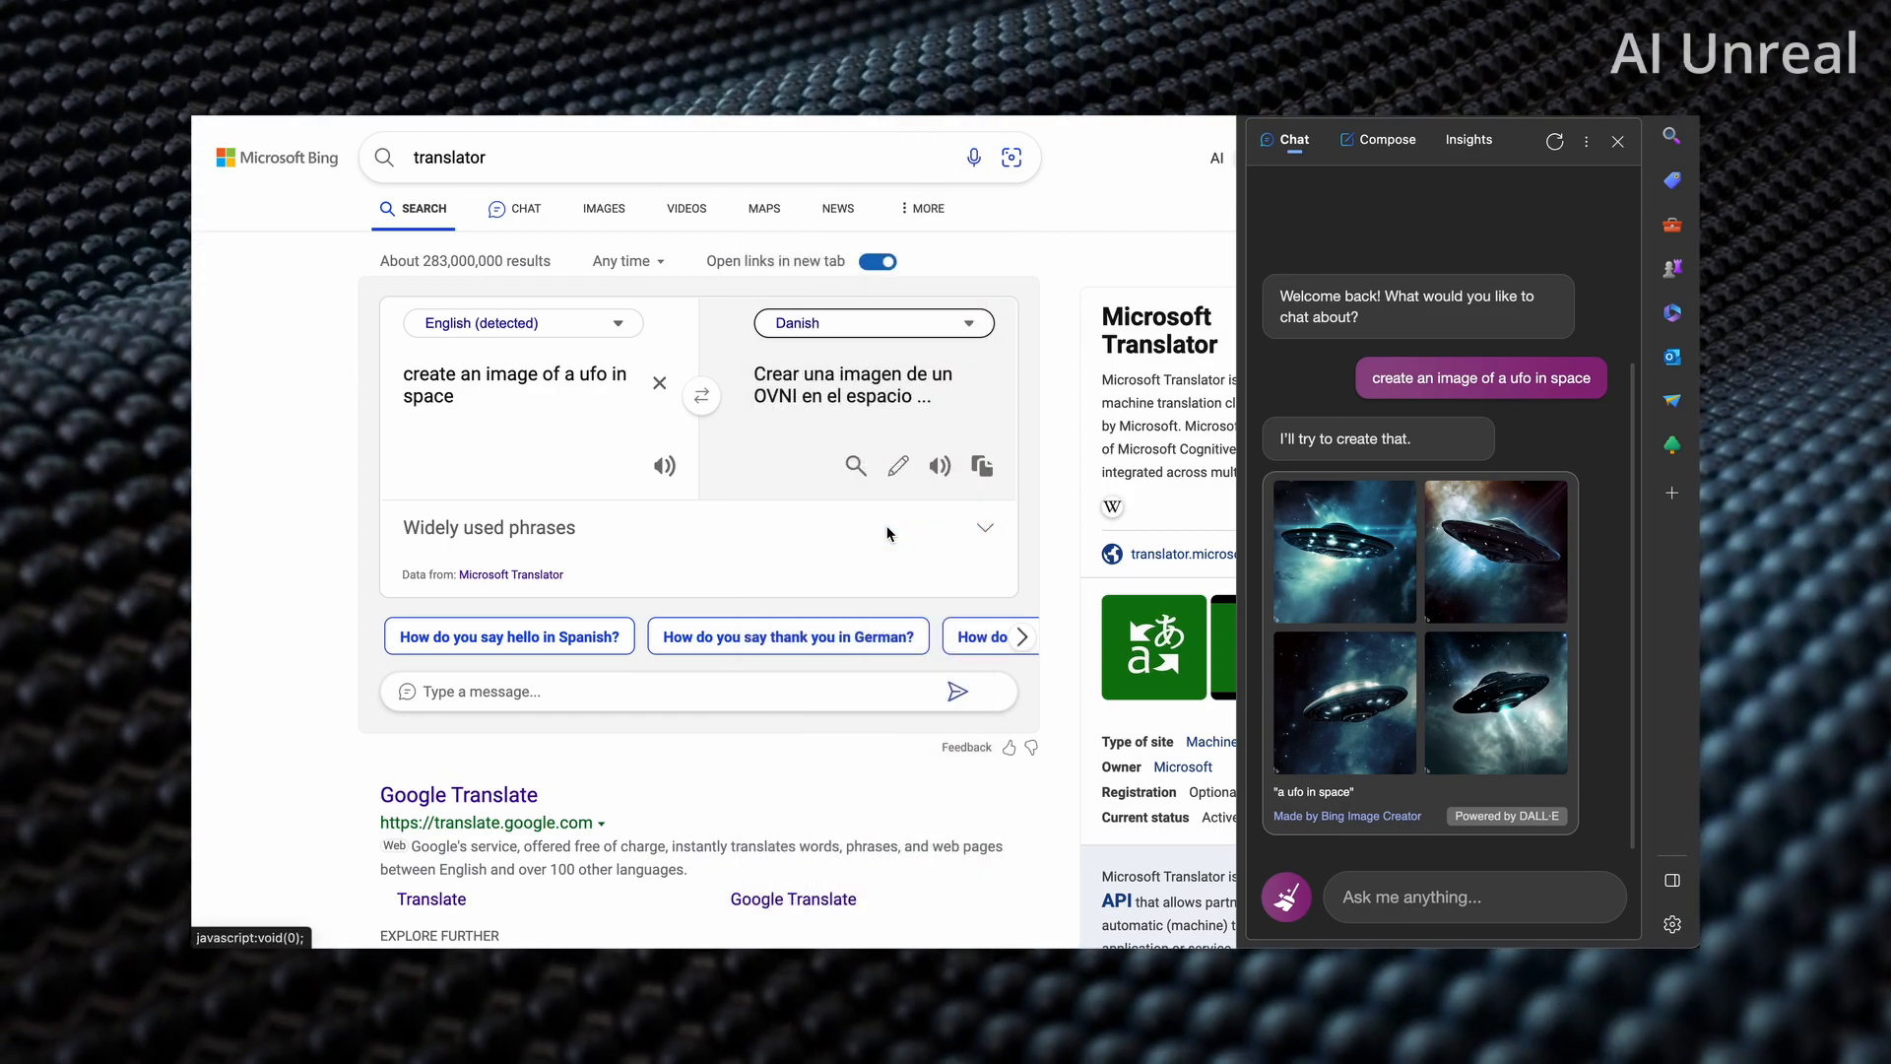
# Step: Copy the Danish translation and send it to Bing Chat, getting four UFO images
pyautogui.click(982, 466)
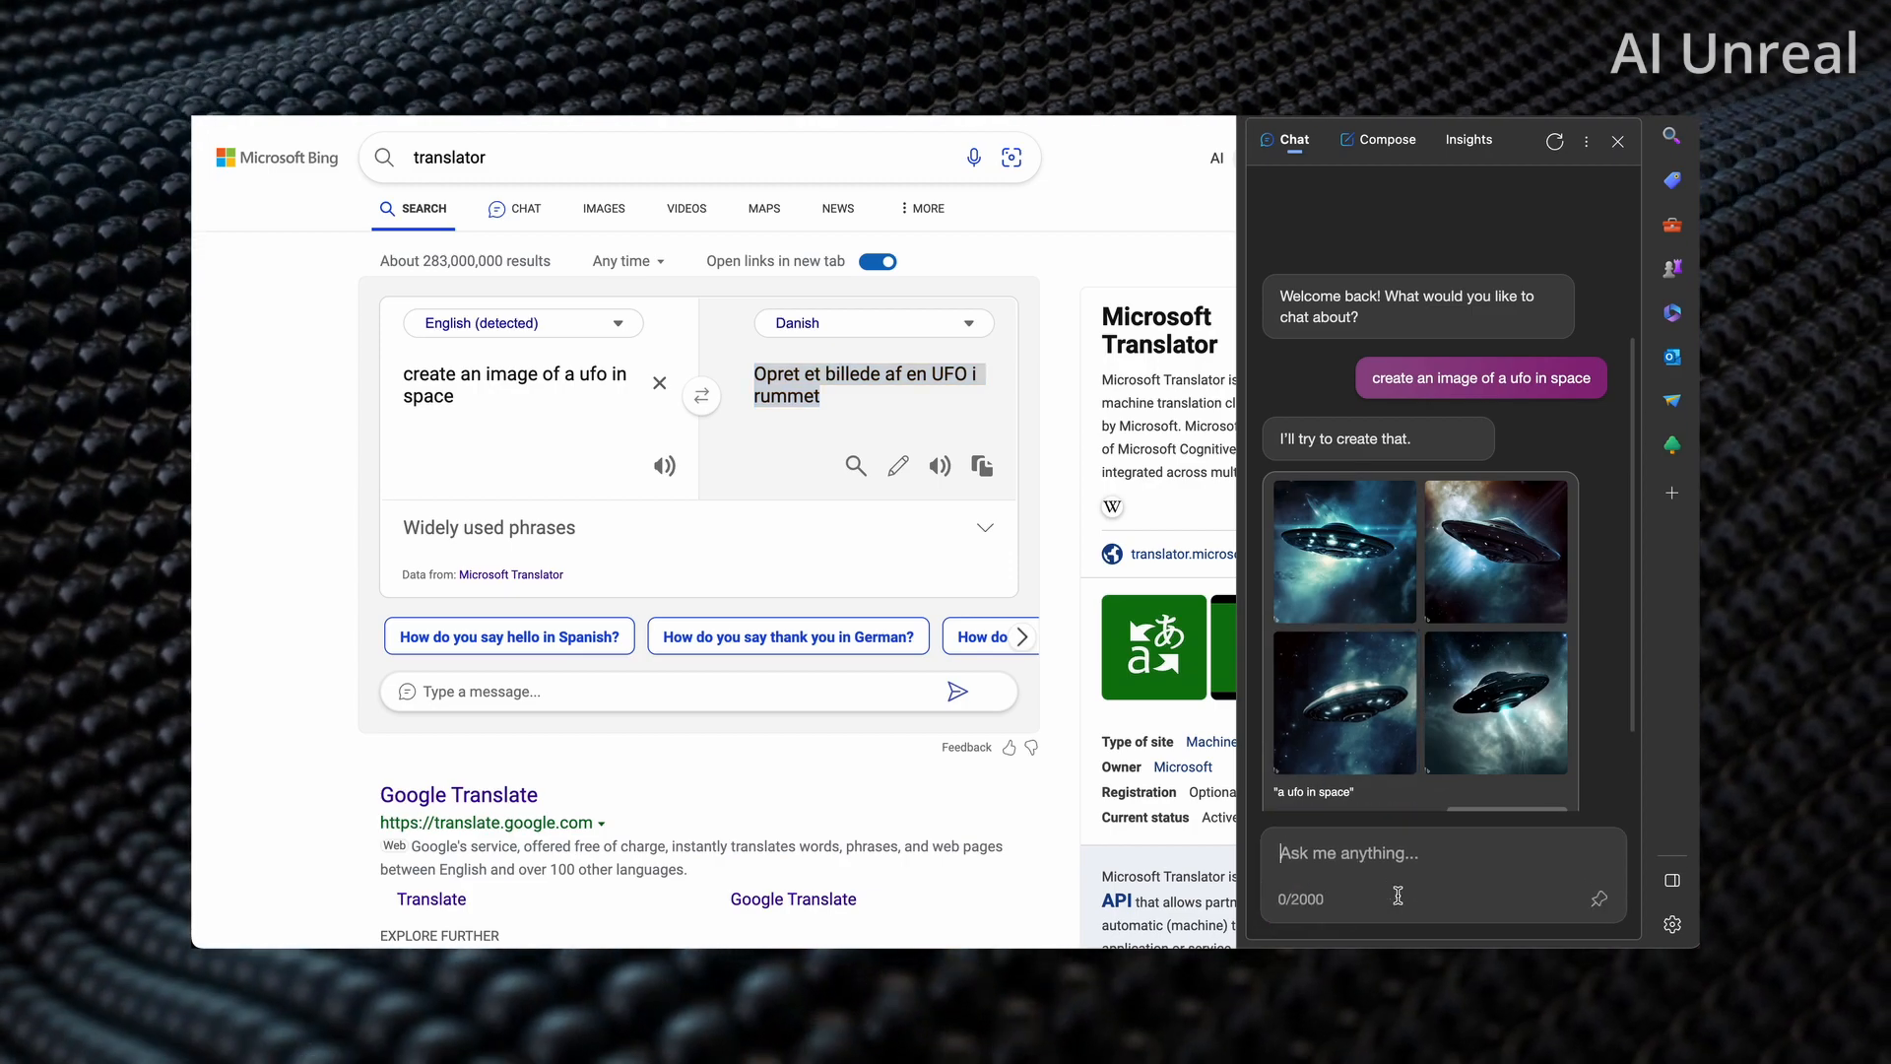
pyautogui.scroll(-3)
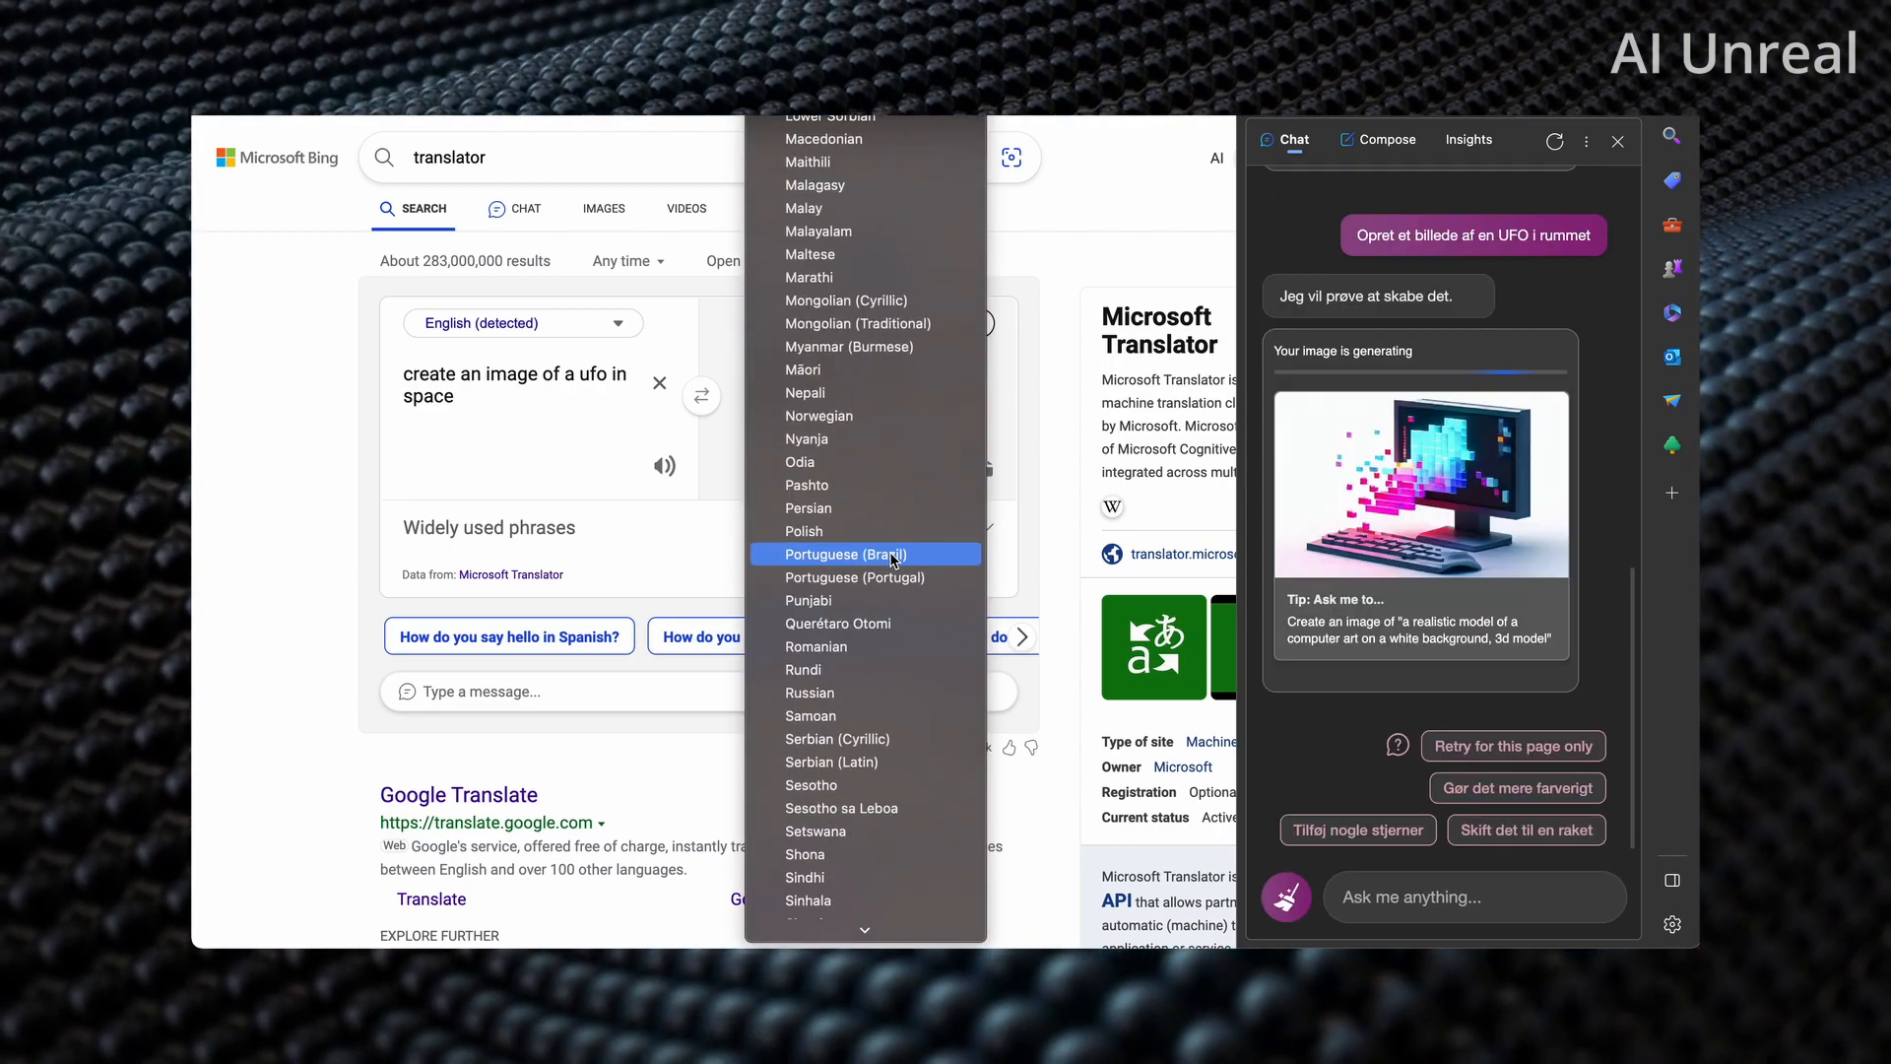
pyautogui.scroll(-3)
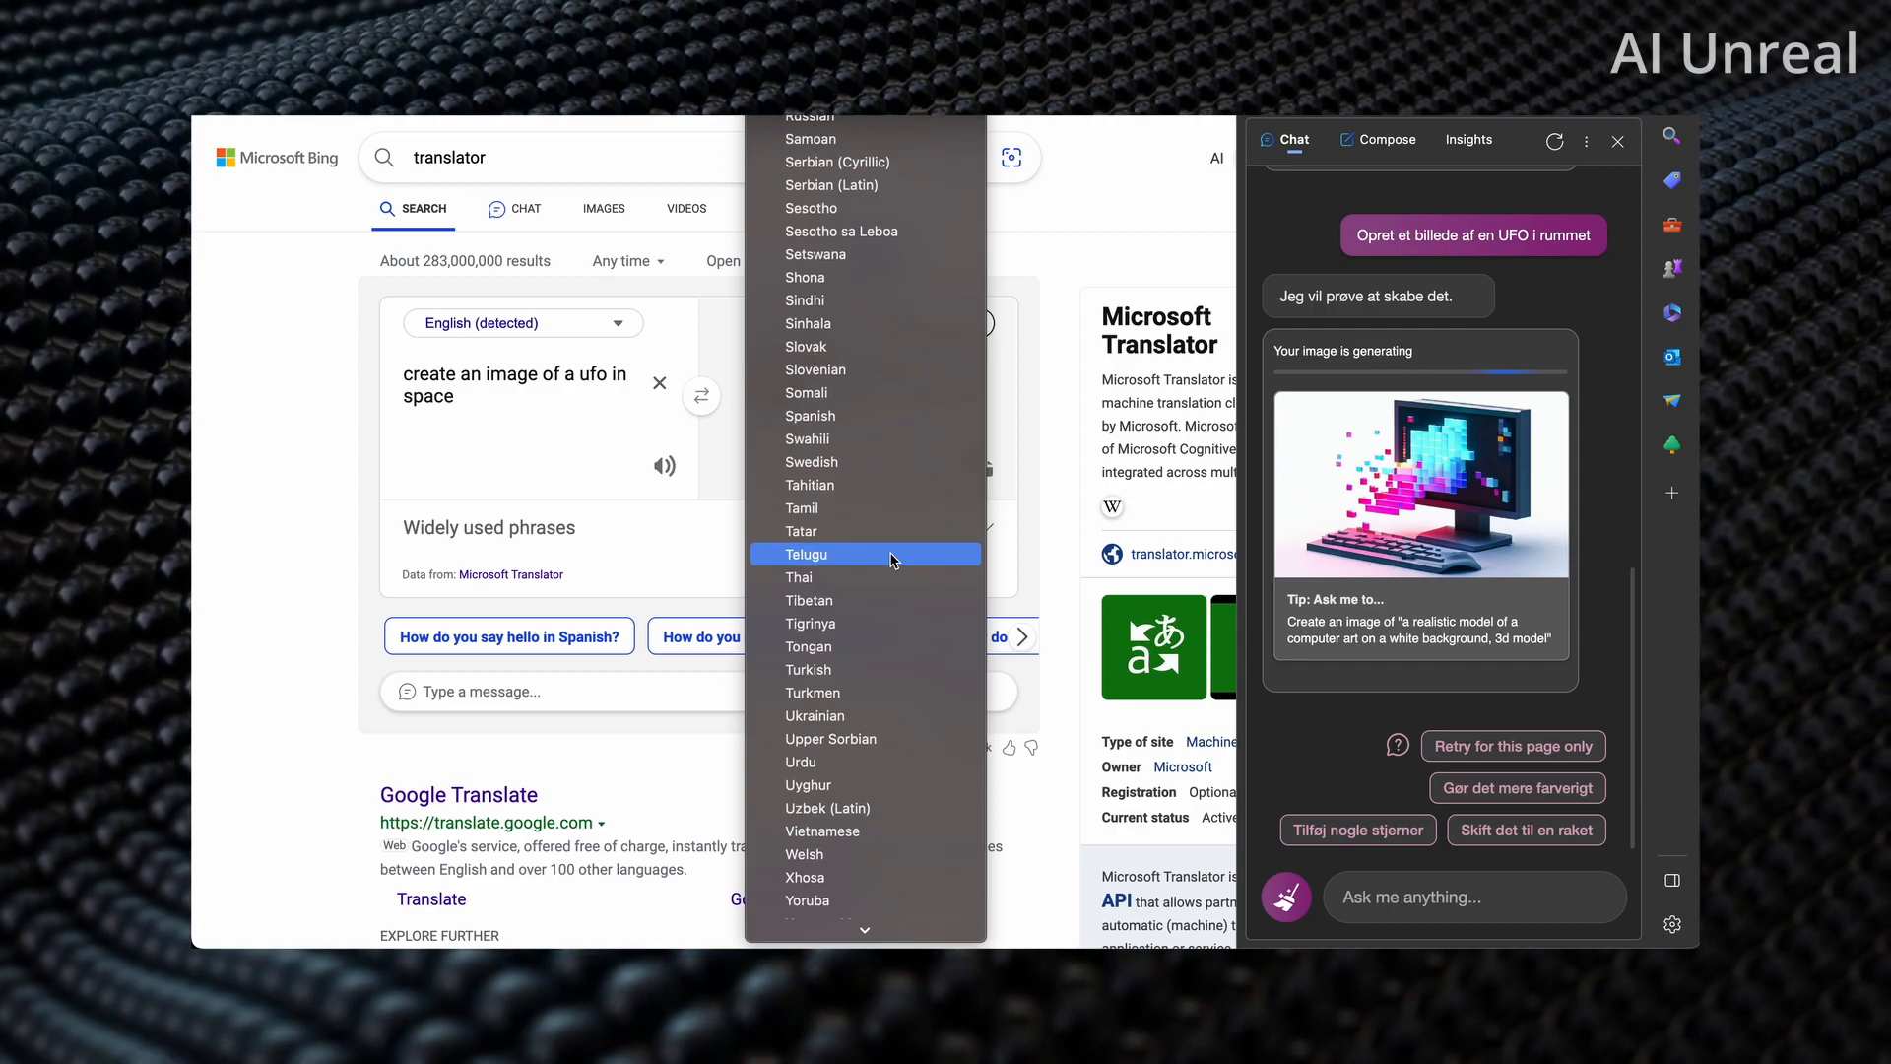
pyautogui.scroll(-3)
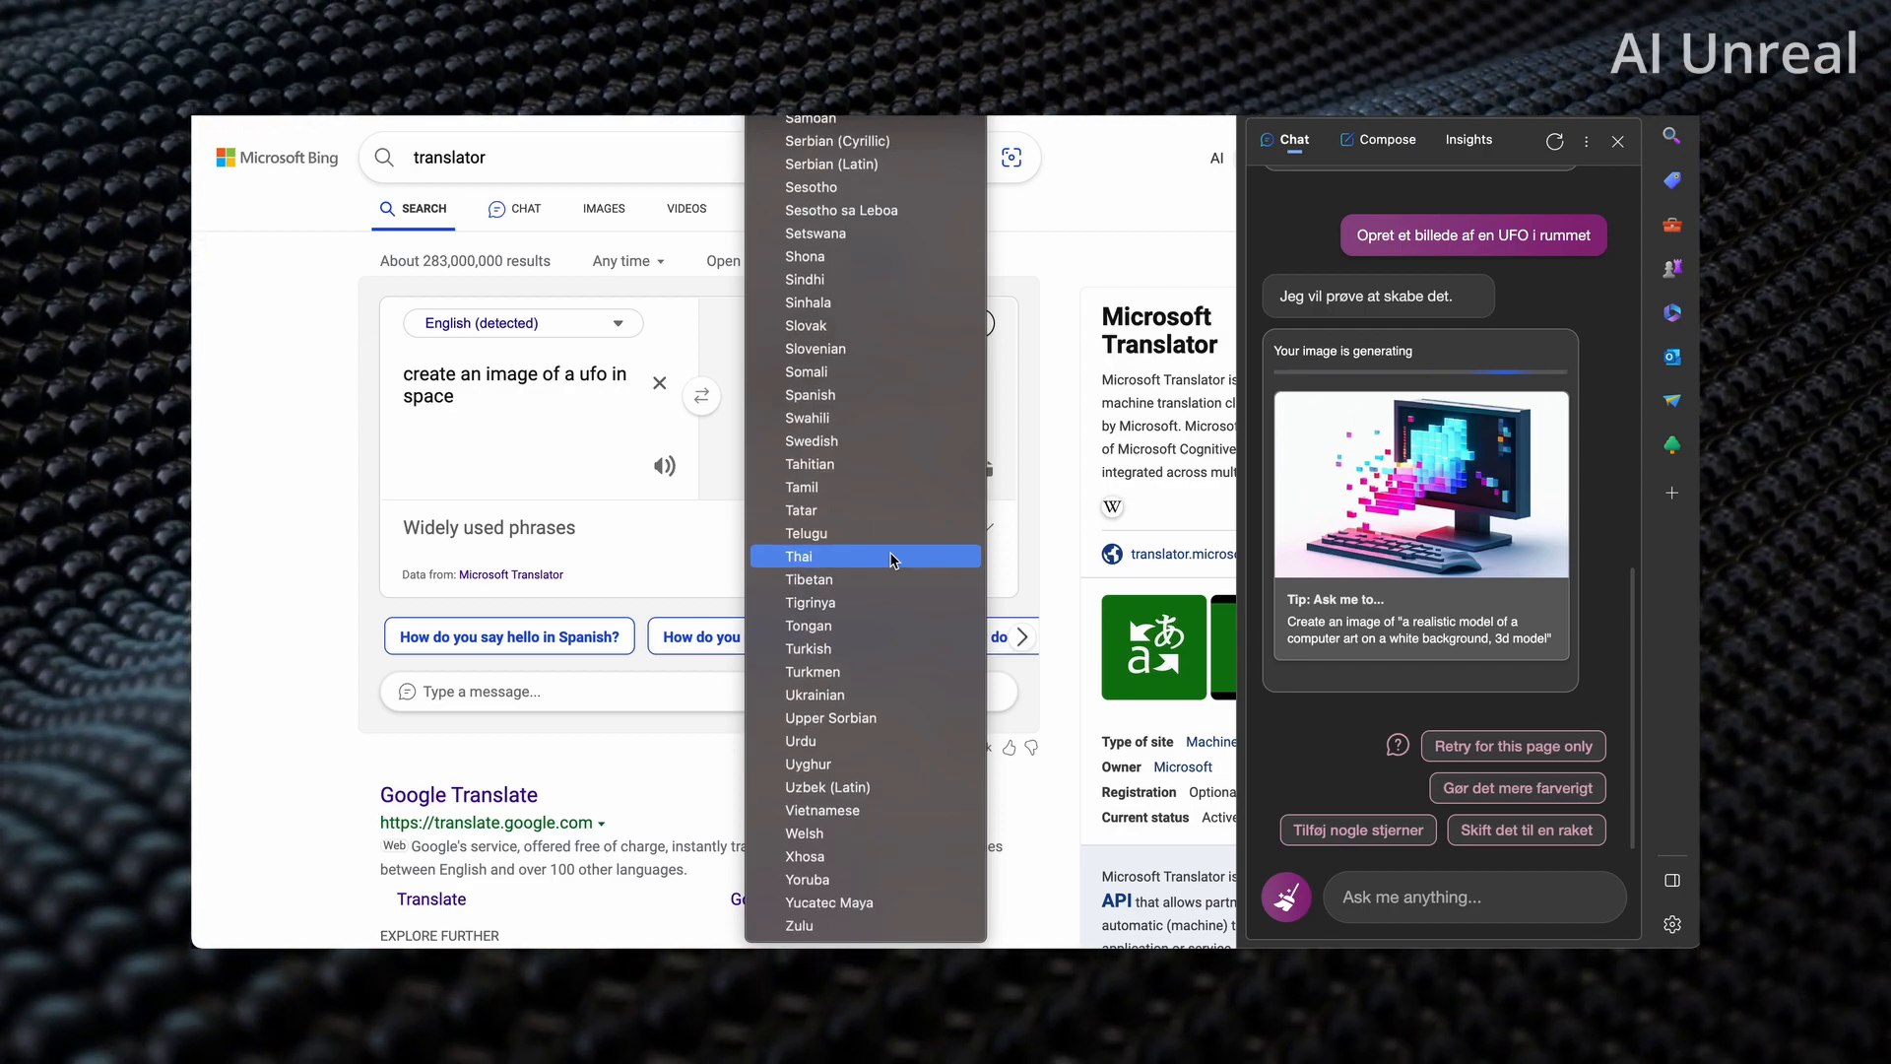
pyautogui.moveTo(904, 509)
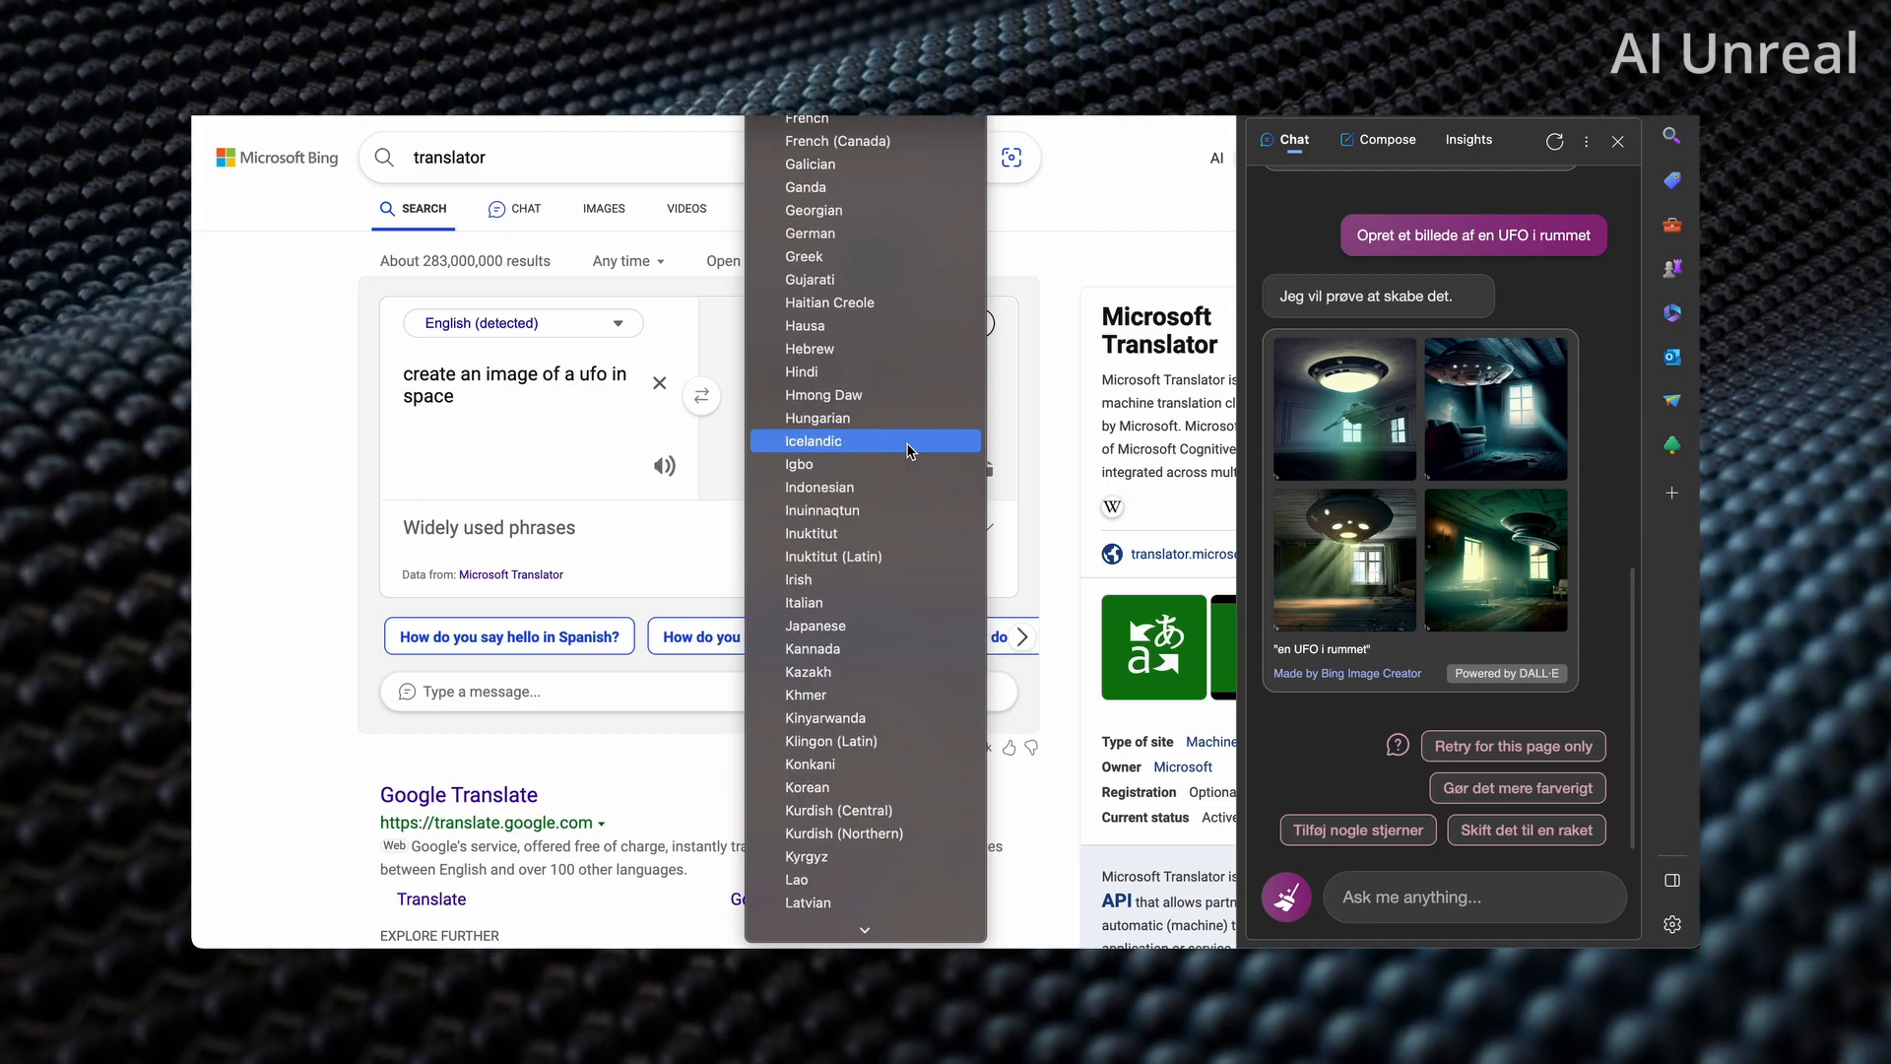
pyautogui.scroll(-3)
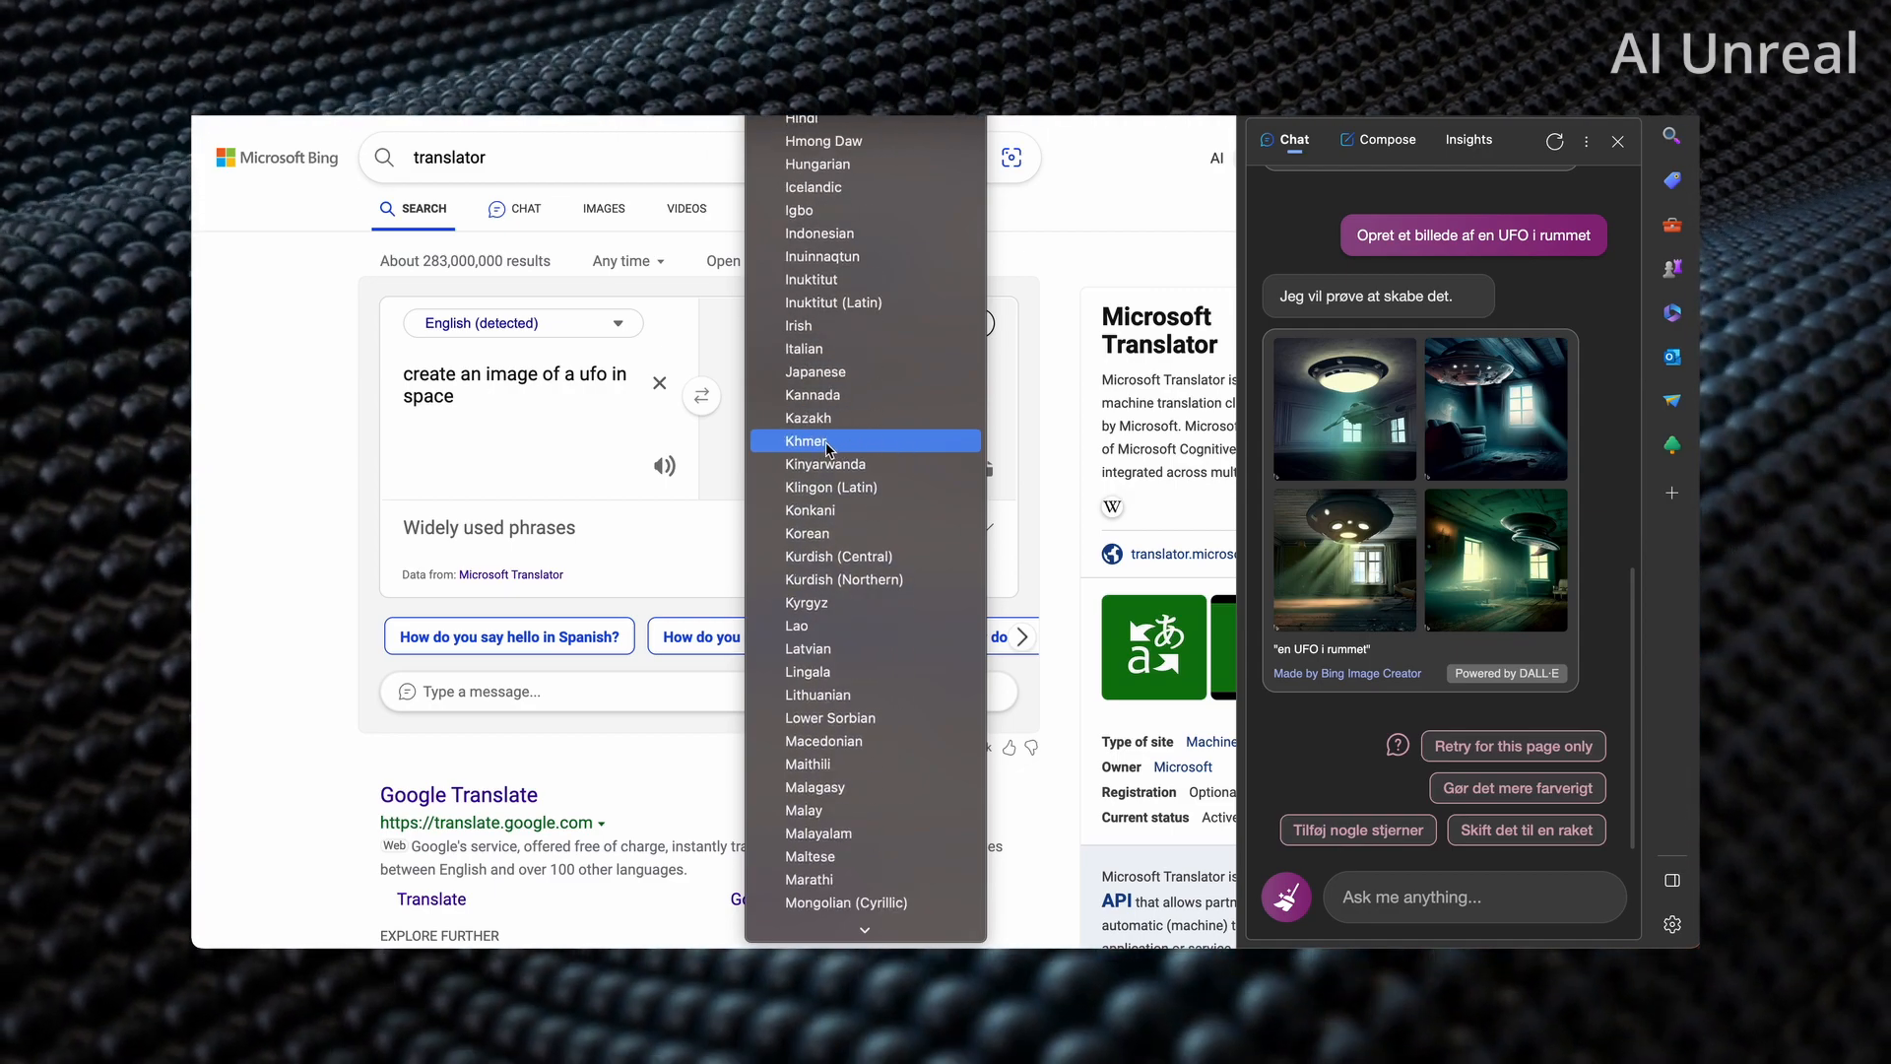
# Step: Translate the prompt into Khmer and copy the Khmer text for Bing Chat
pyautogui.click(805, 440)
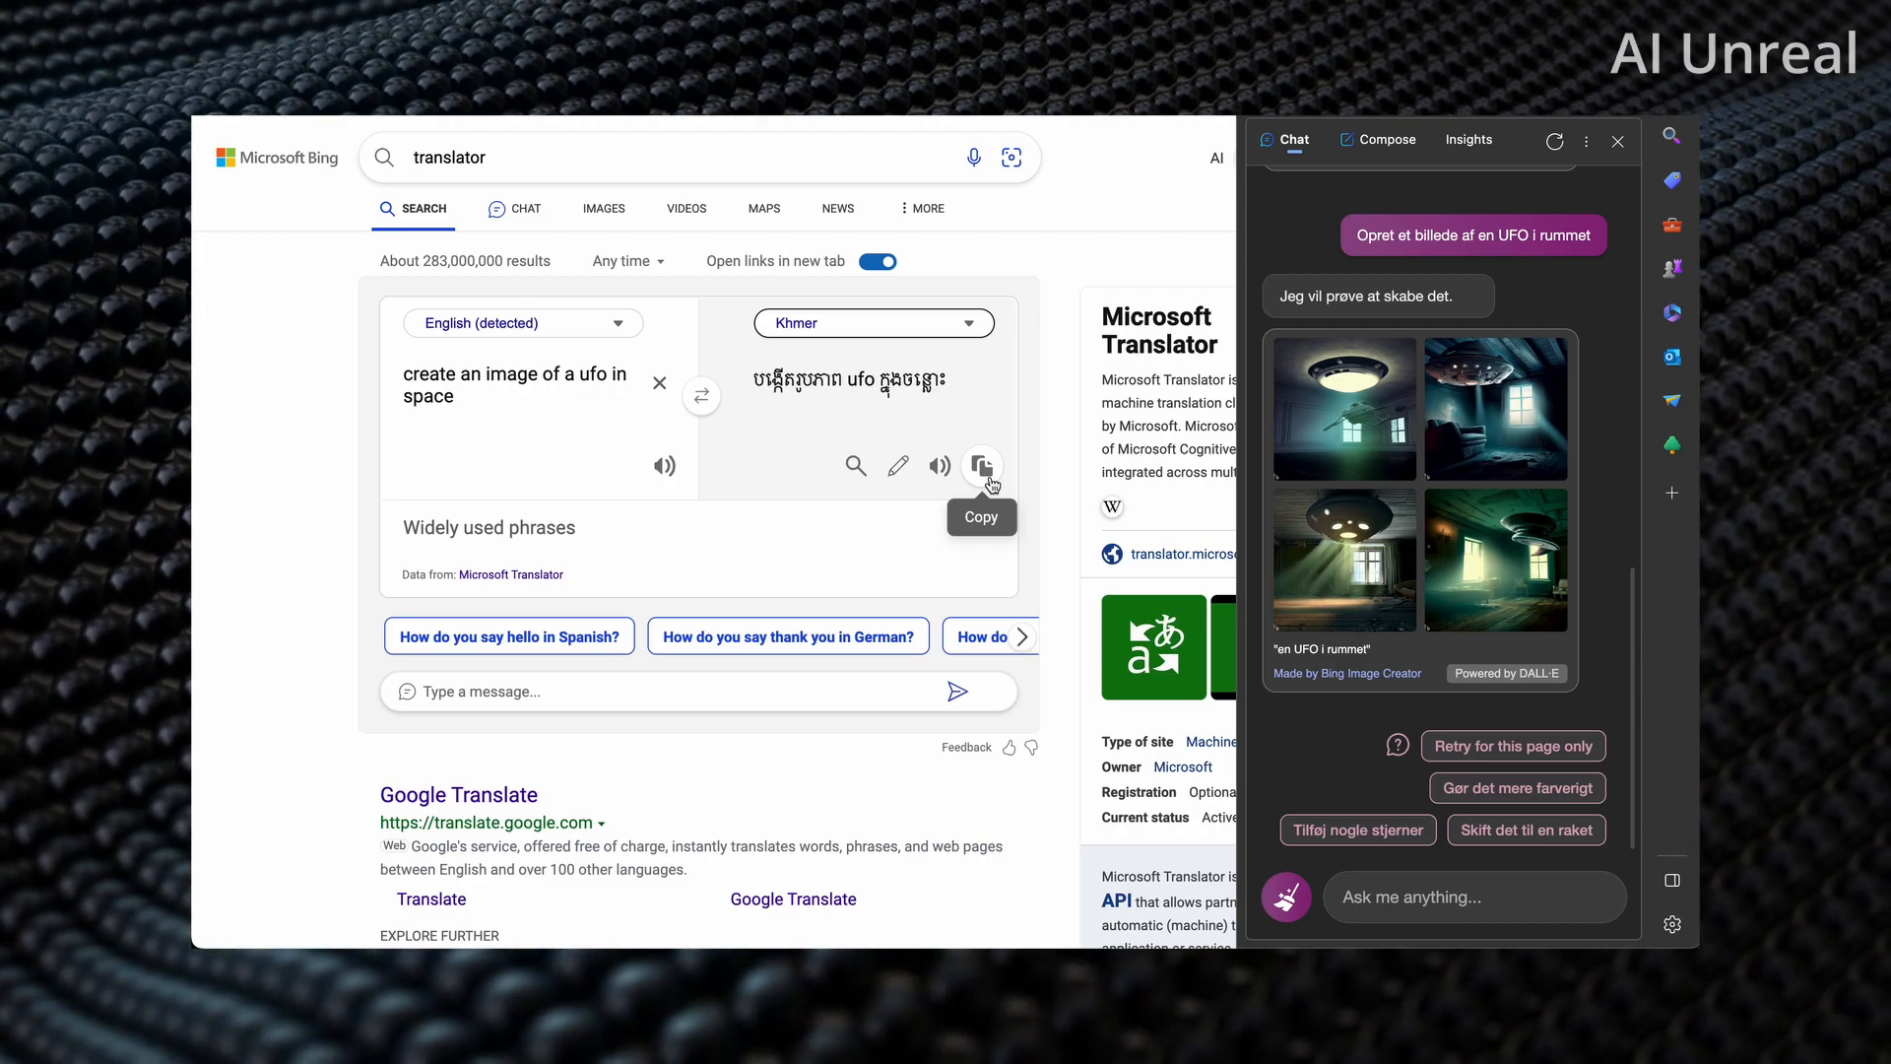
pyautogui.click(982, 466)
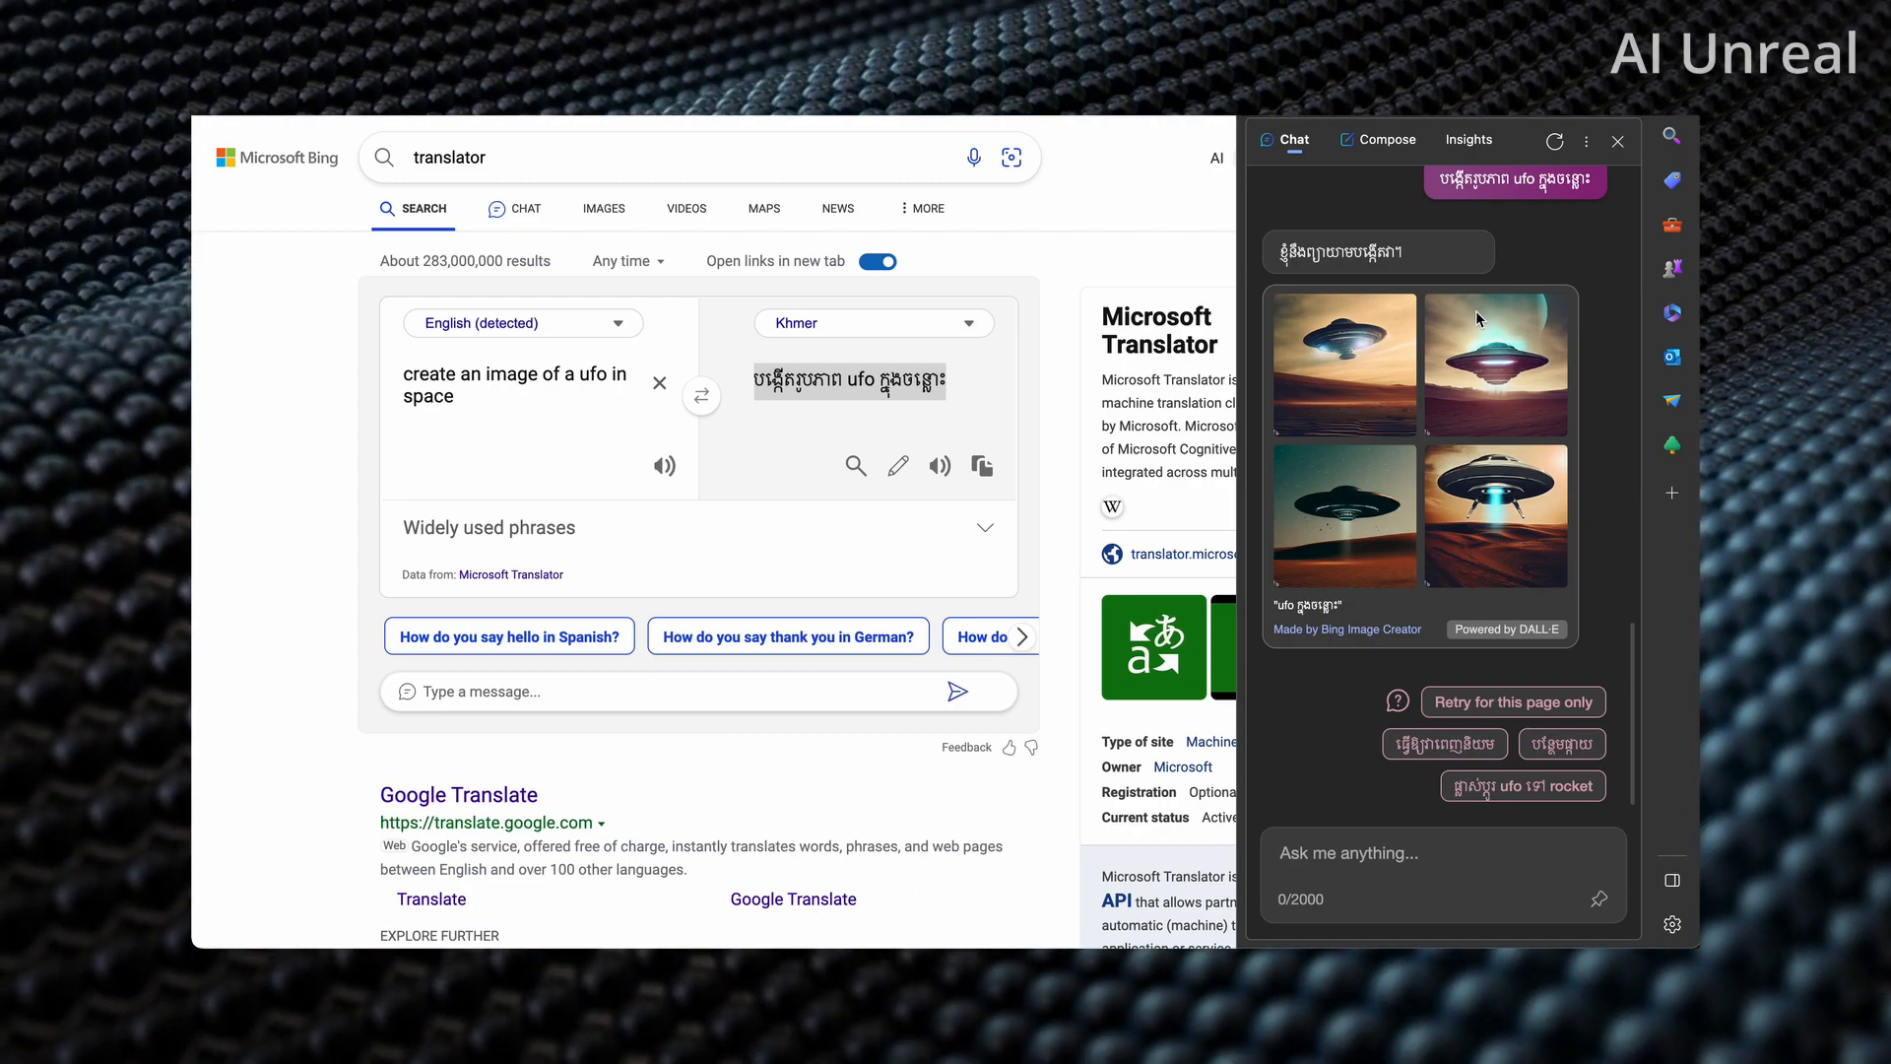
pyautogui.moveTo(1154, 231)
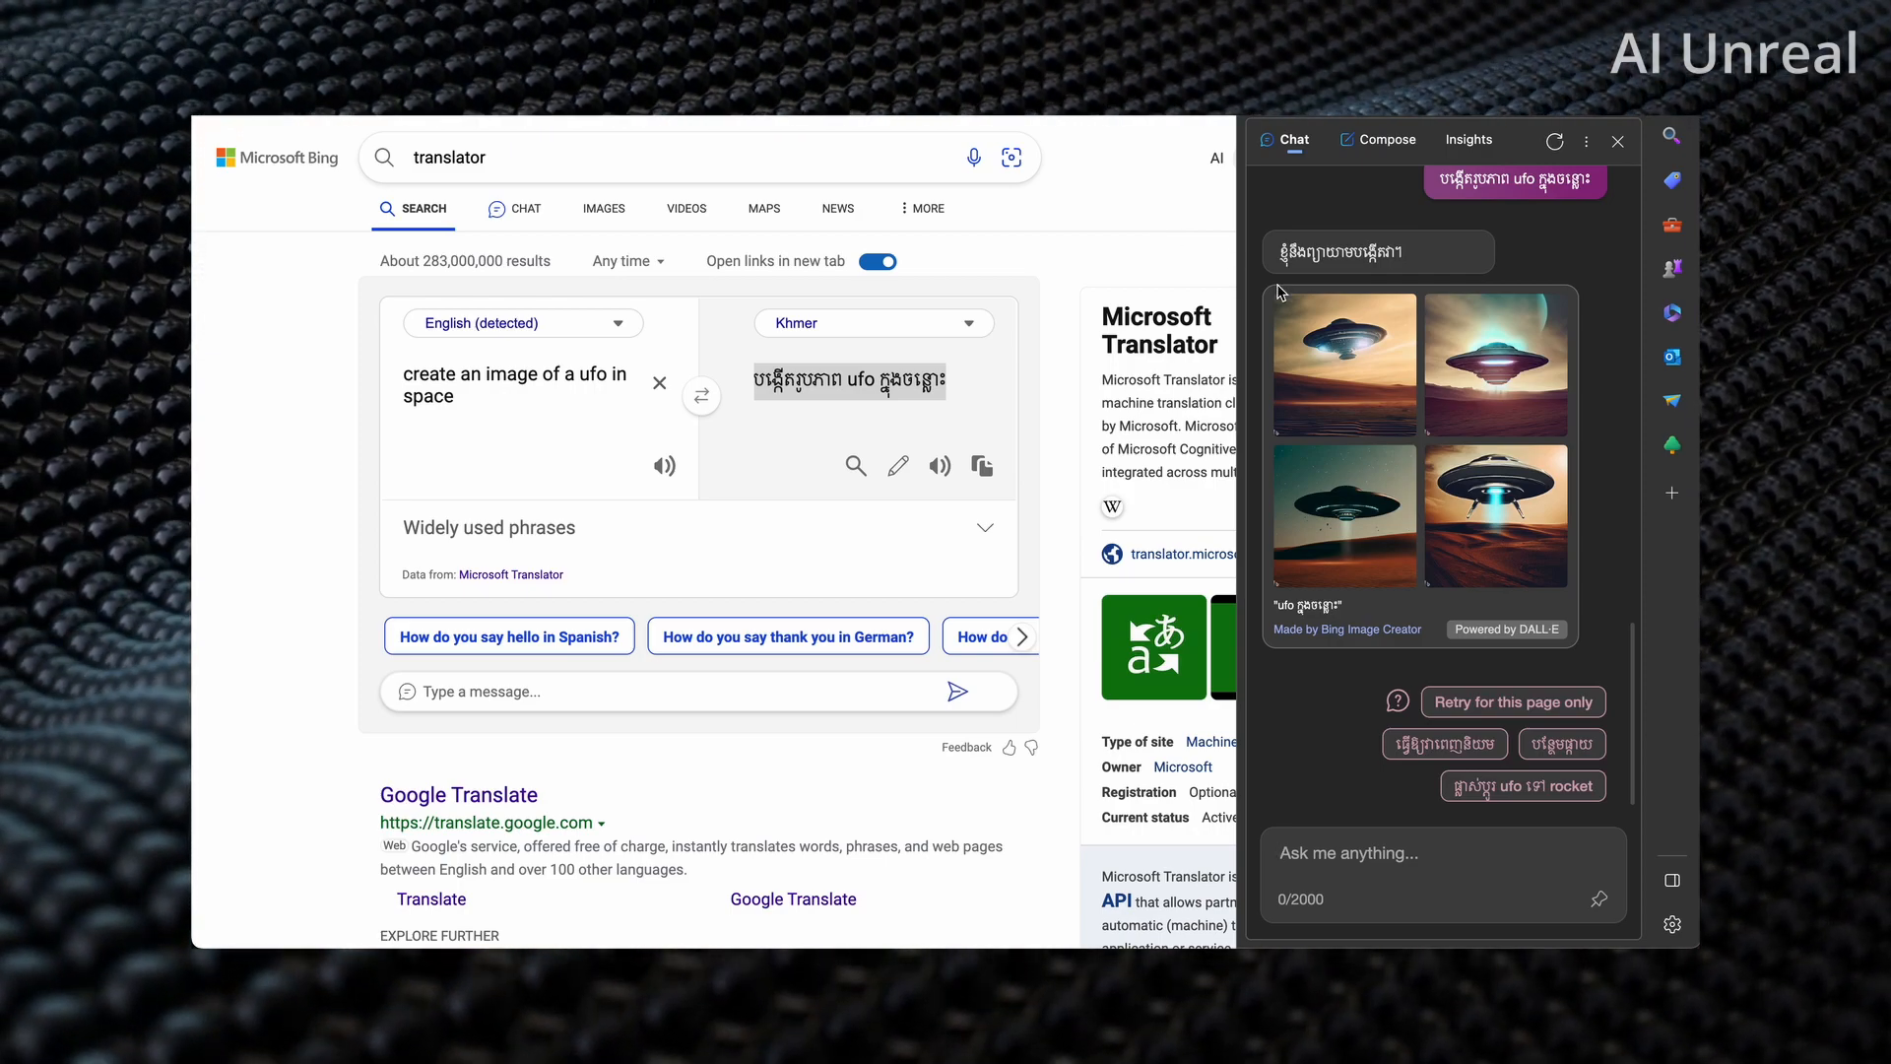
pyautogui.moveTo(1285, 214)
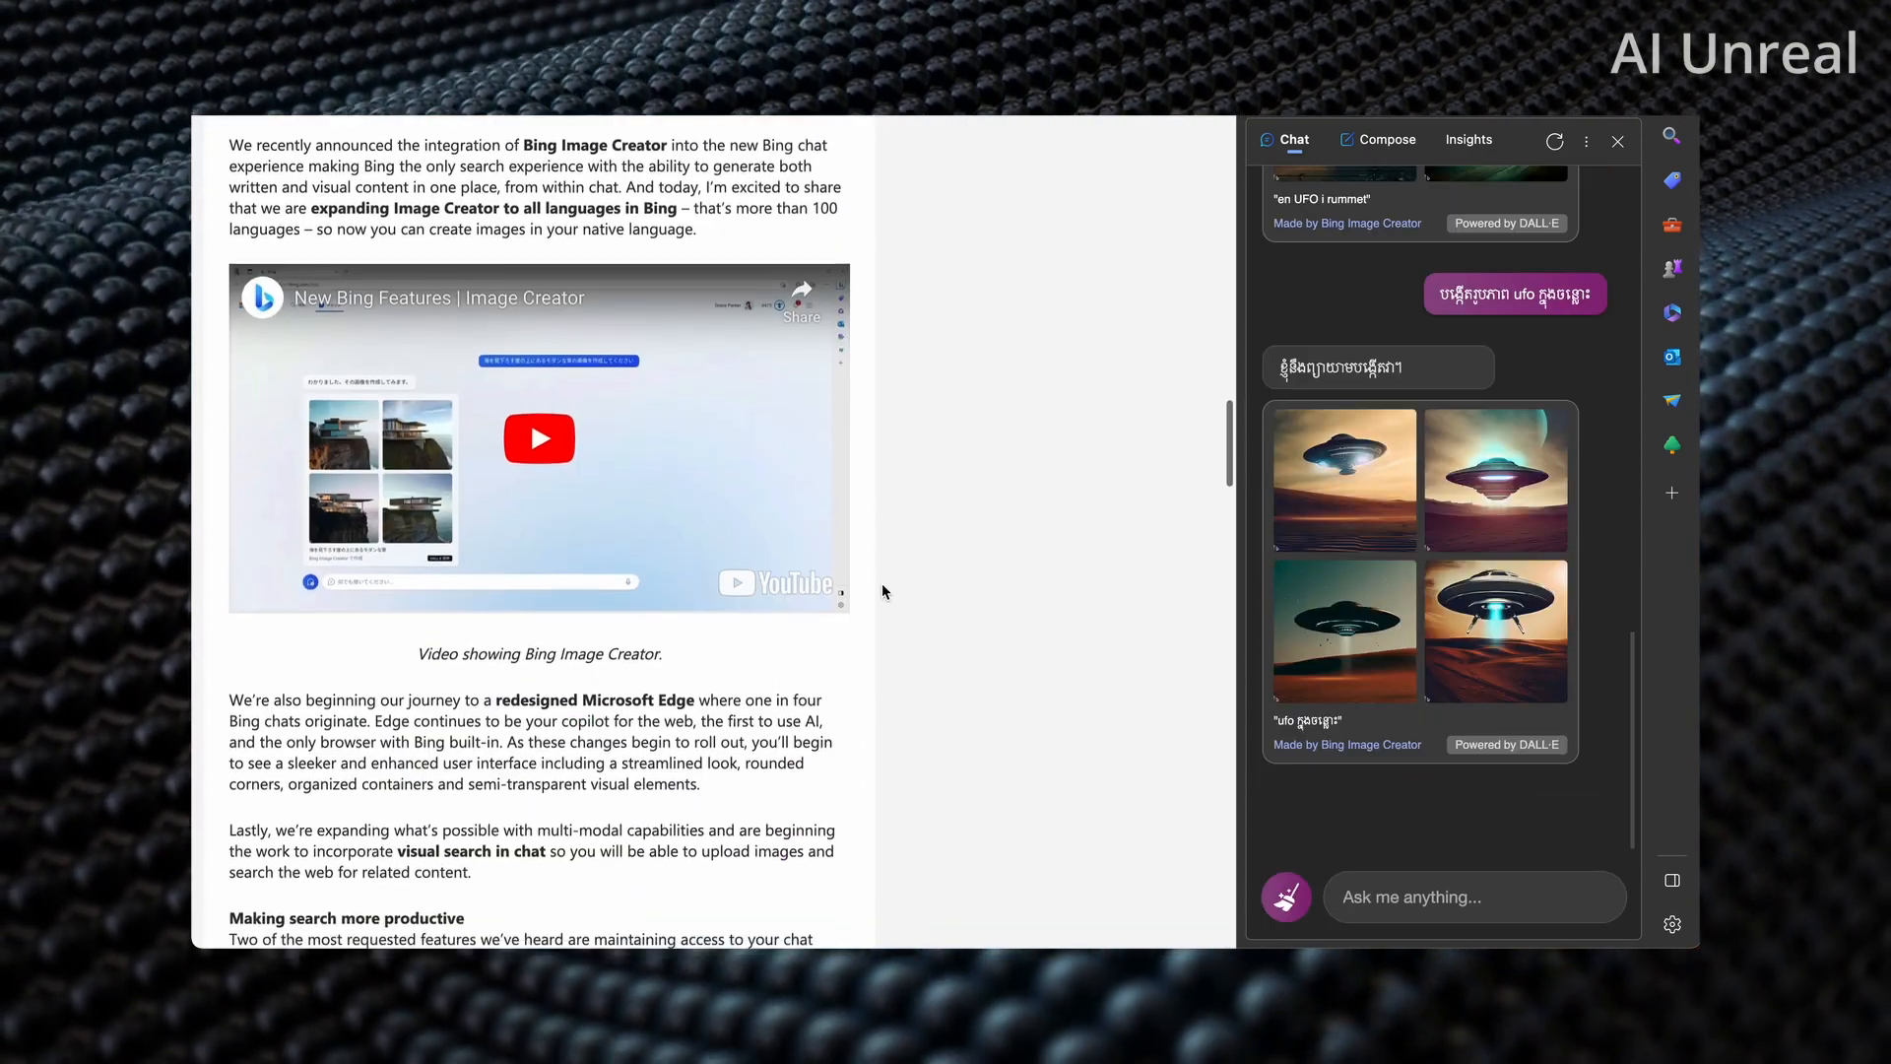
# Step: Scroll down the Bing blog post about Image Creator and chat history
pyautogui.scroll(-3)
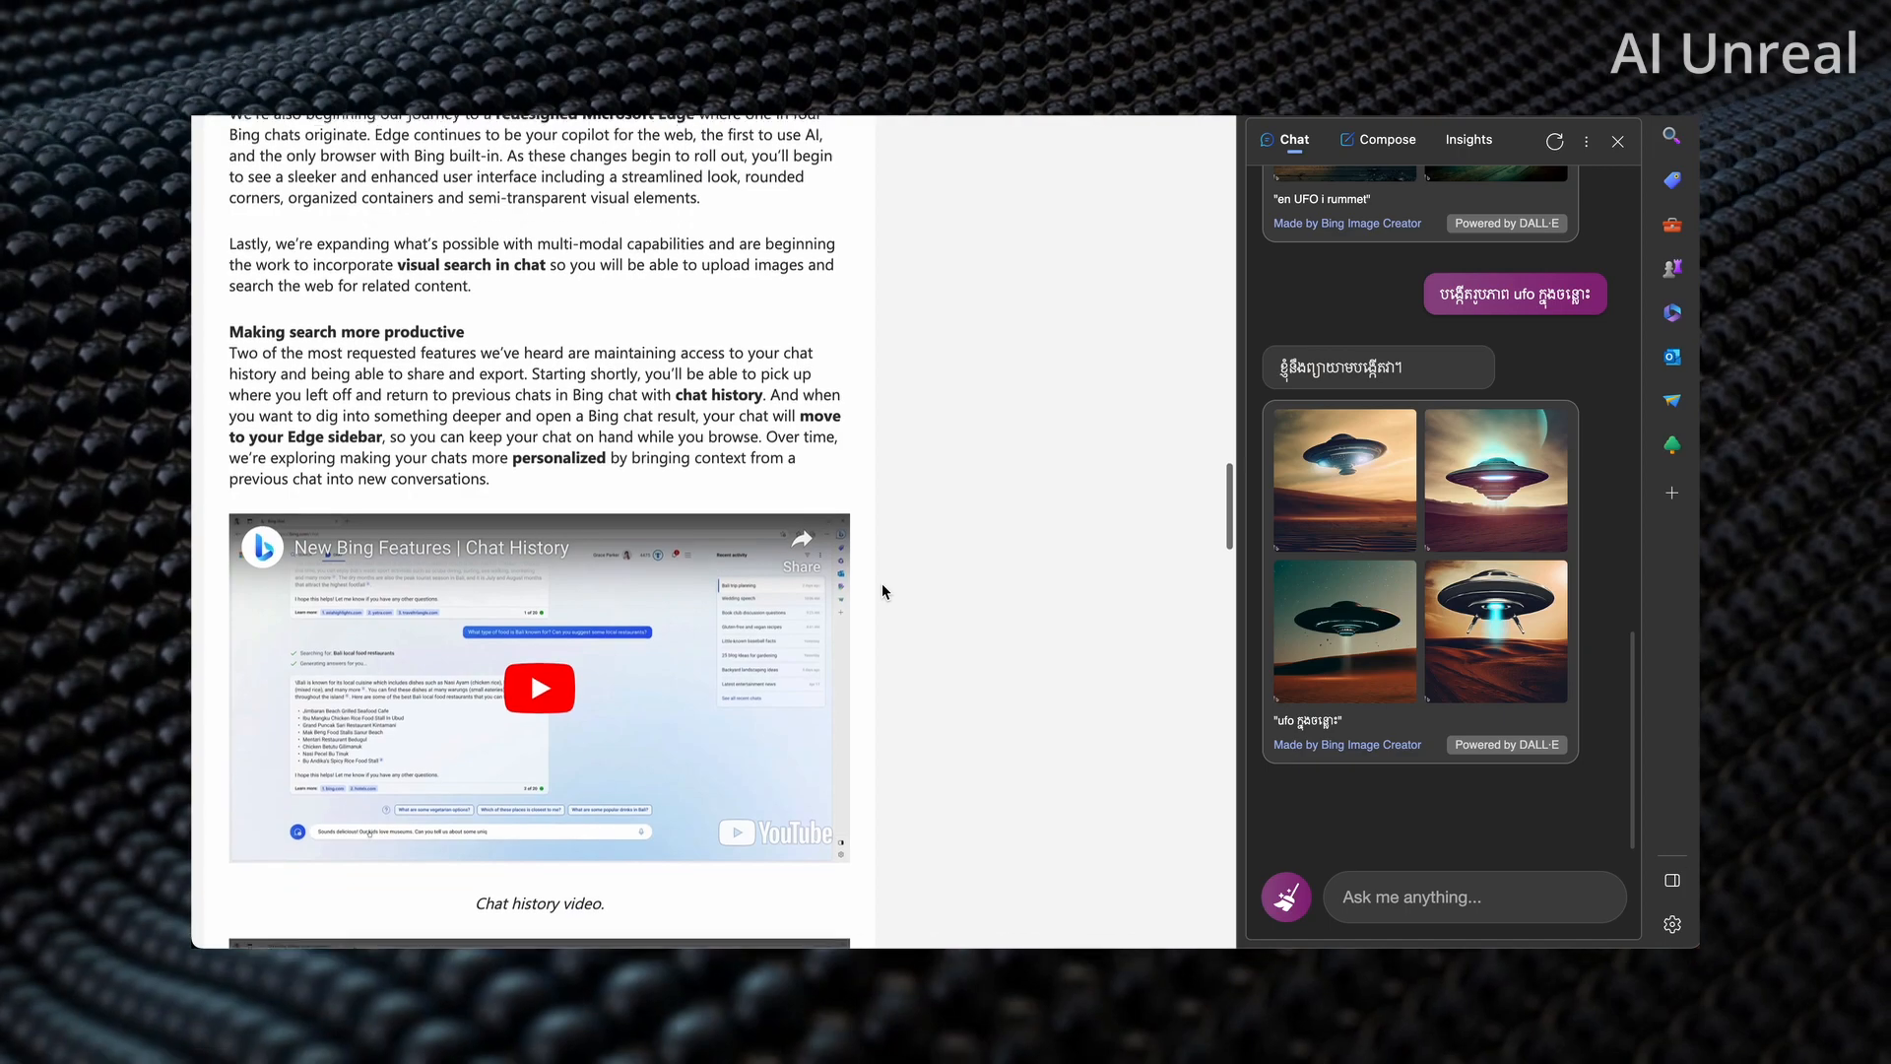
pyautogui.scroll(-3)
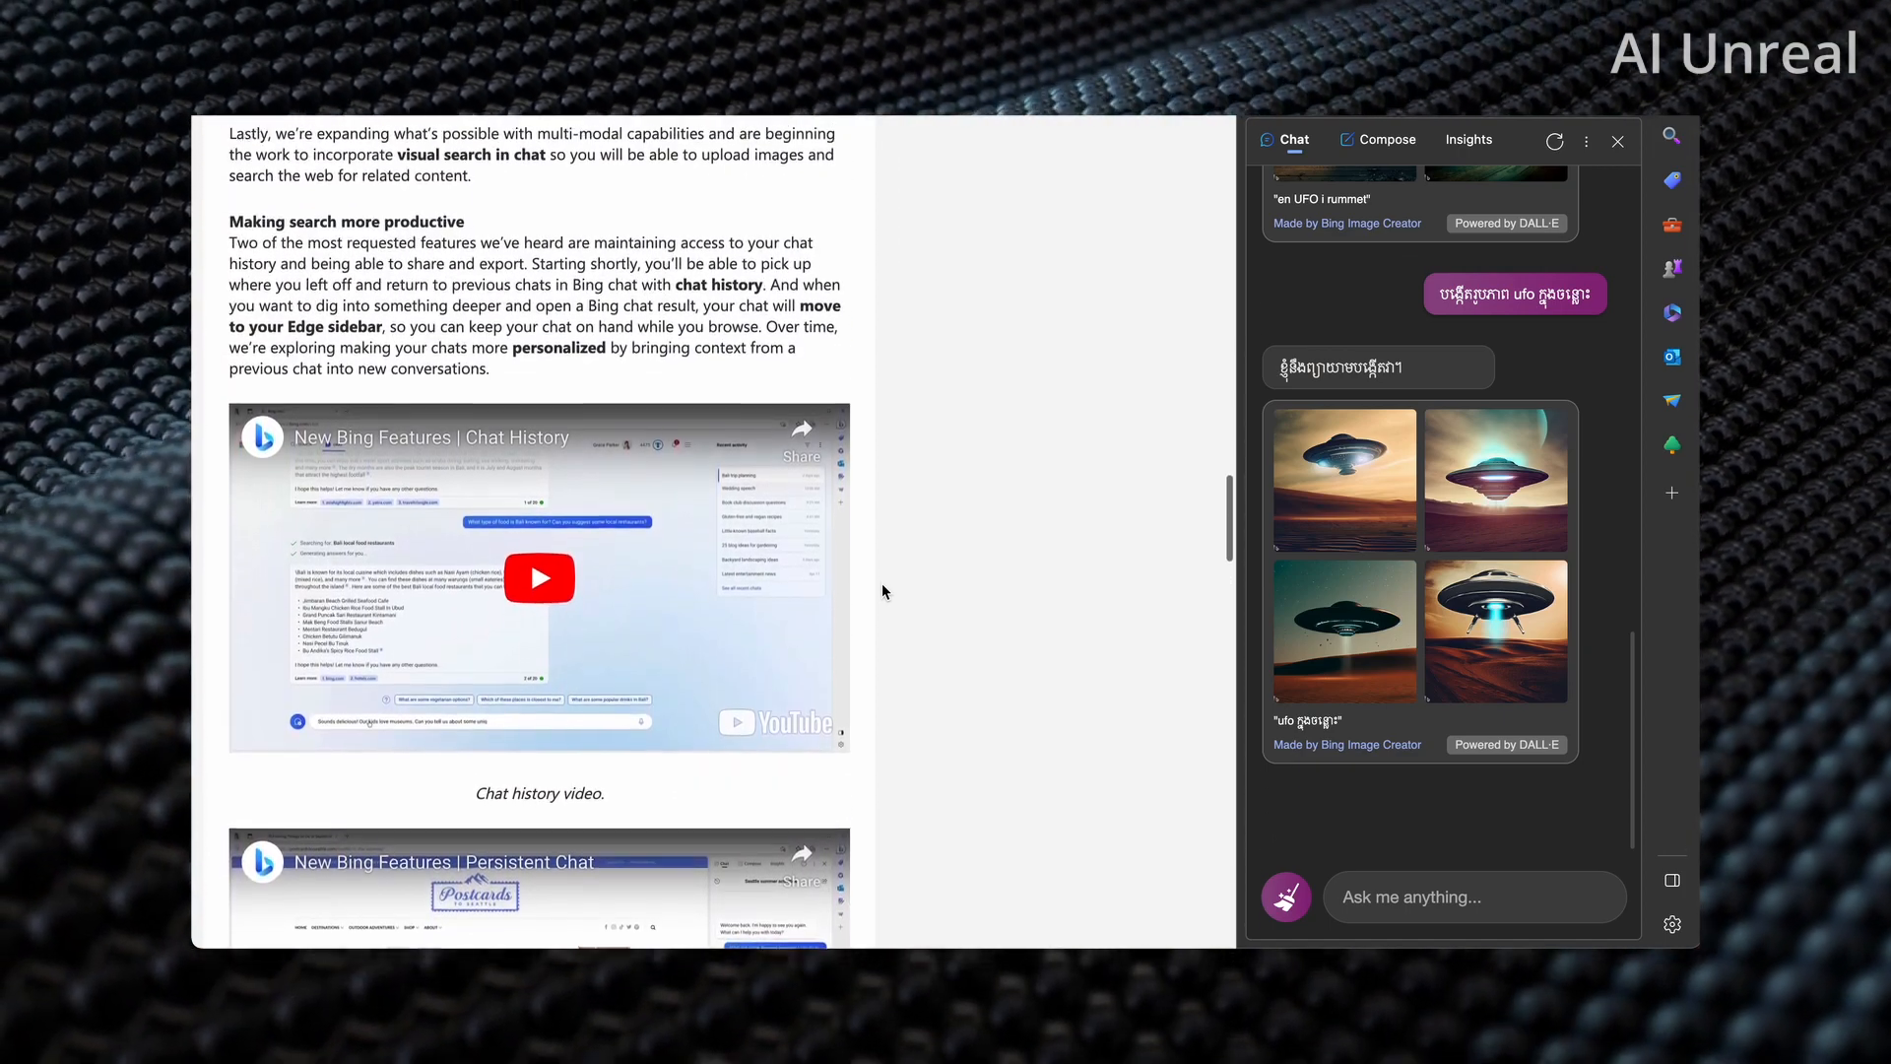
# Step: Play the Chat History video showing Bali food and Seattle summer activity chats
pyautogui.click(539, 578)
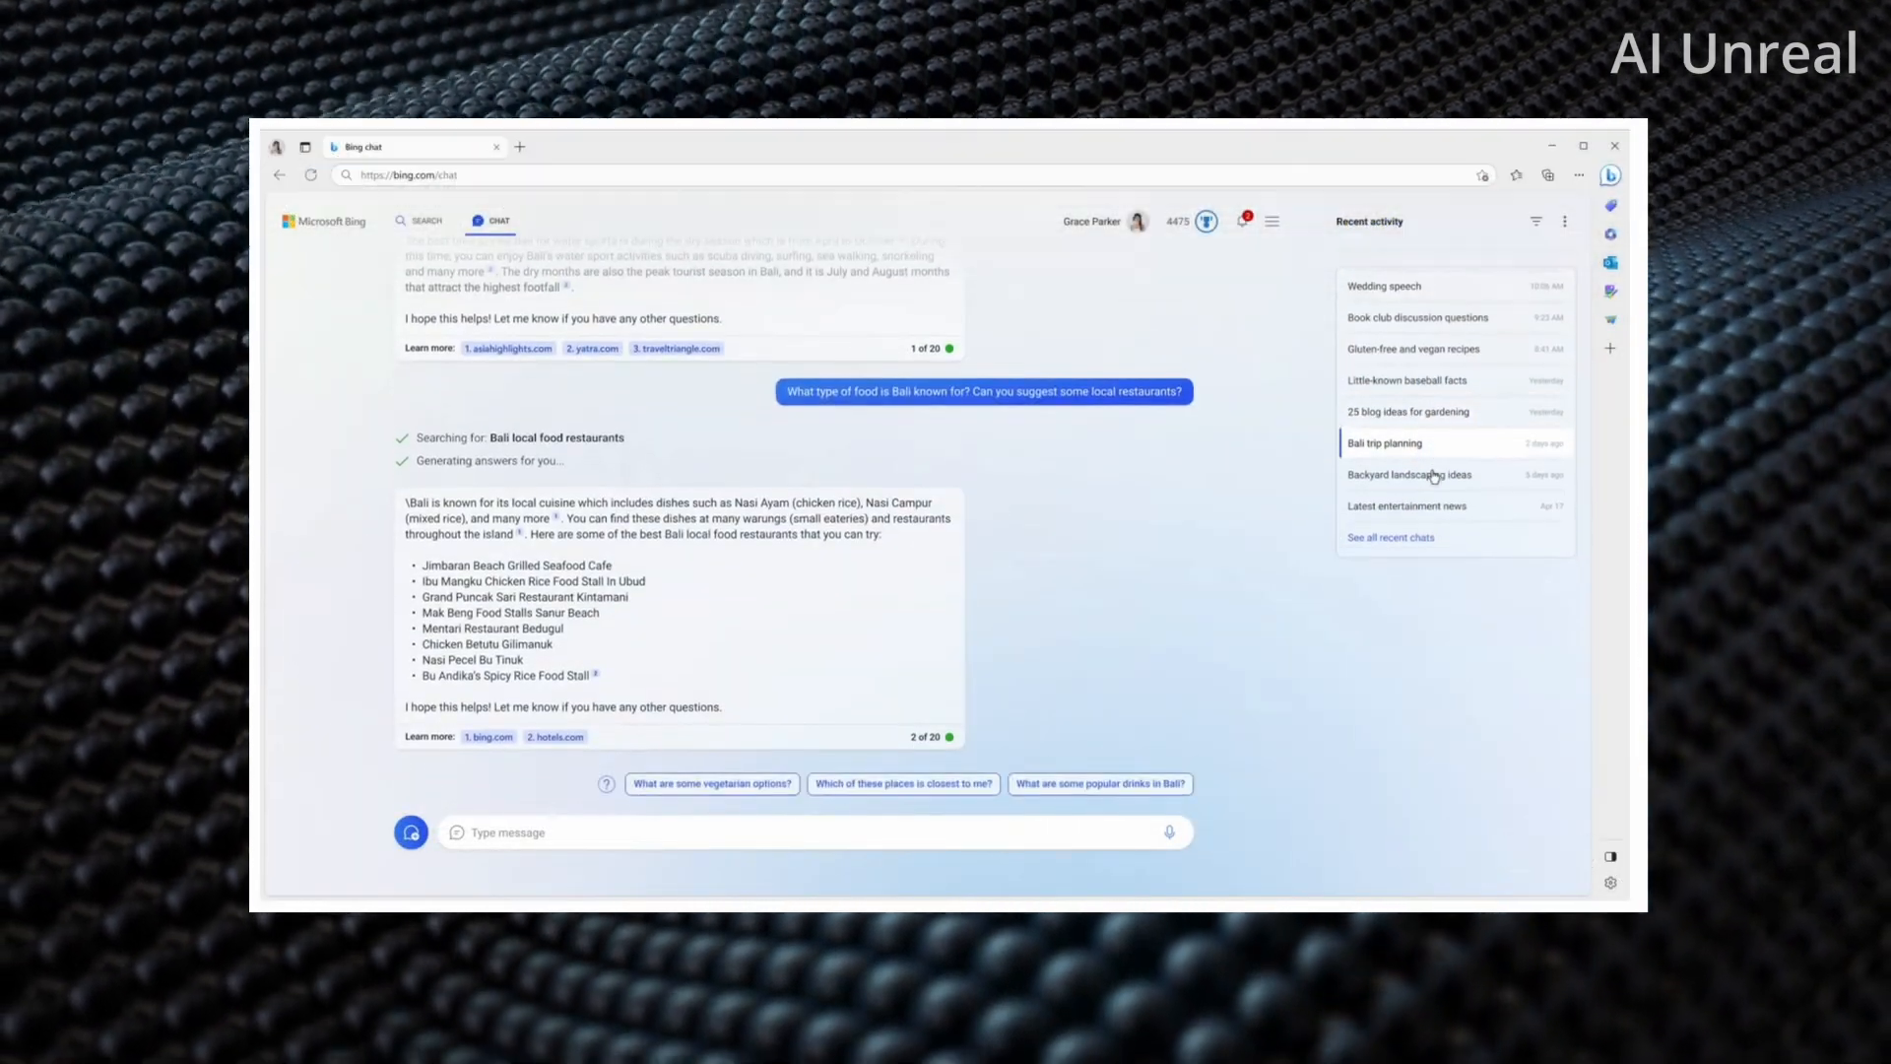
pyautogui.write('Sounds delicious! Our kids love museu')
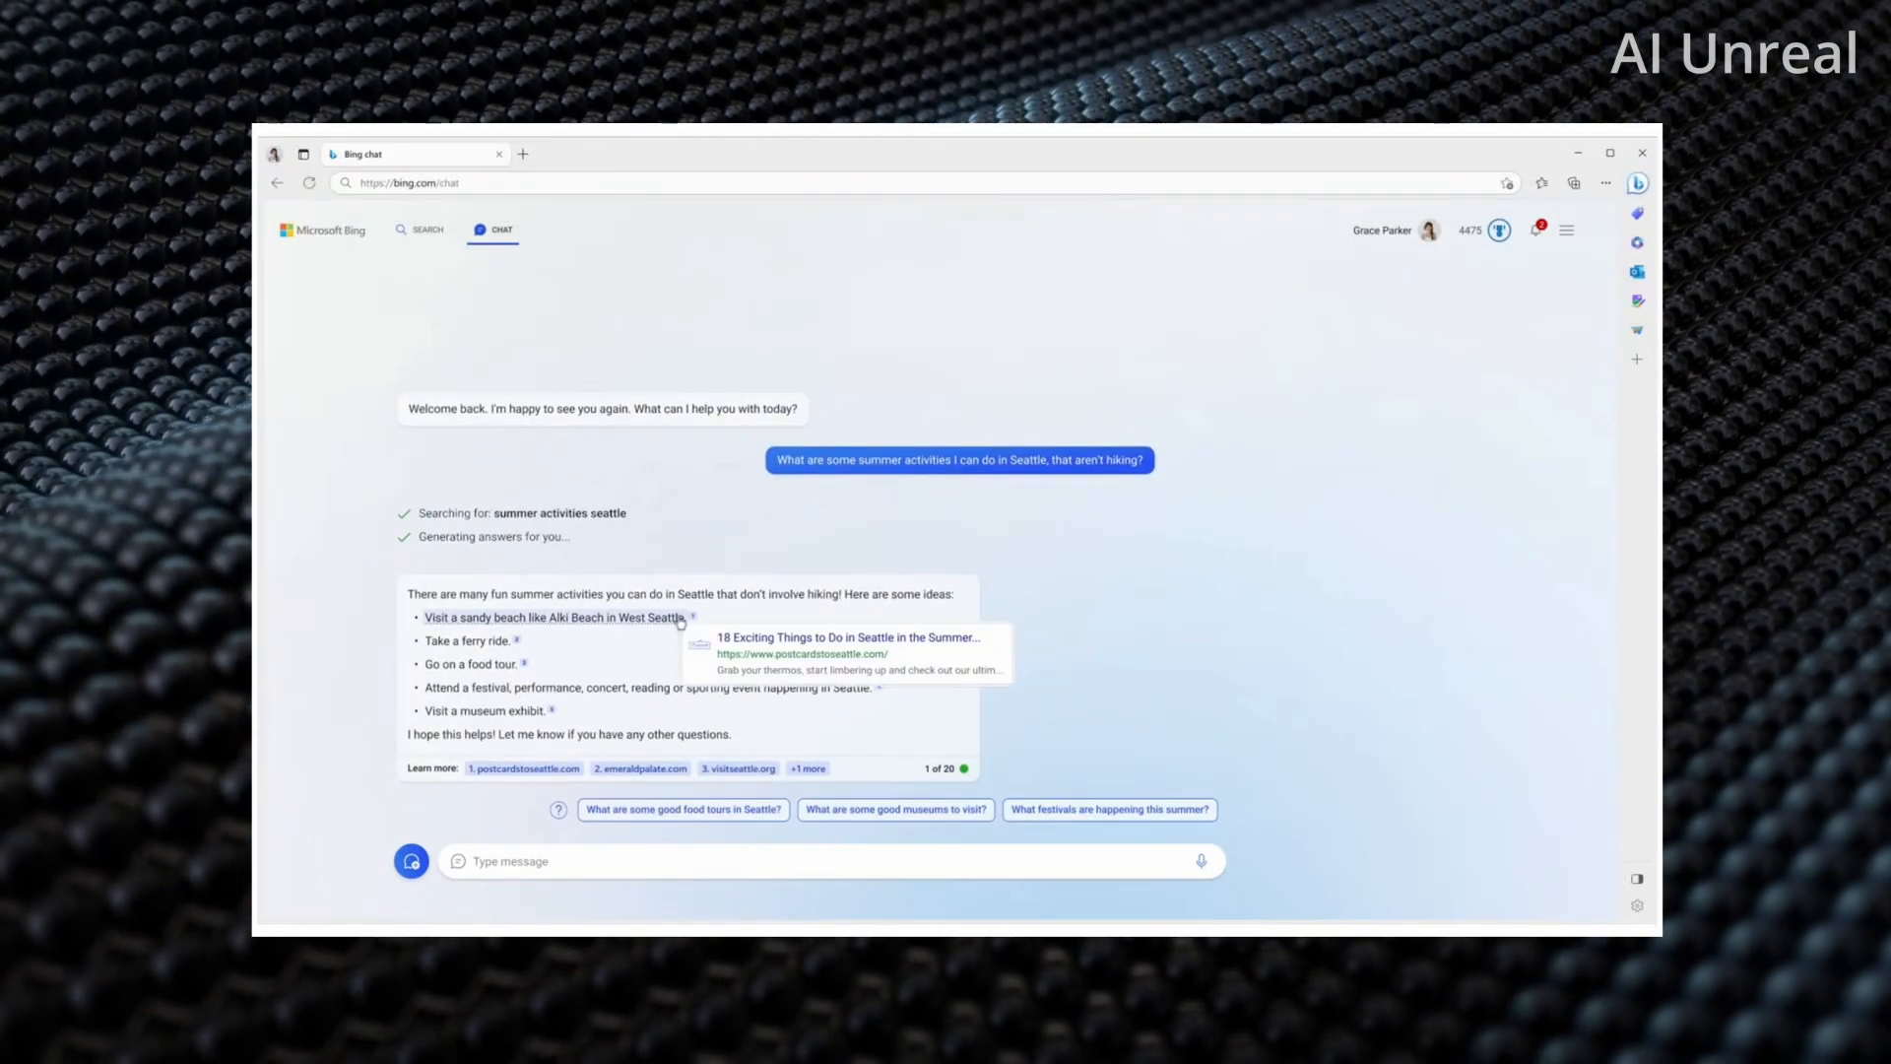
# Step: Stop the Chat History video and move on to the Edge Actions video
pyautogui.click(848, 637)
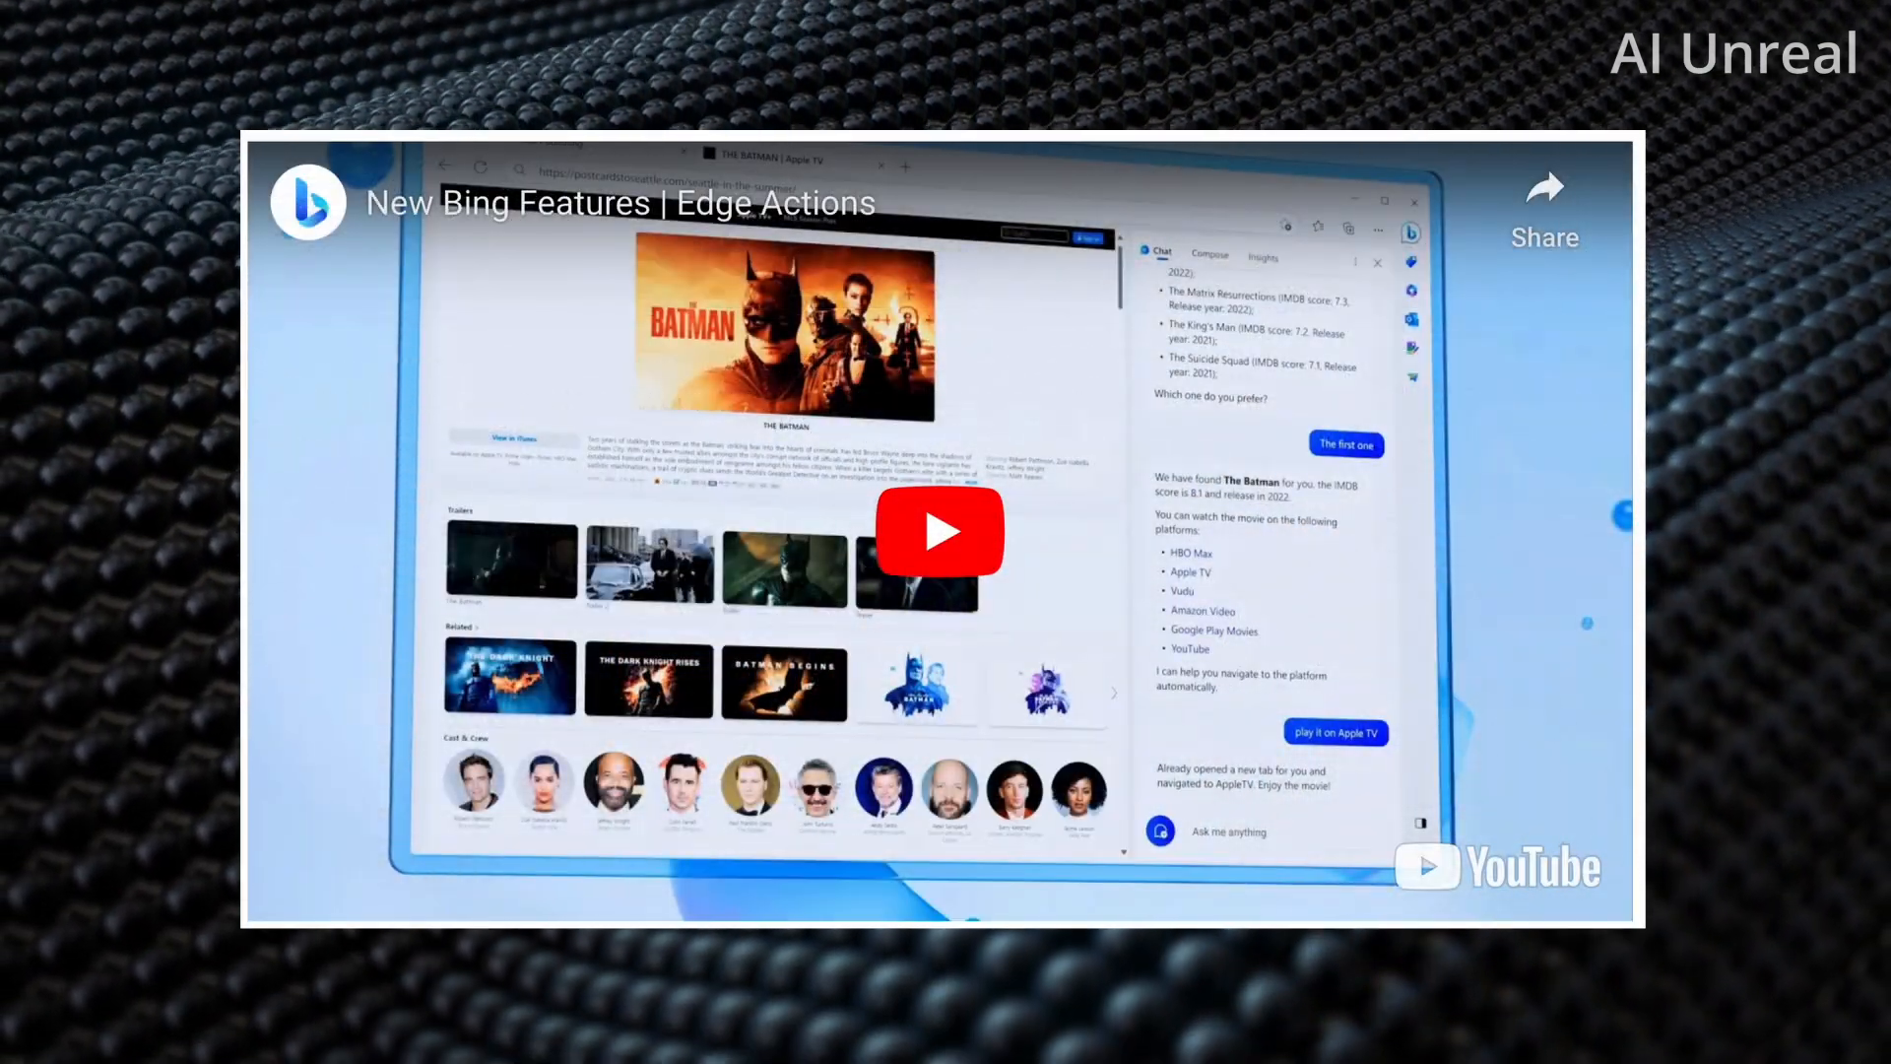
# Step: Play the Edge Actions video, then bring up the Compose video
pyautogui.click(938, 532)
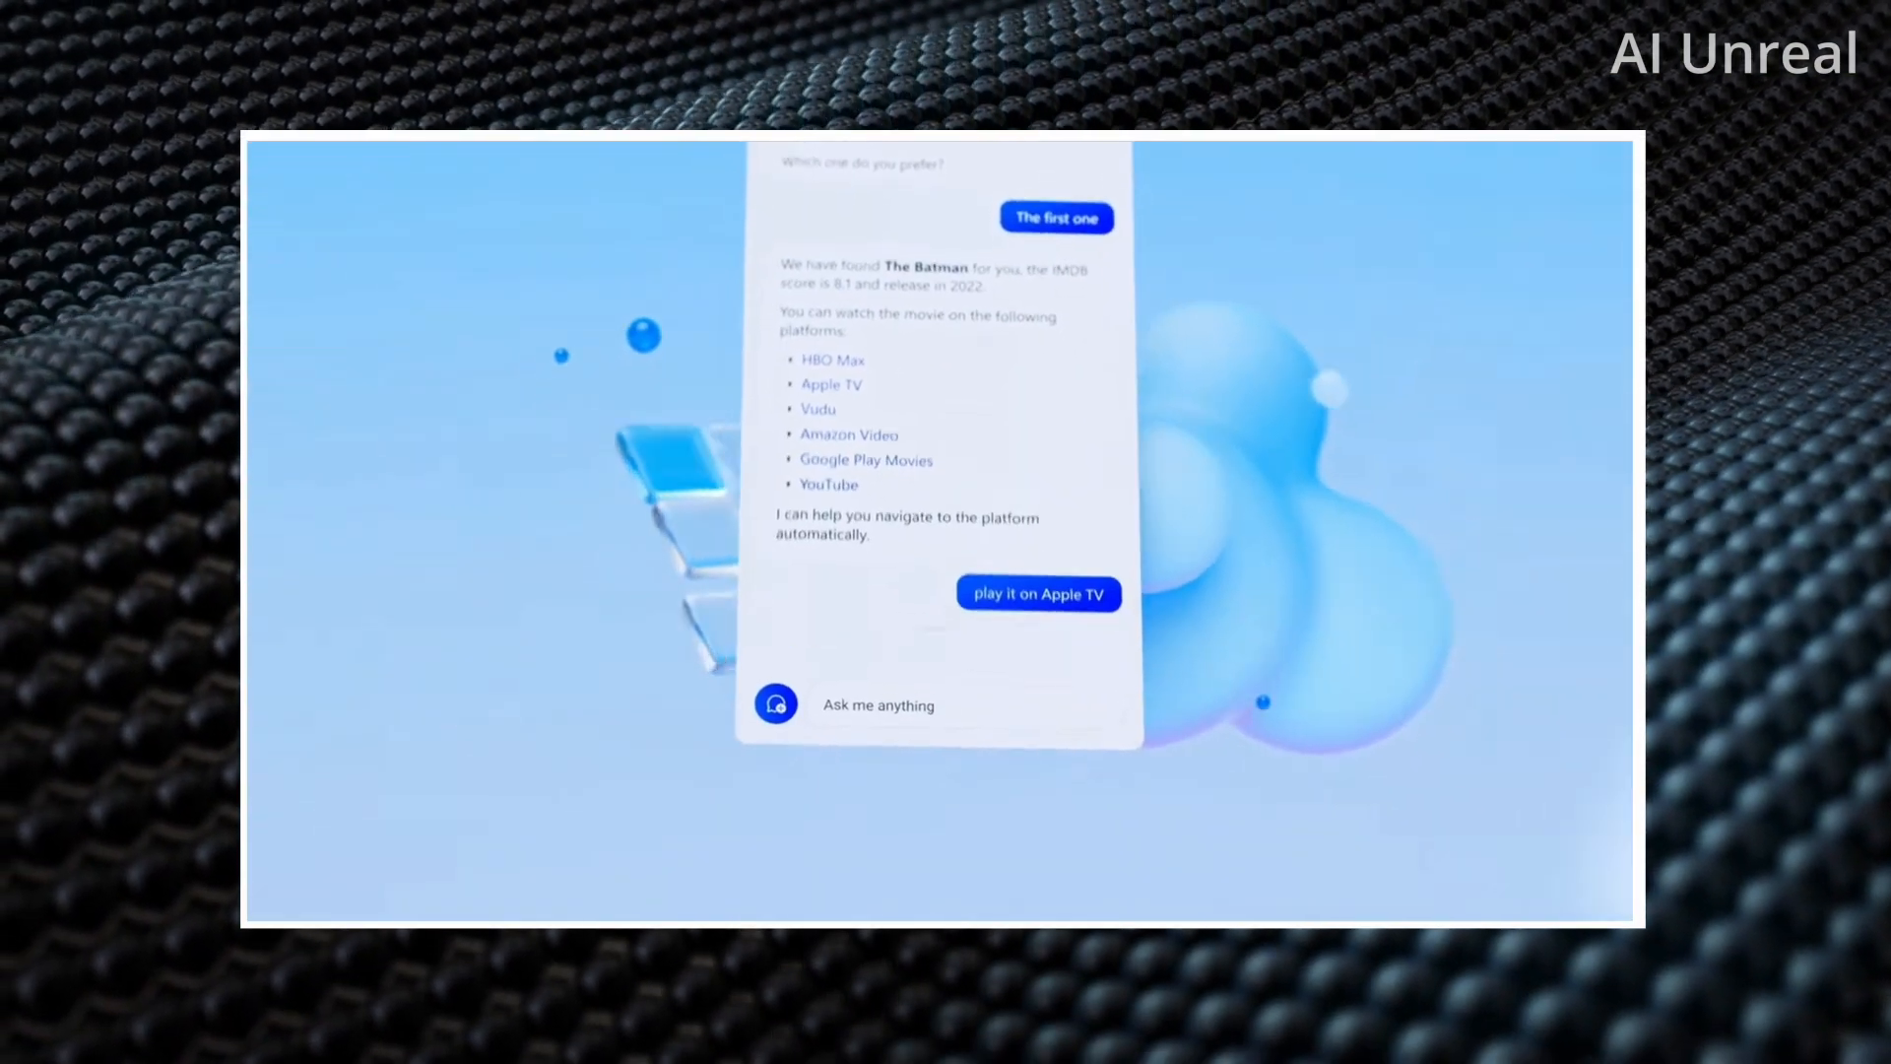
pyautogui.click(1037, 593)
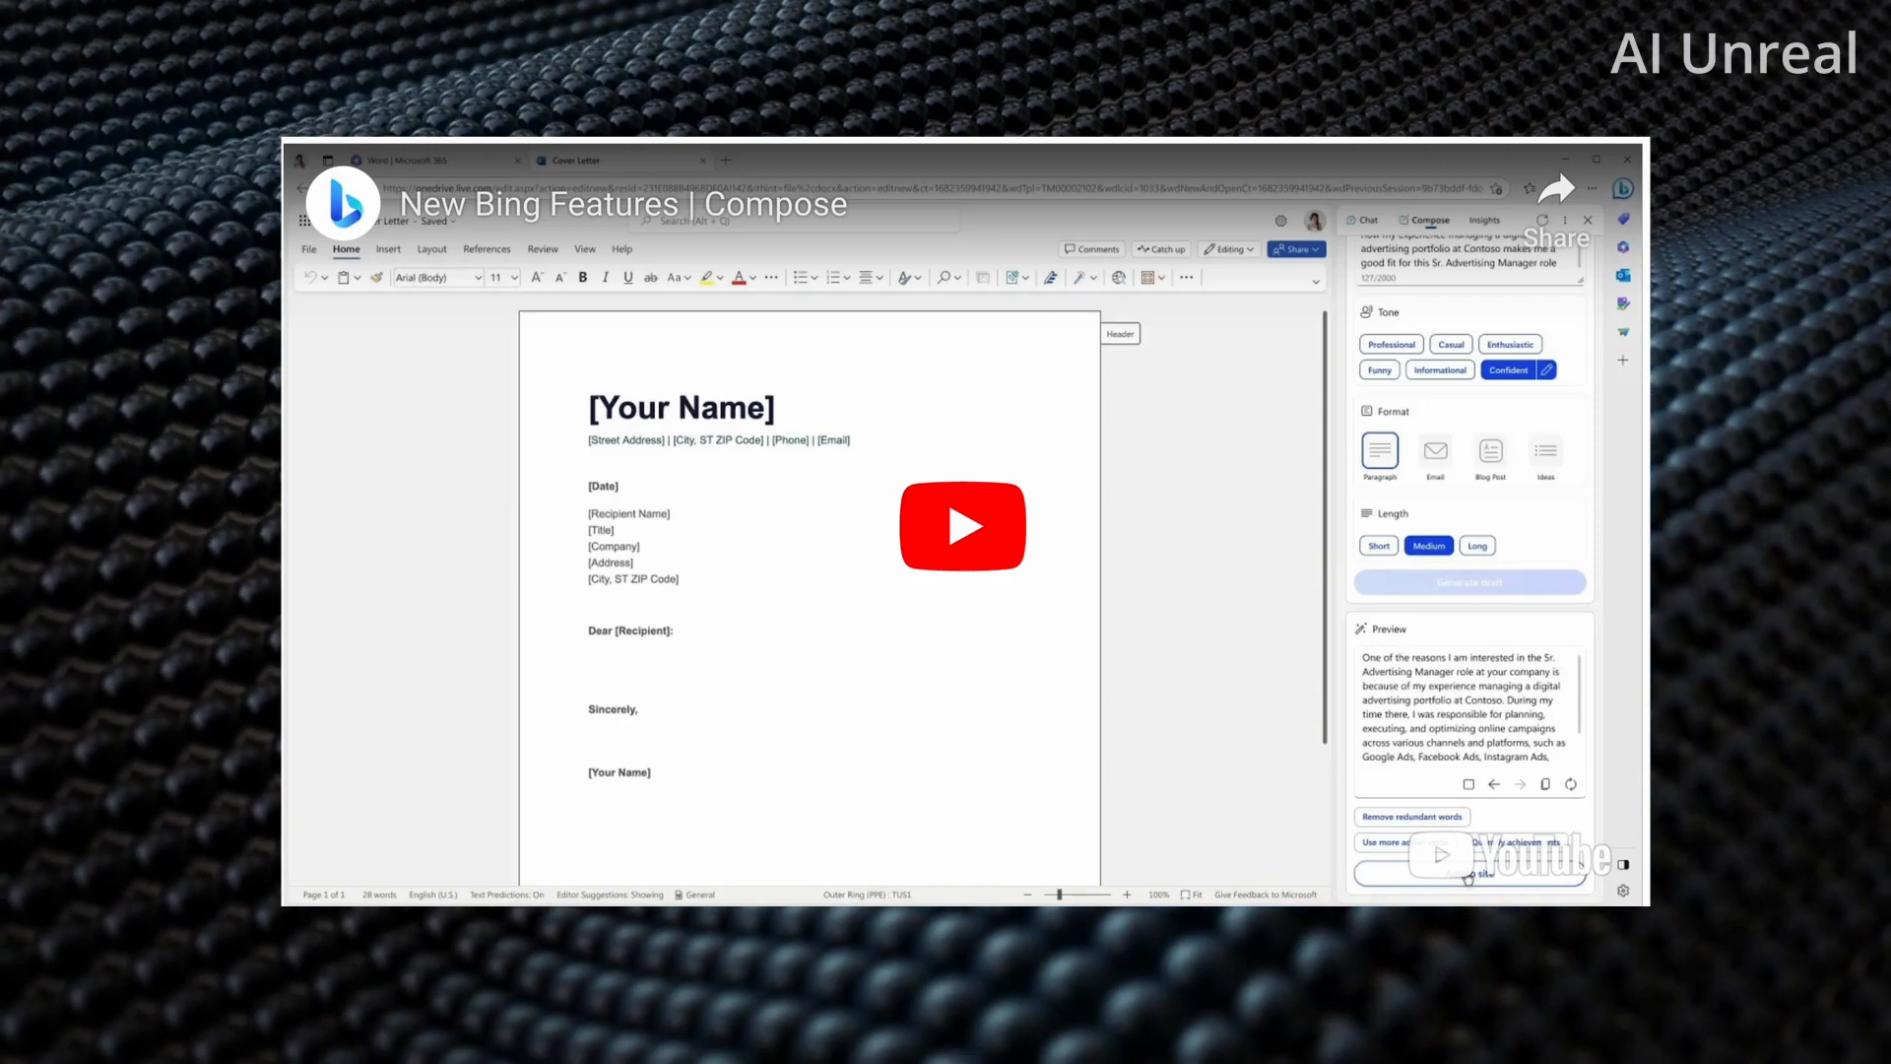
# Step: Play the Compose cover-letter video, then return to the sidebar's UFO image conversation
pyautogui.click(962, 526)
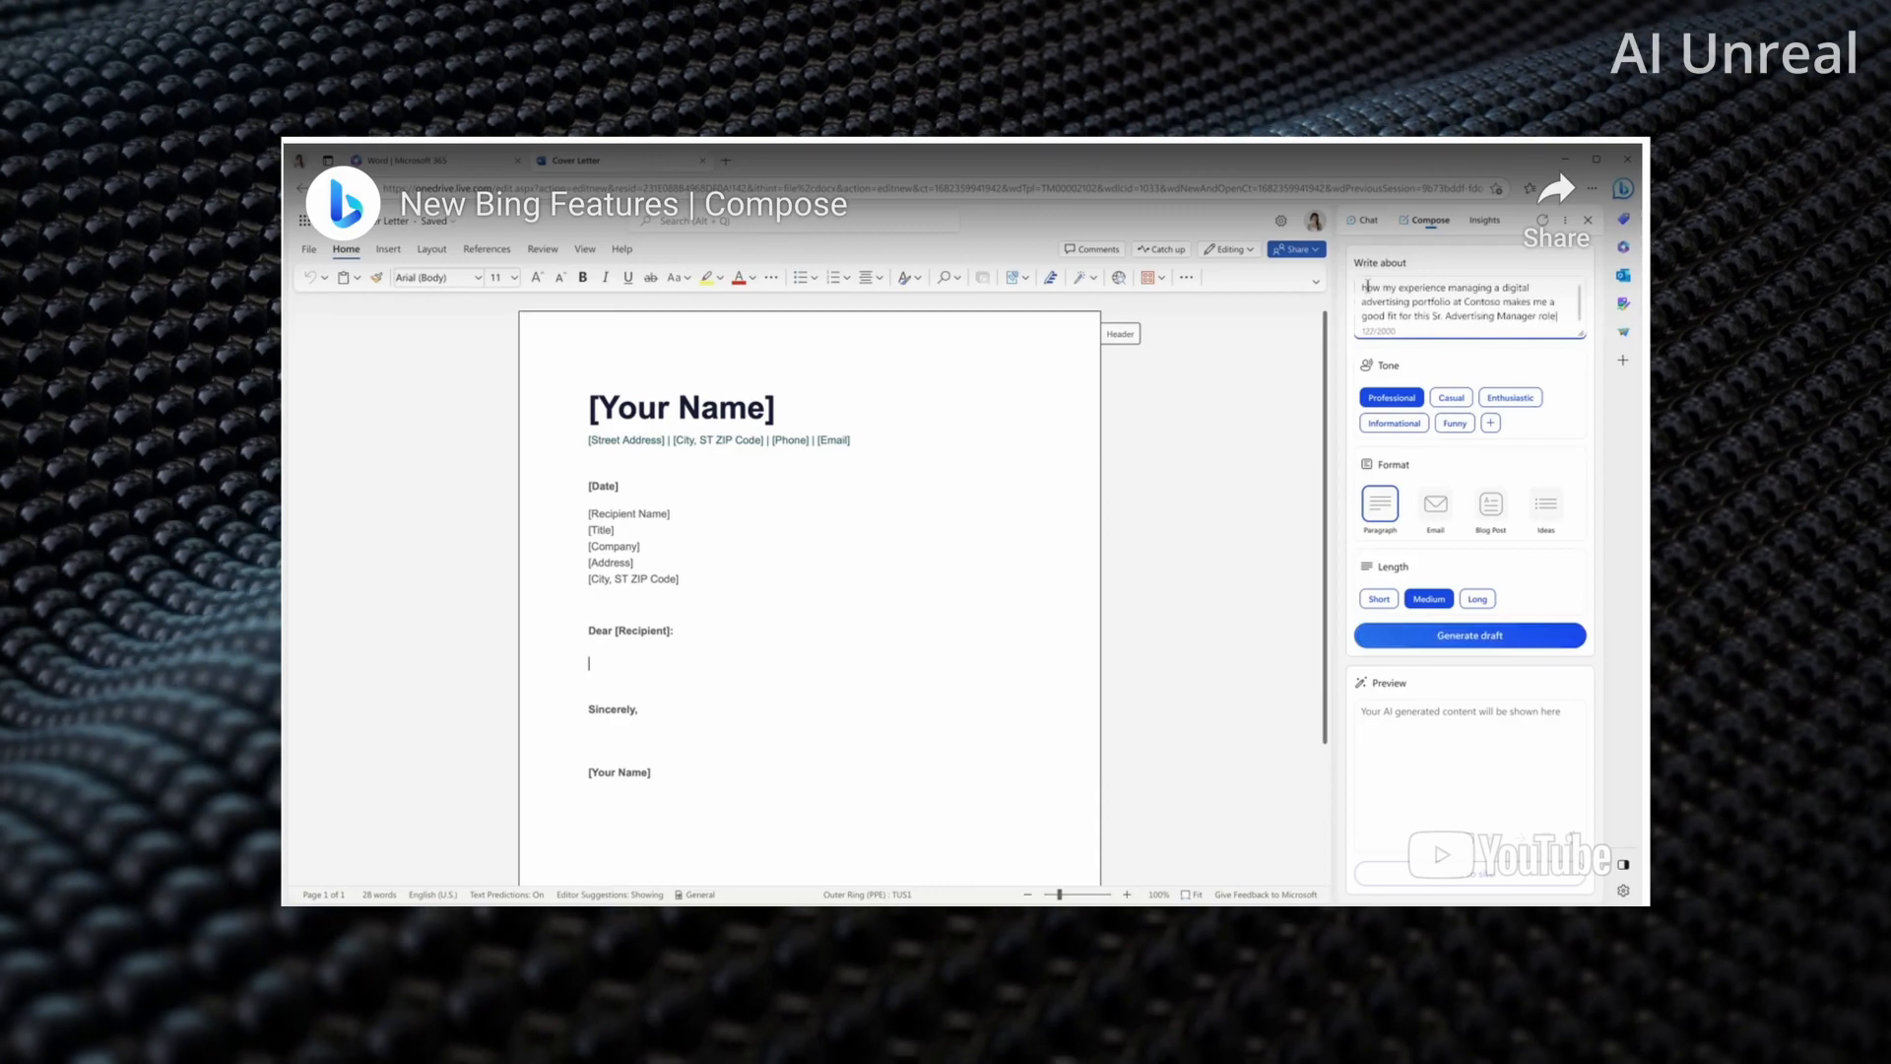
pyautogui.click(1489, 423)
pyautogui.write('Confident')
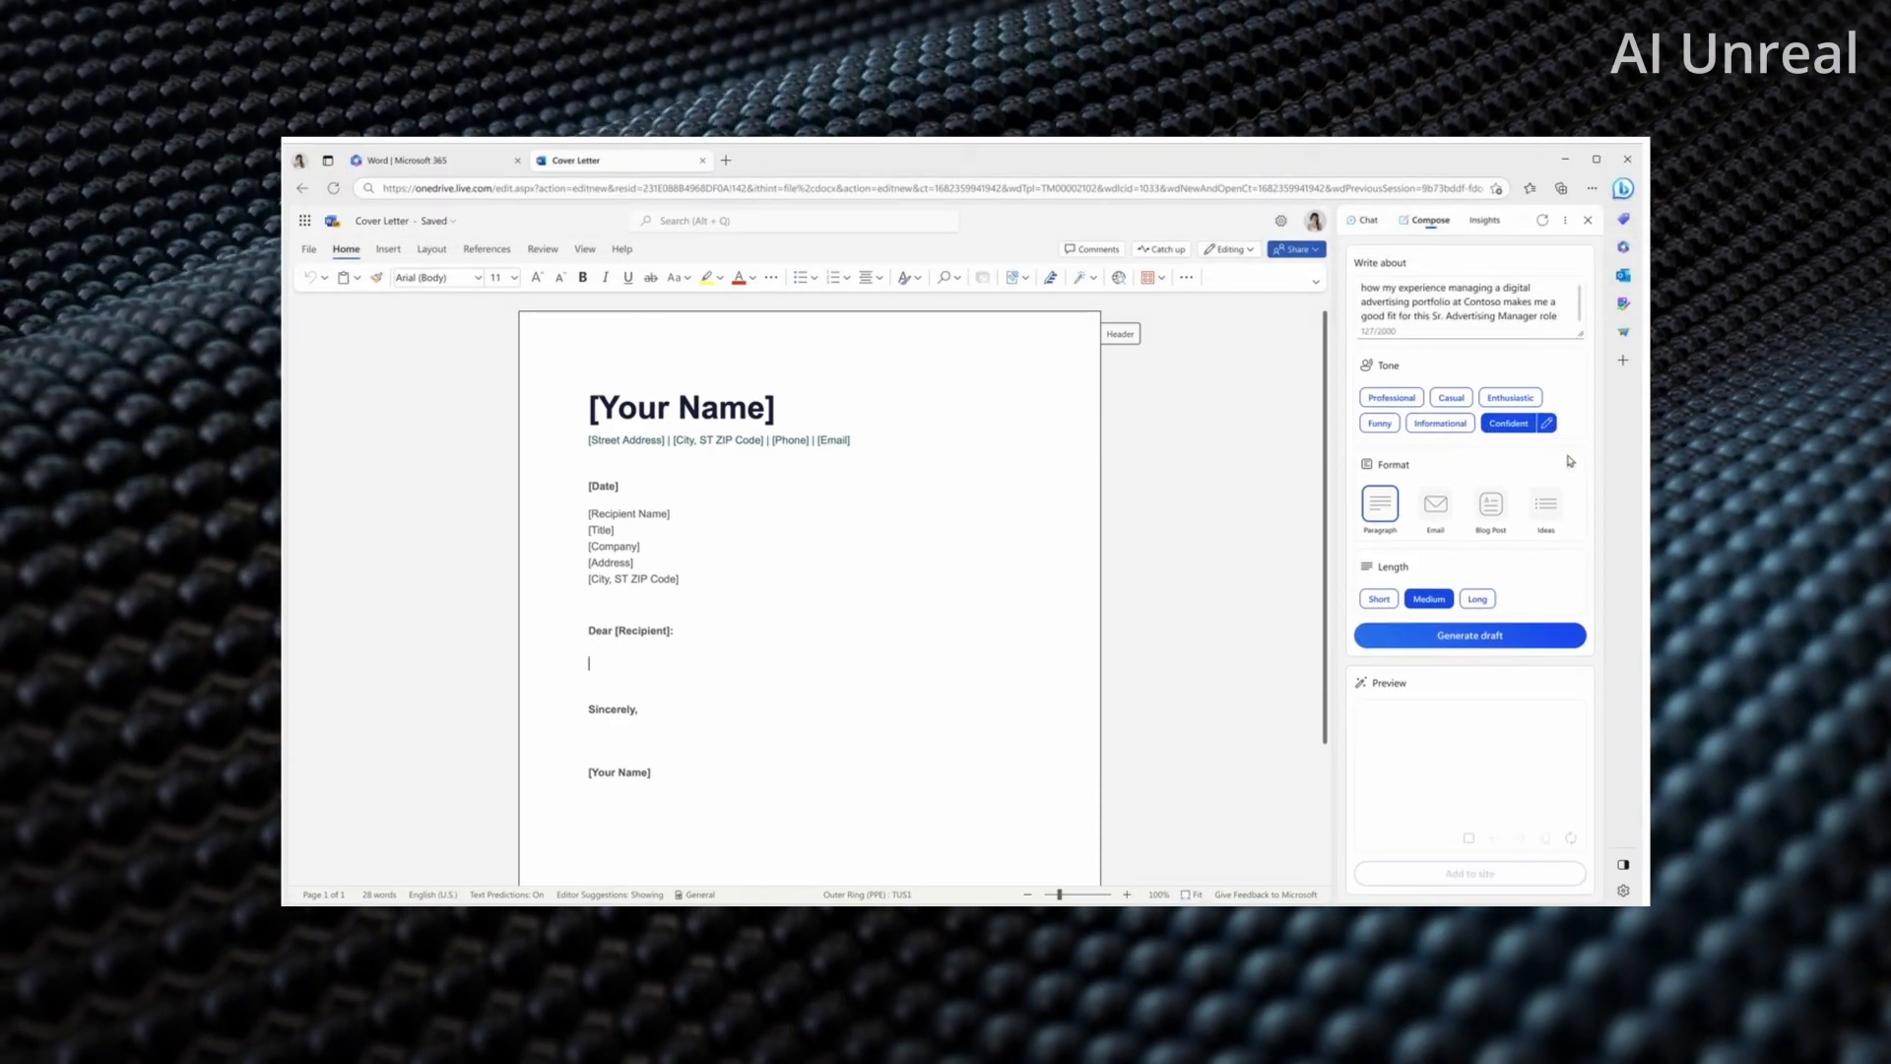
pyautogui.click(1469, 635)
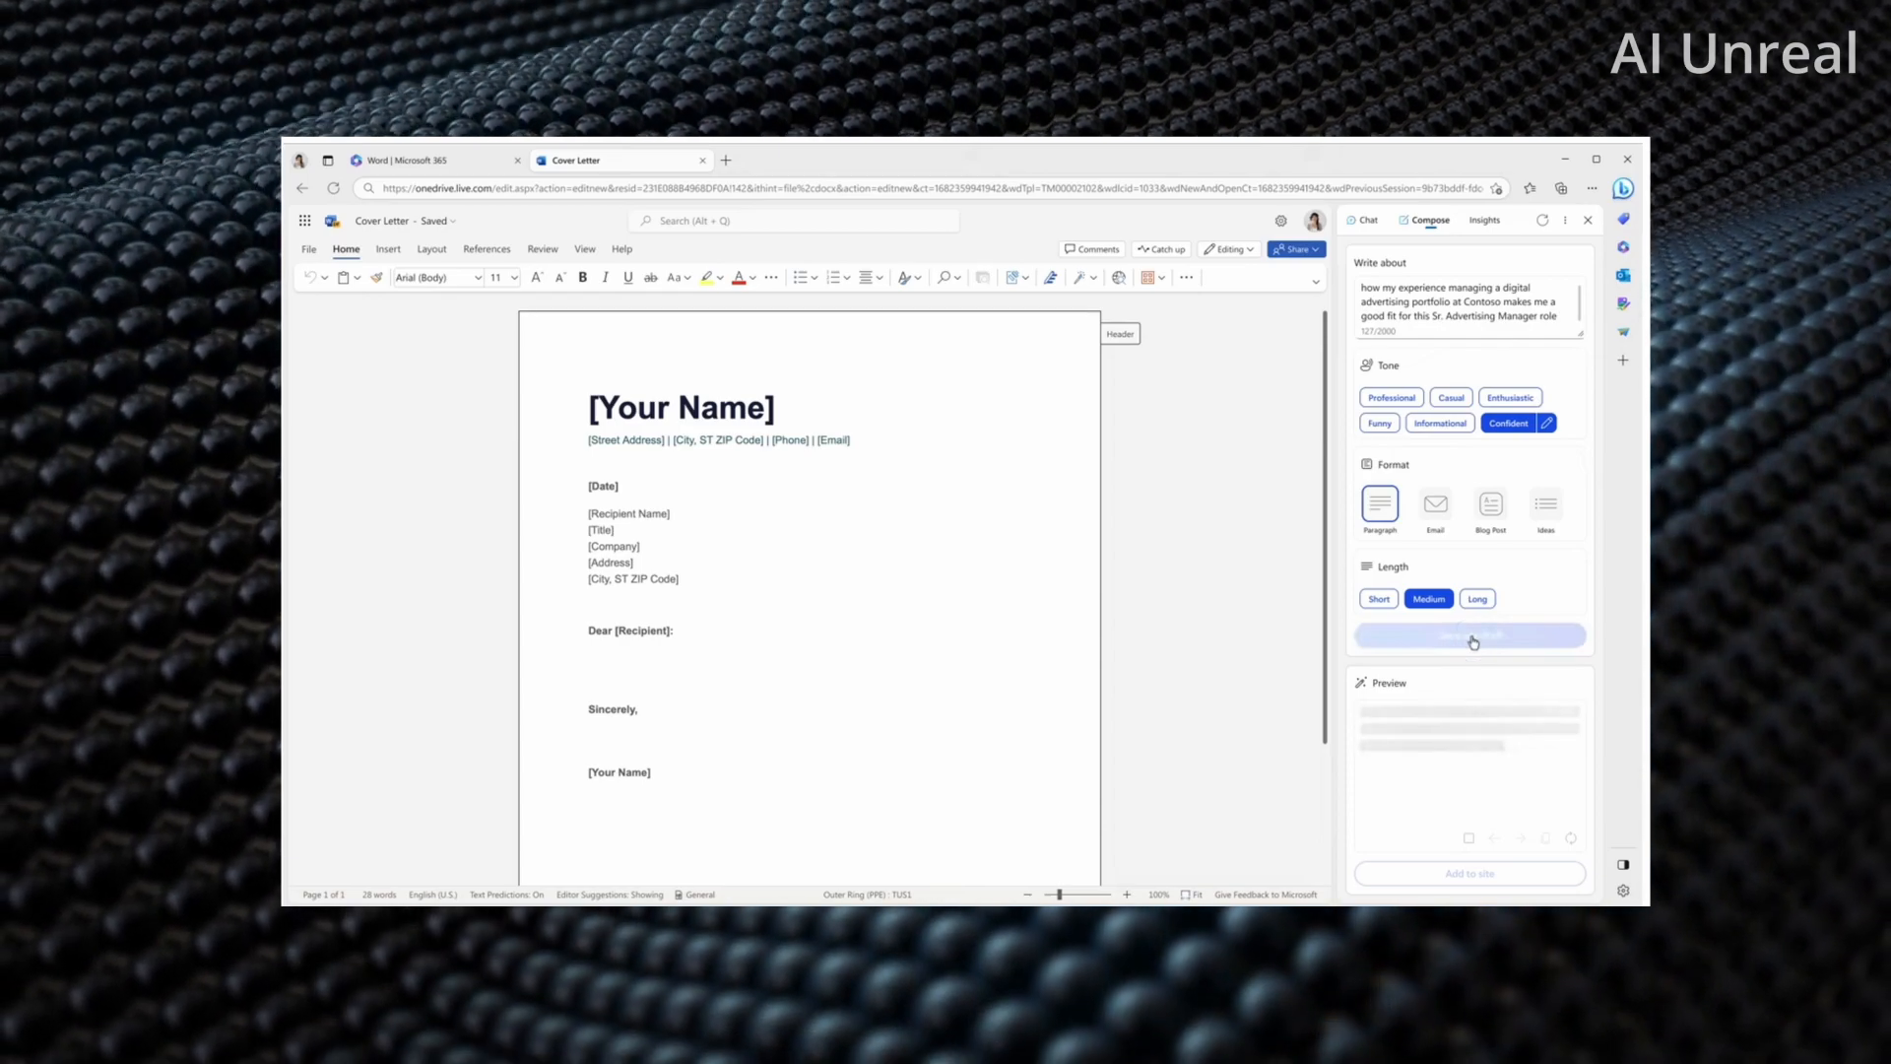
pyautogui.click(1467, 636)
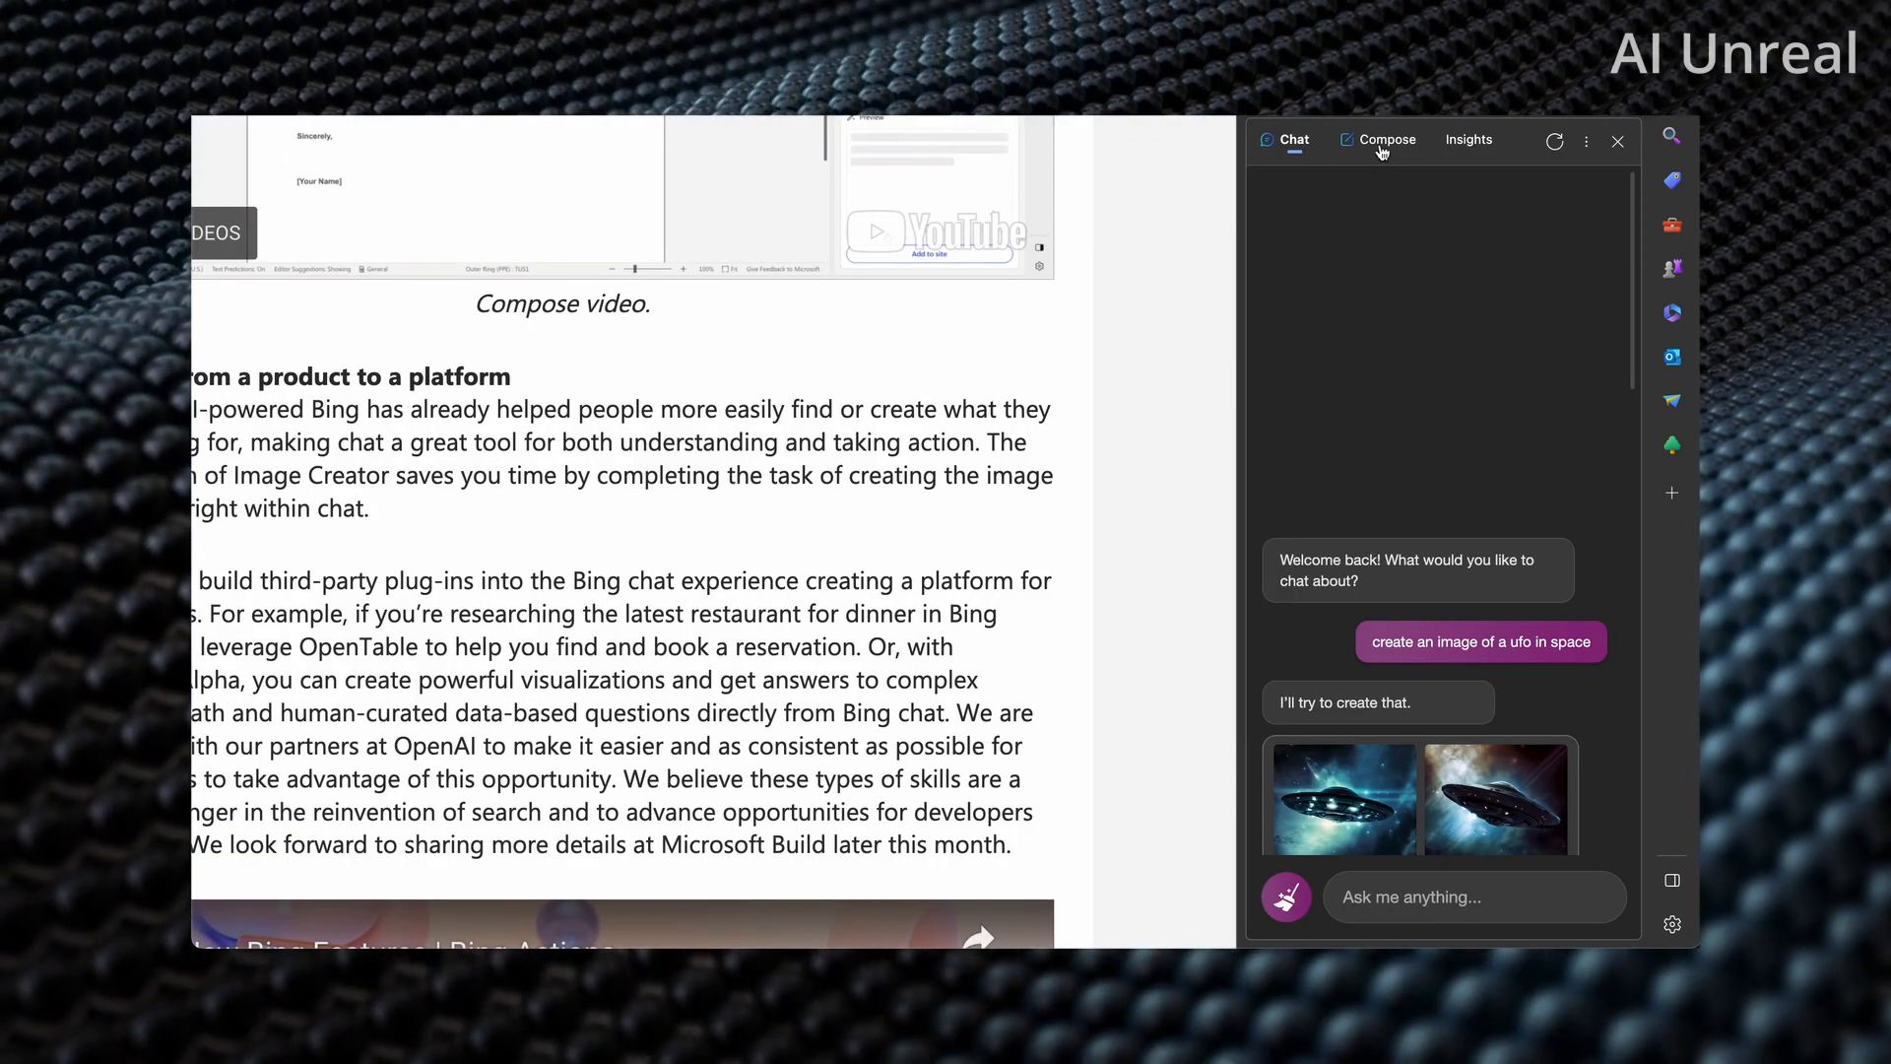
# Step: In Compose, enter 'today I went for a walk in the park… many dogs playing in the grass.'
pyautogui.click(1387, 138)
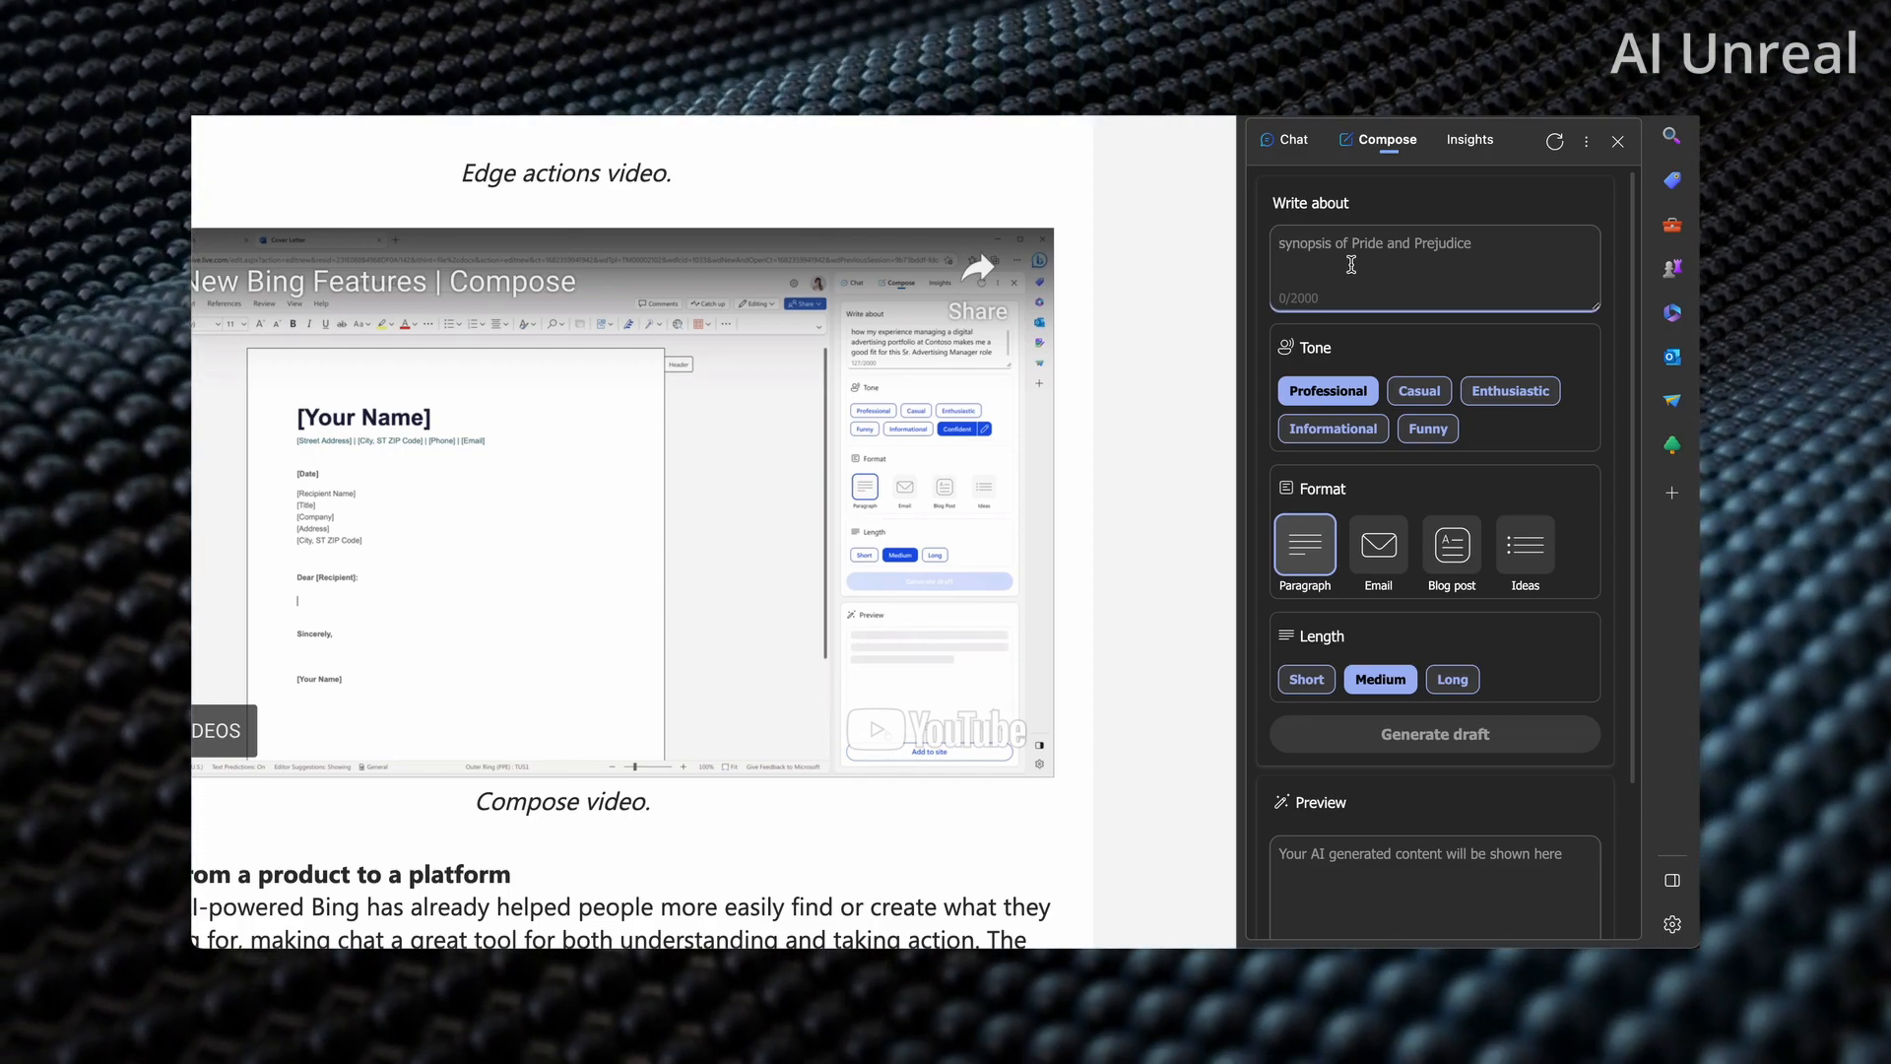
pyautogui.write('today')
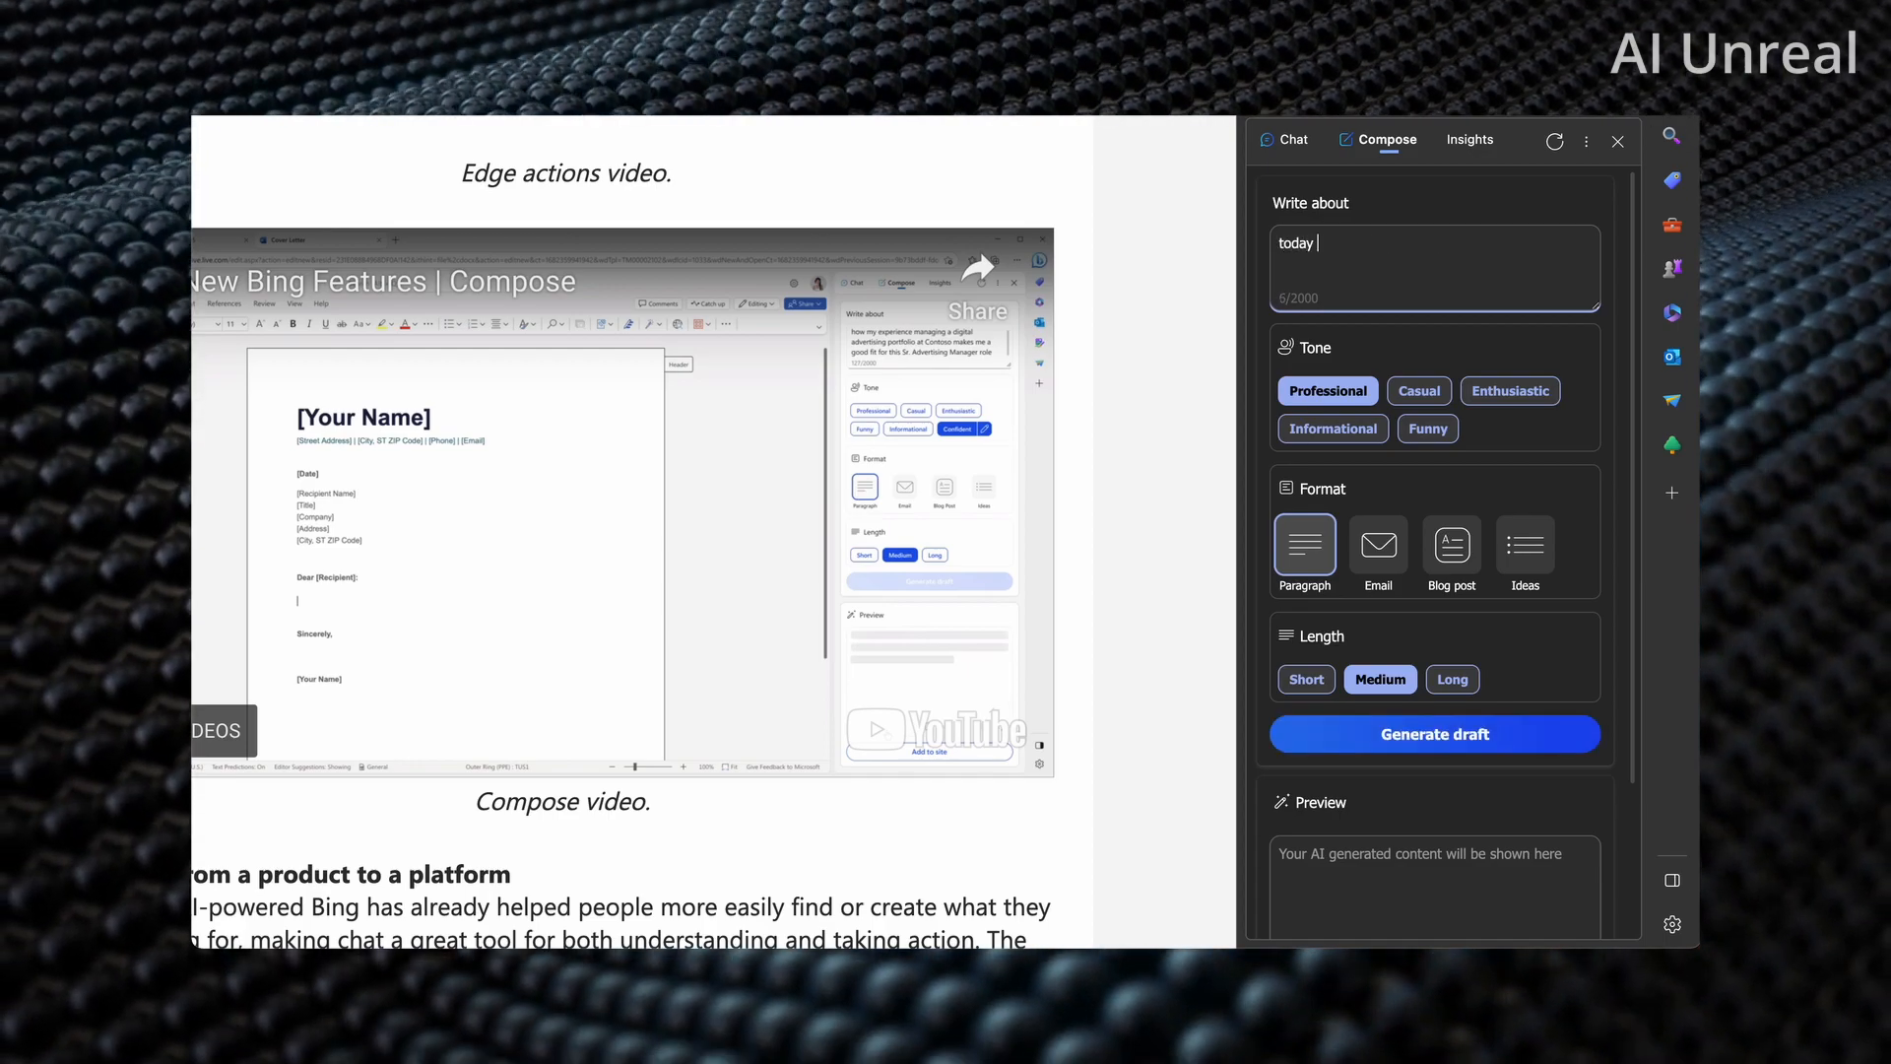
pyautogui.write('I went')
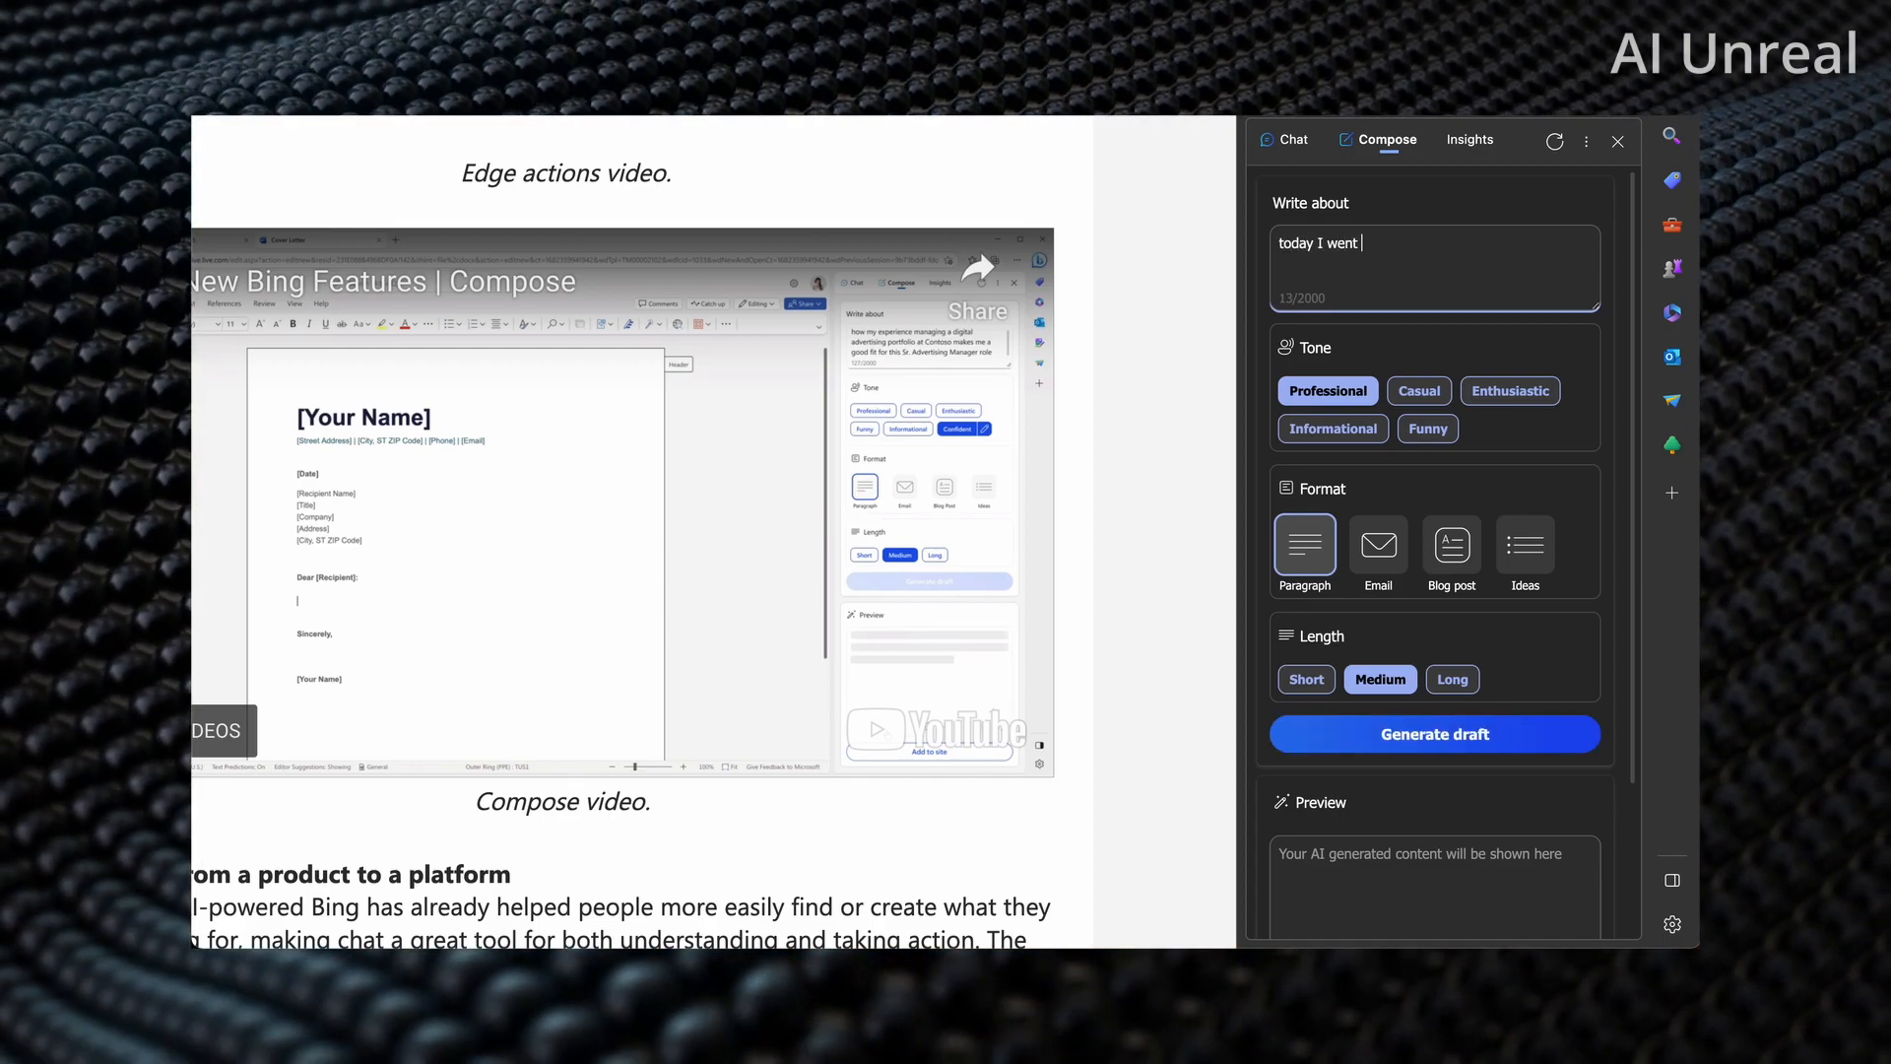
pyautogui.write('for a walk in the park. I saw')
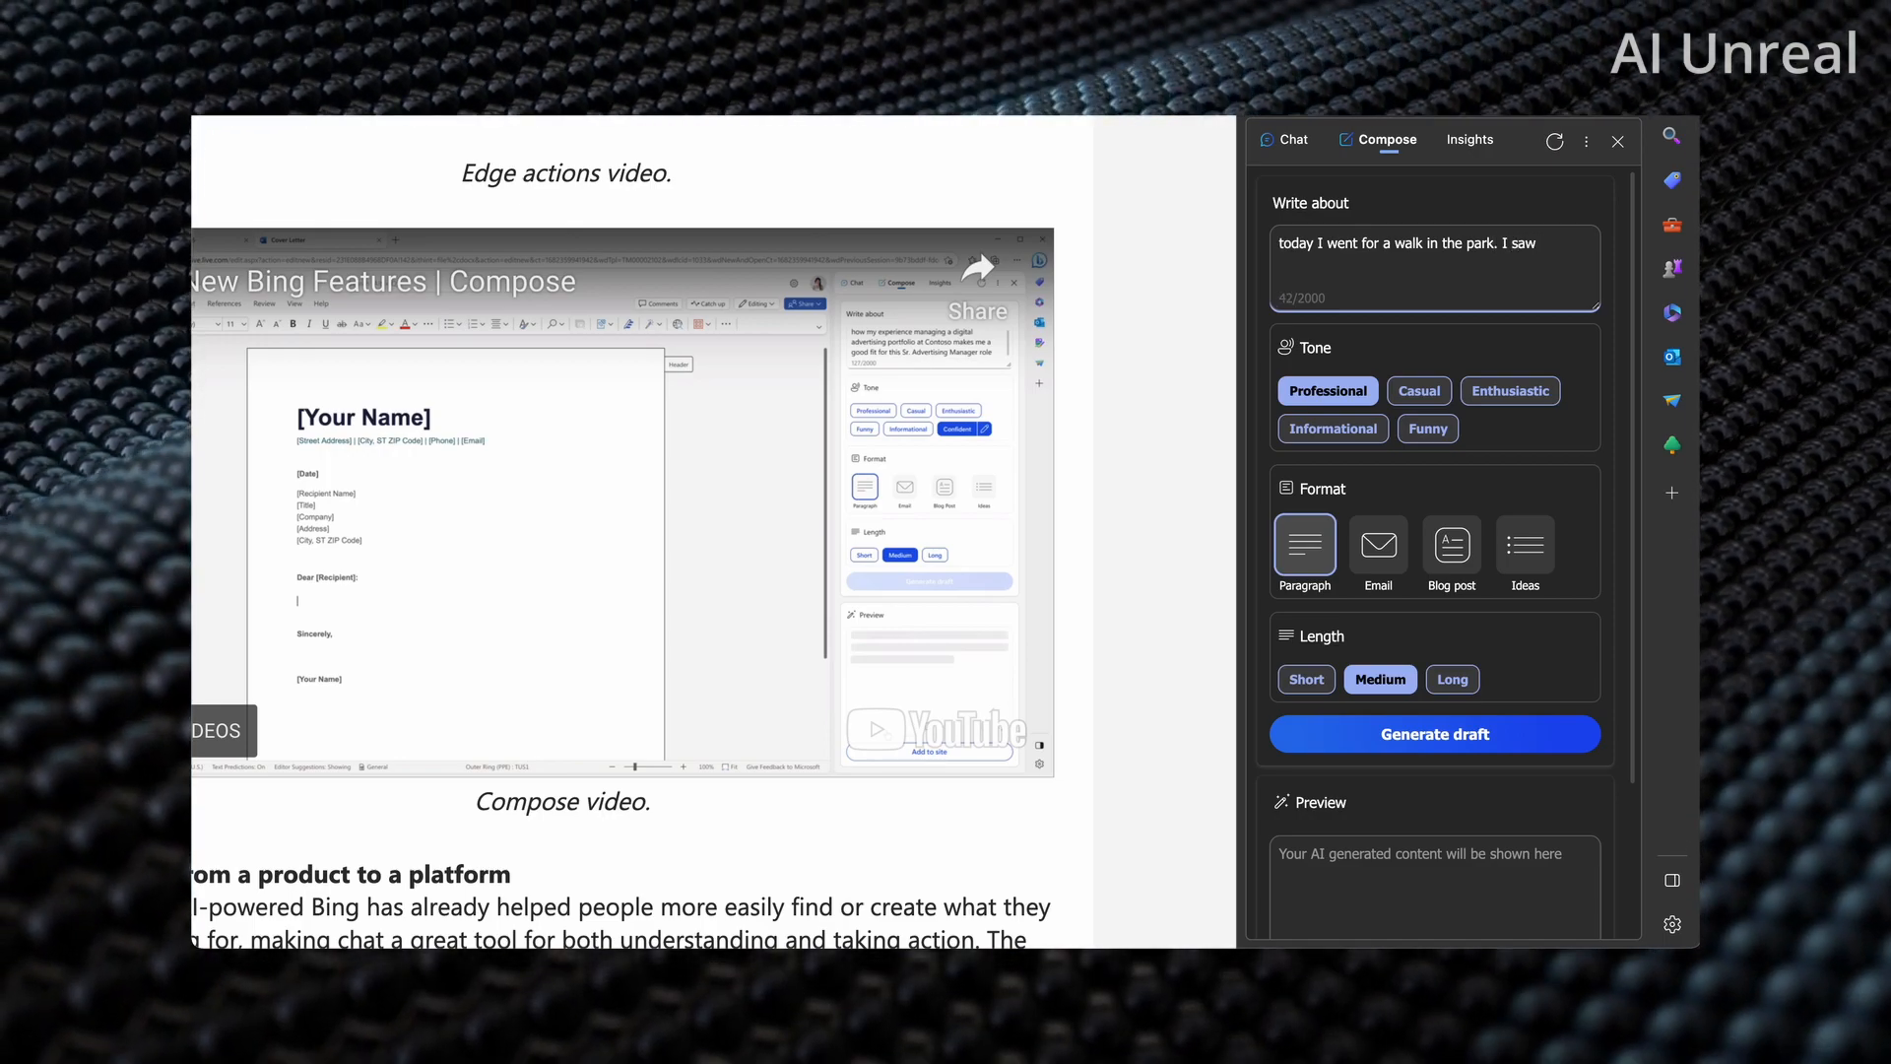
pyautogui.write('a fish')
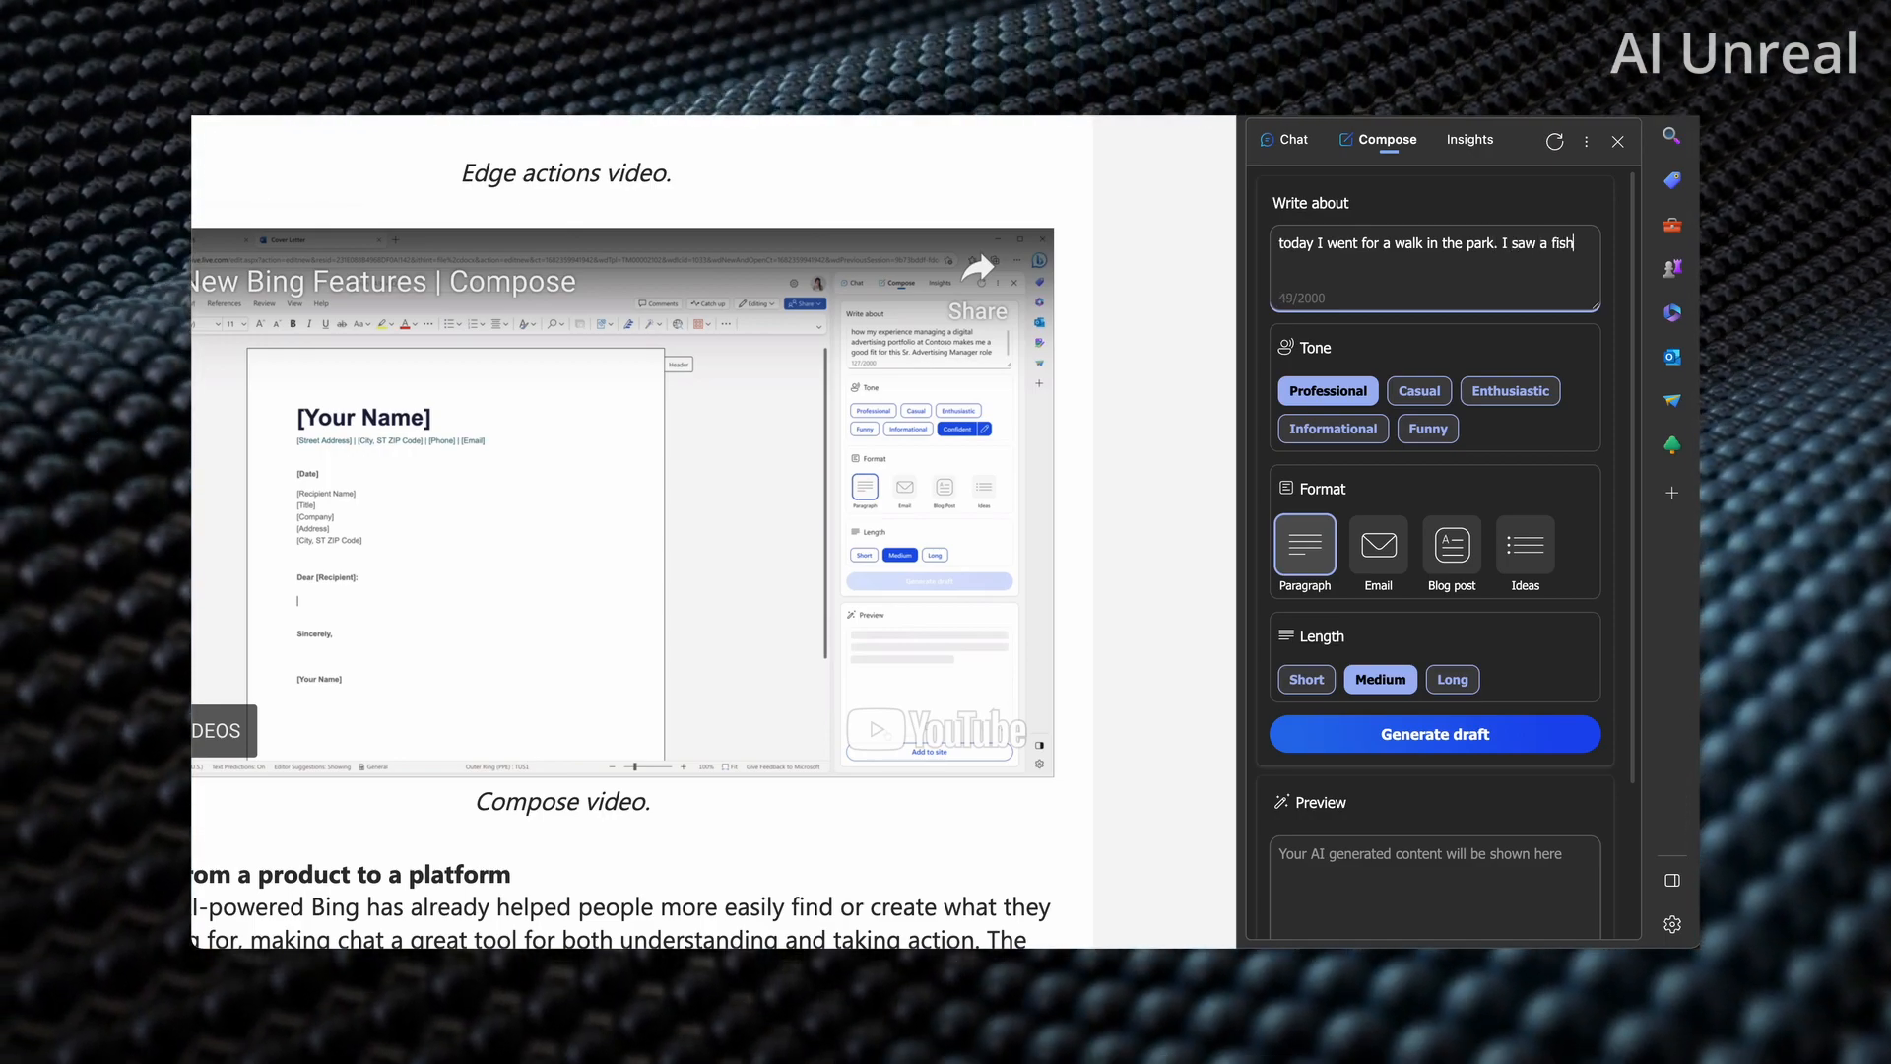
pyautogui.write('in the river an')
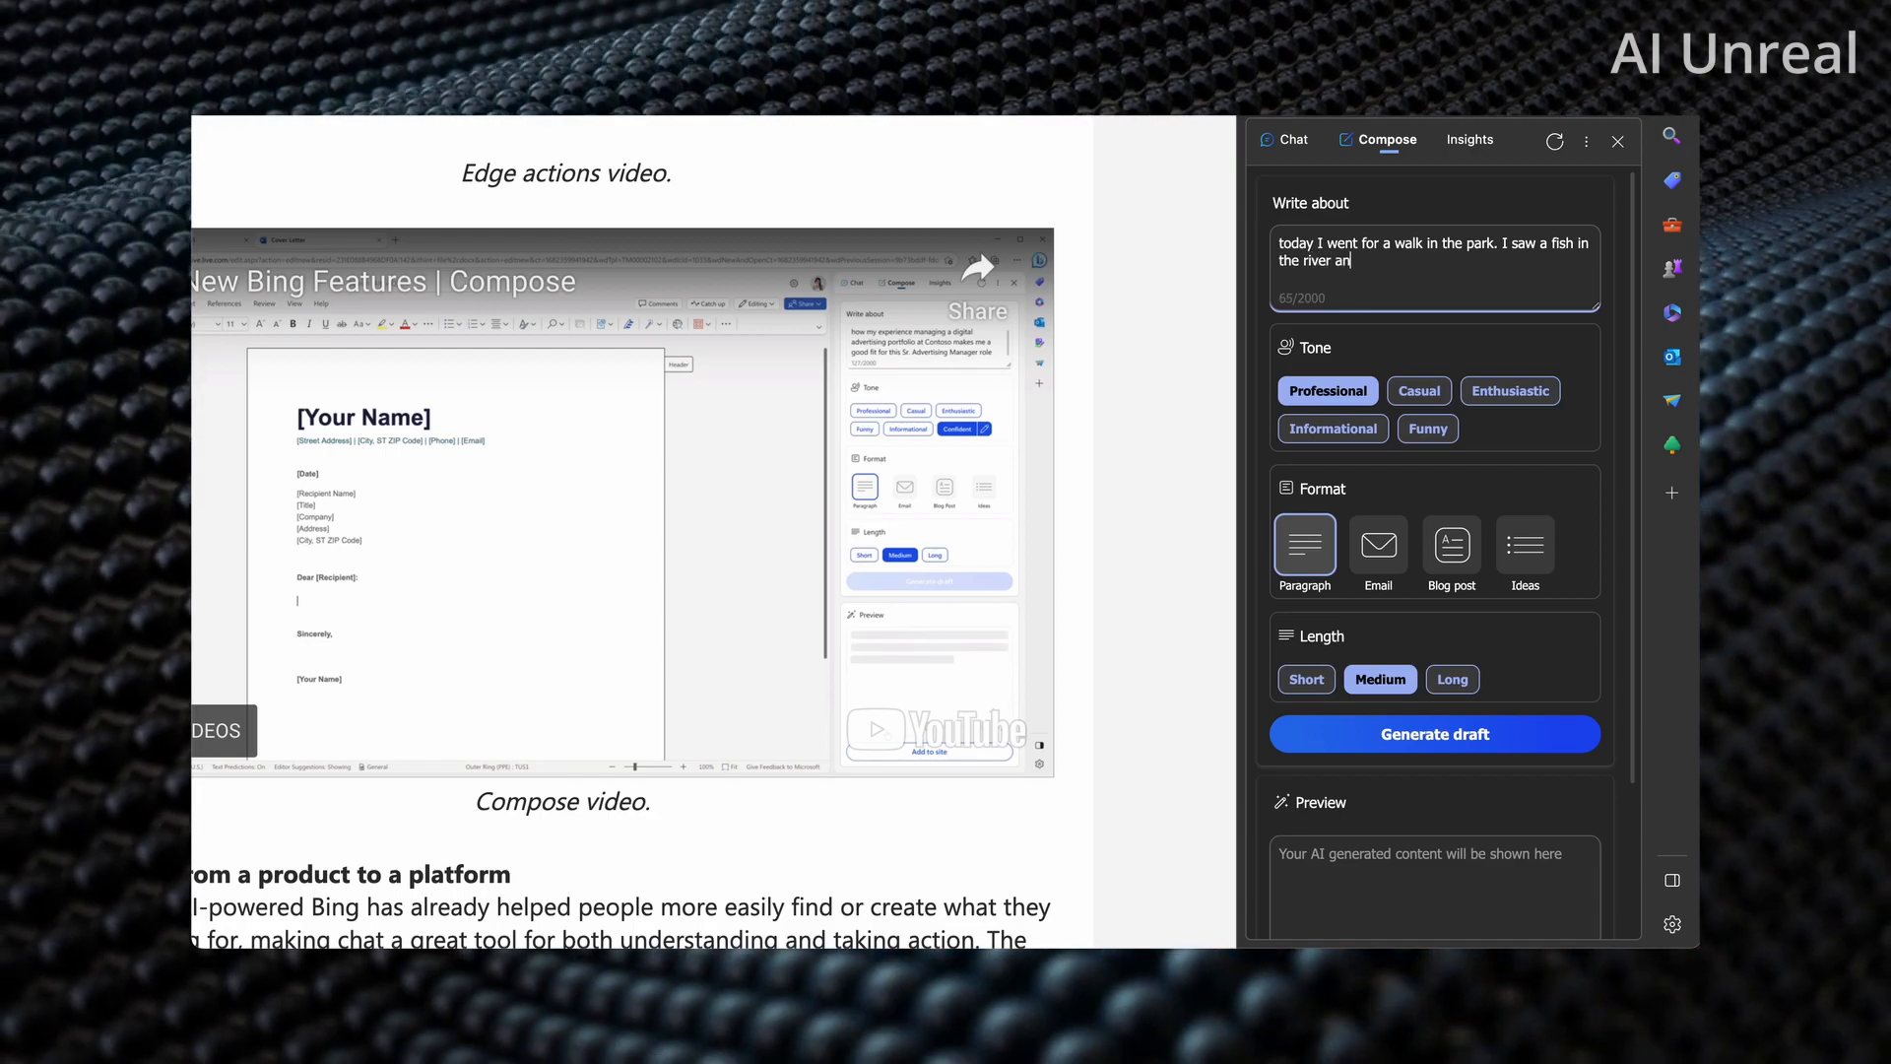
pyautogui.write('d many dogs')
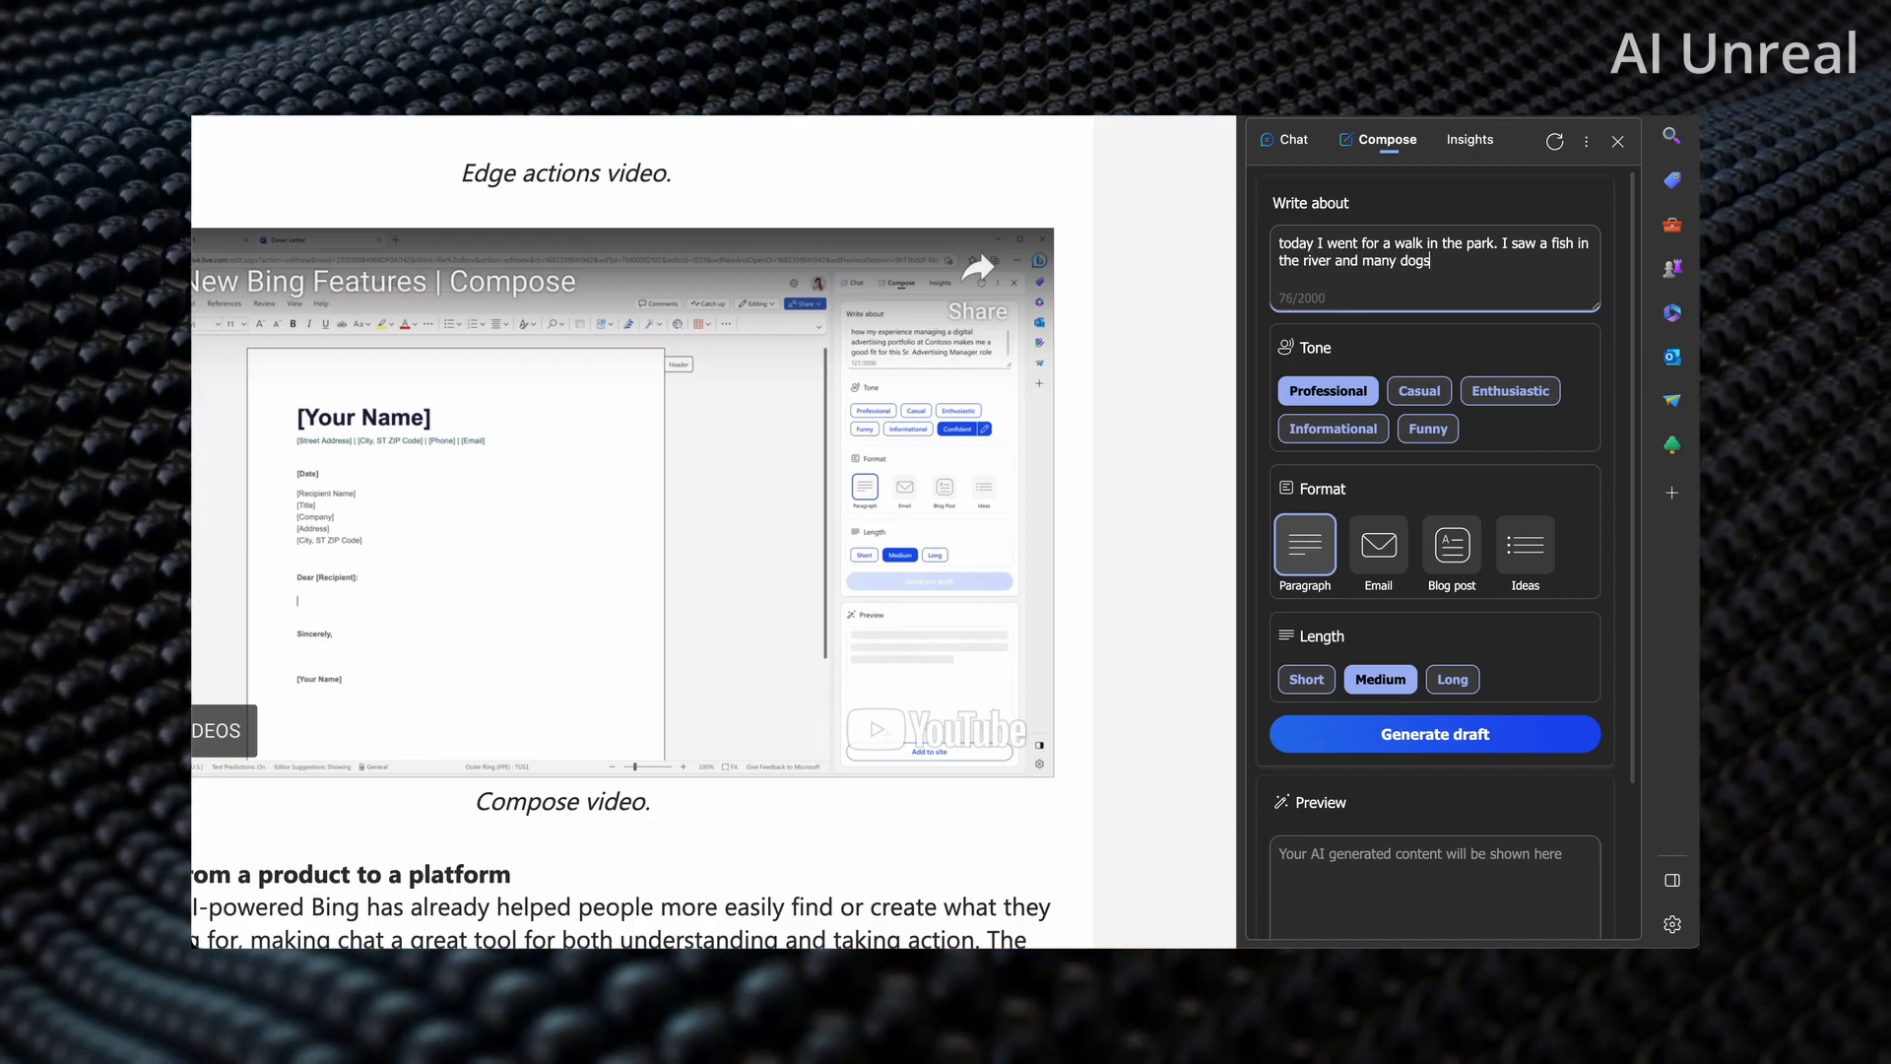
pyautogui.write('playing in the')
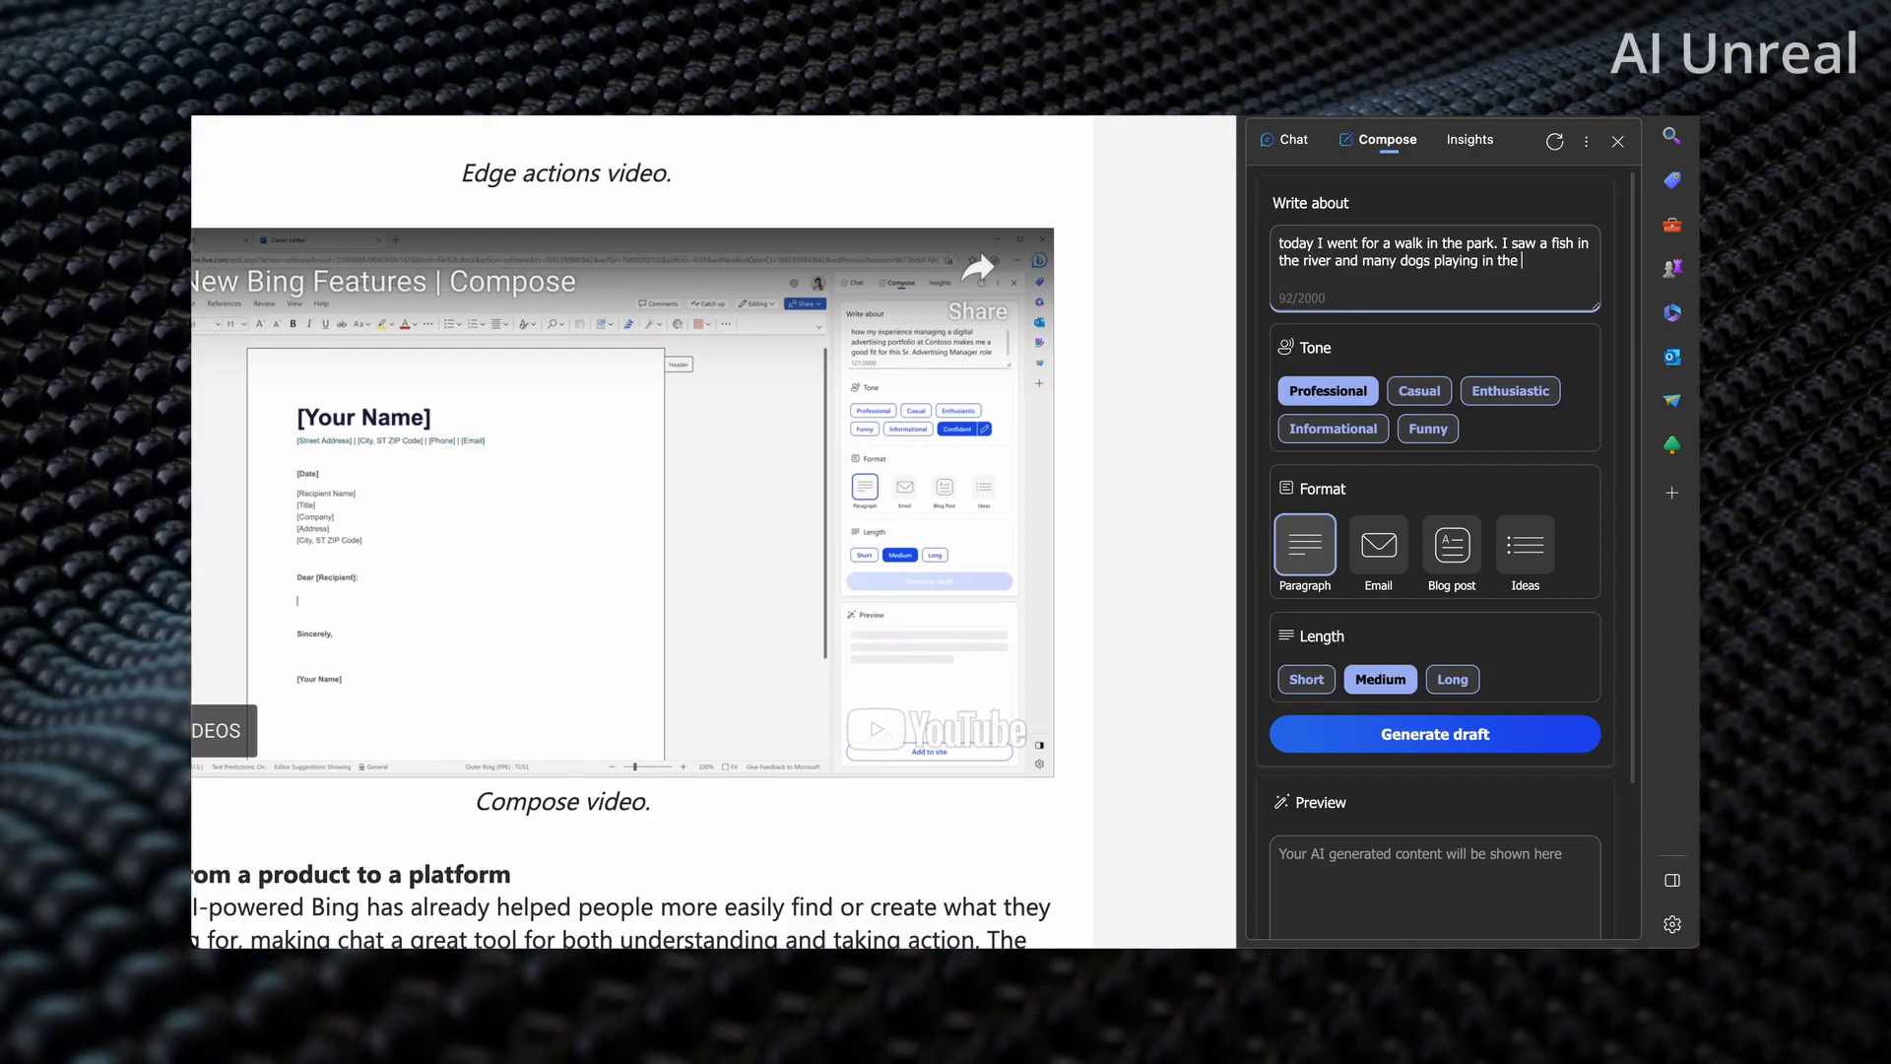
pyautogui.write('grass.')
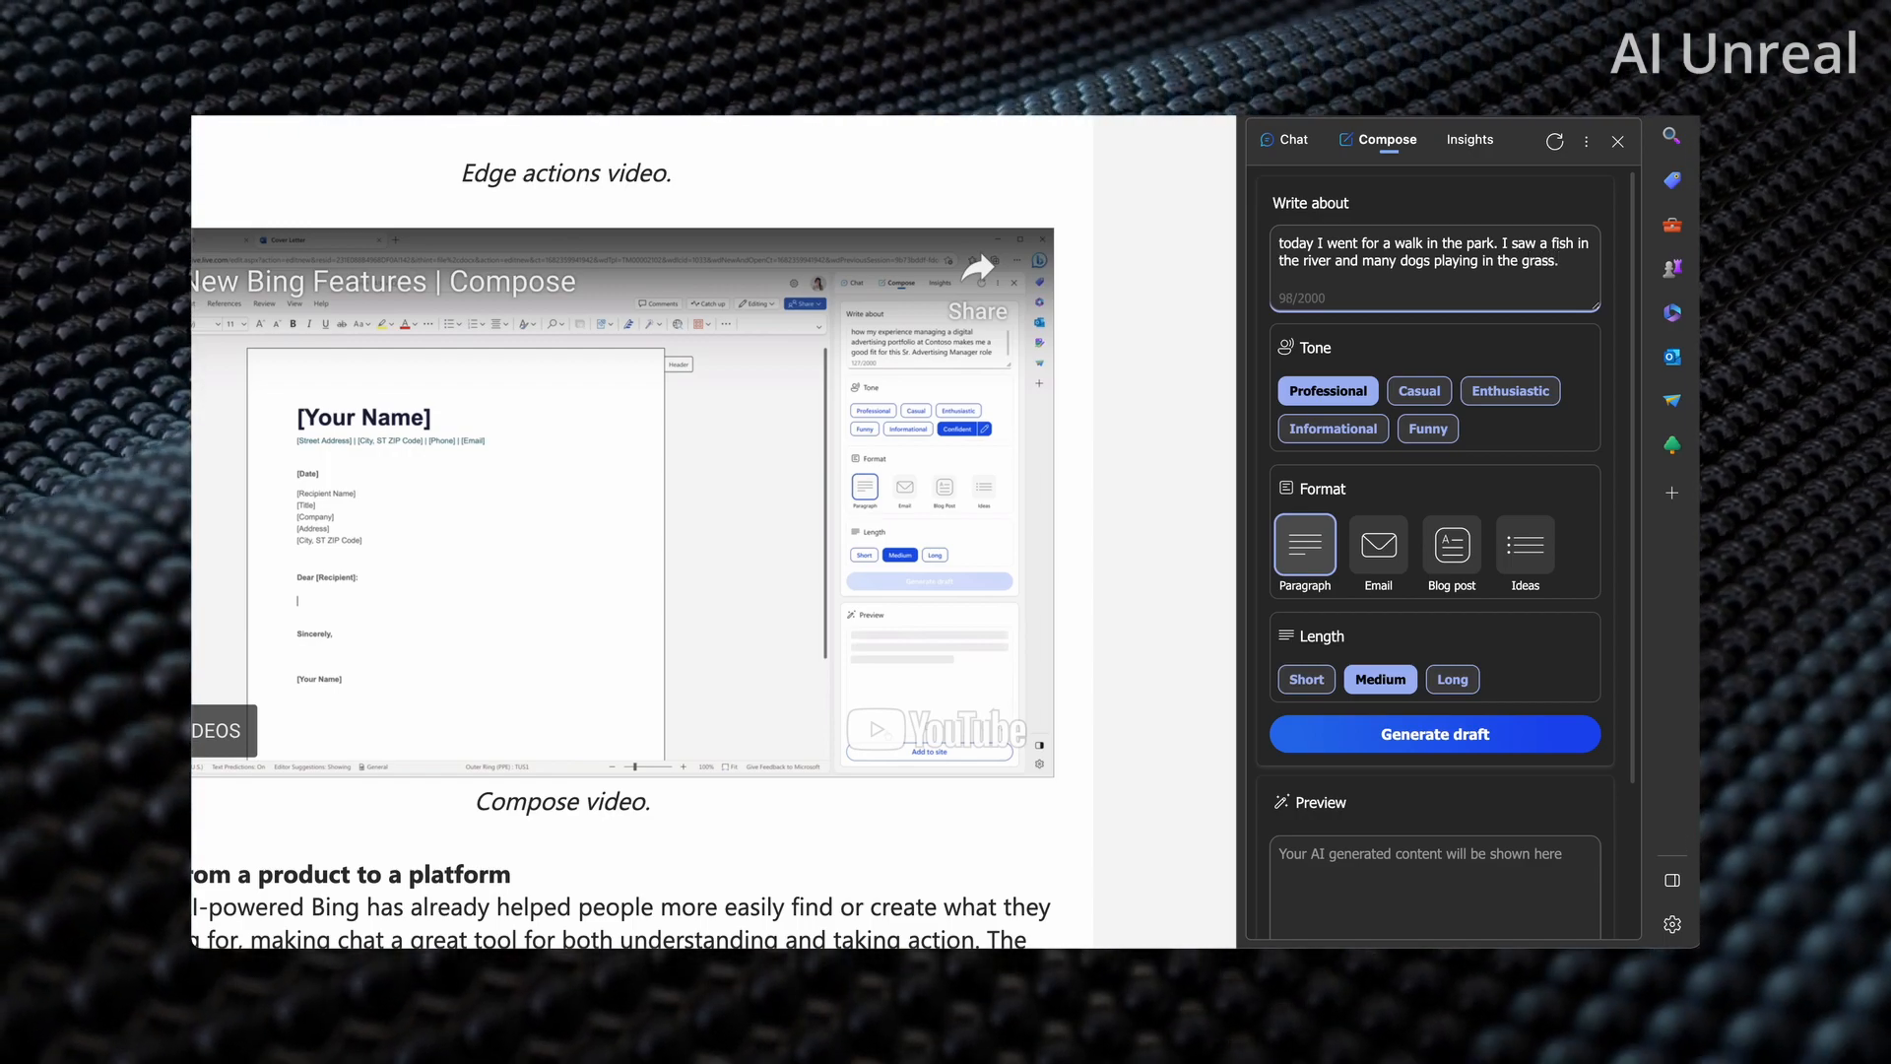
pyautogui.moveTo(1381, 300)
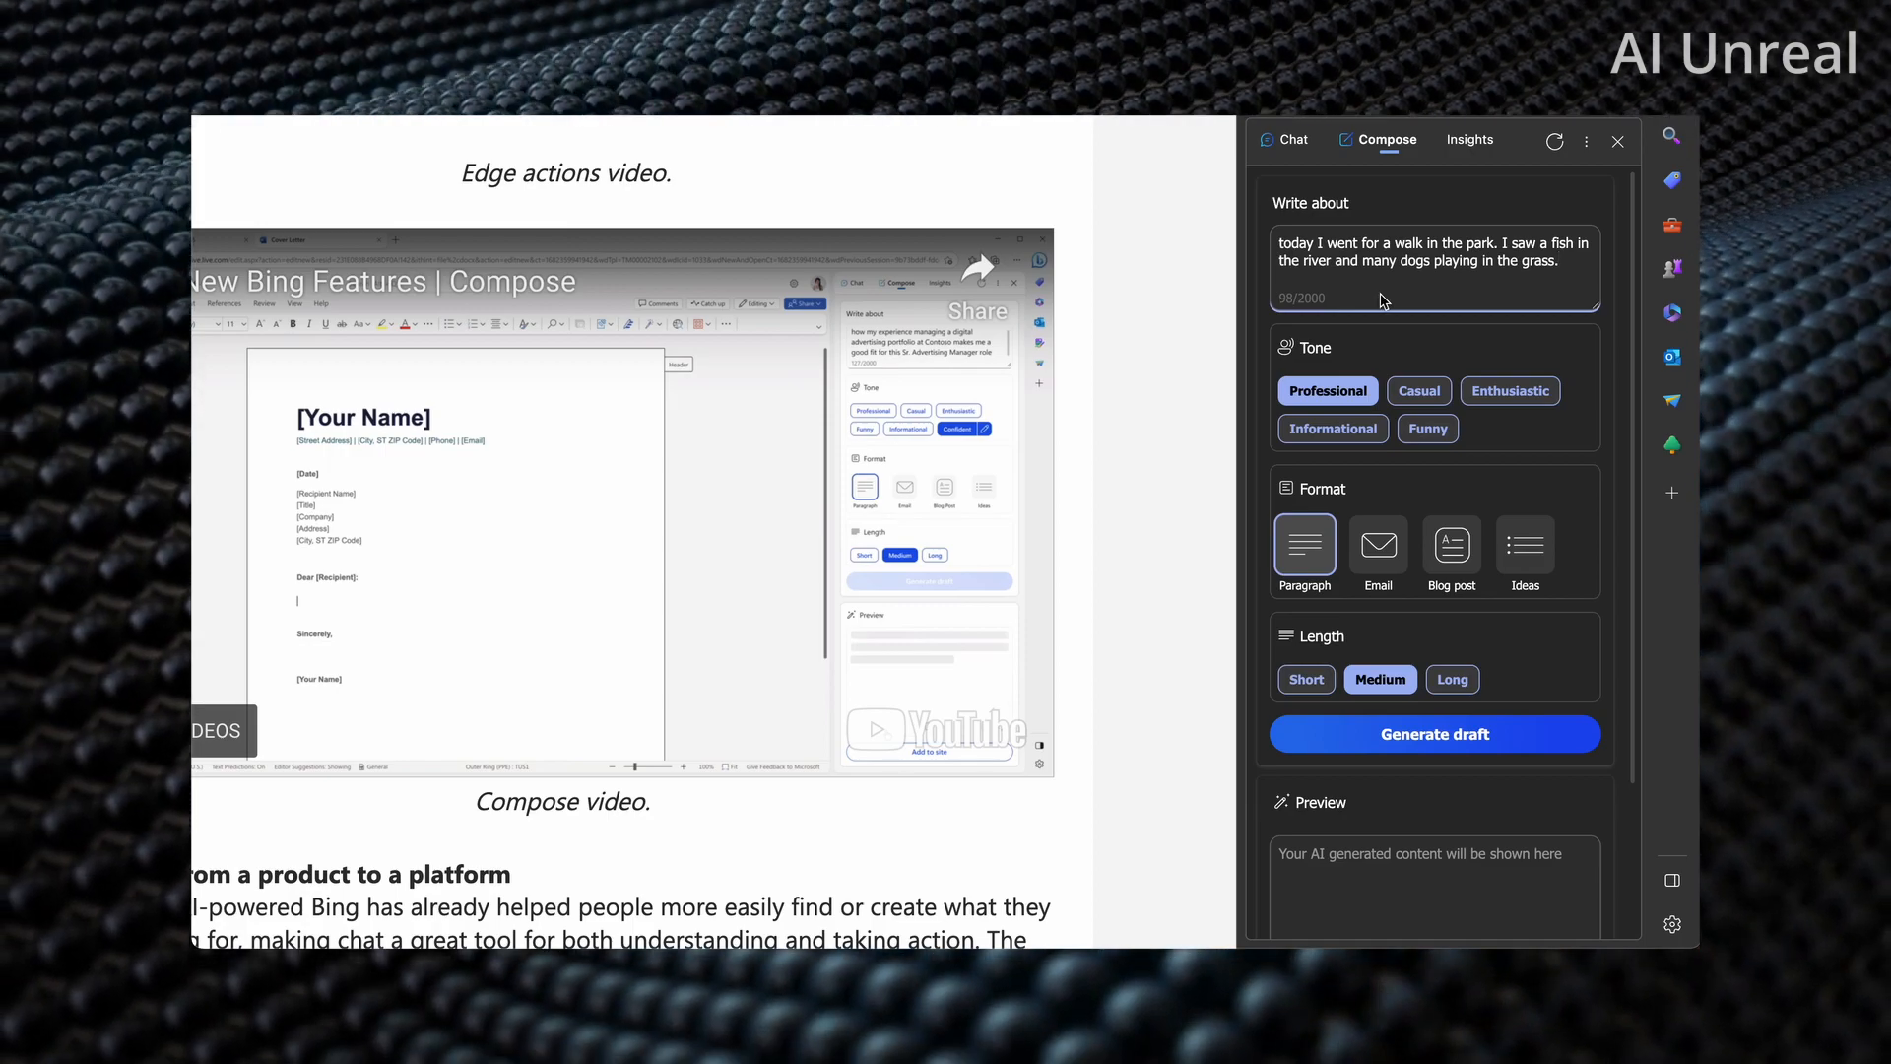
# Step: Choose Funny tone and Short length, then scroll to review the generated talking-fish paragraph
pyautogui.click(1427, 428)
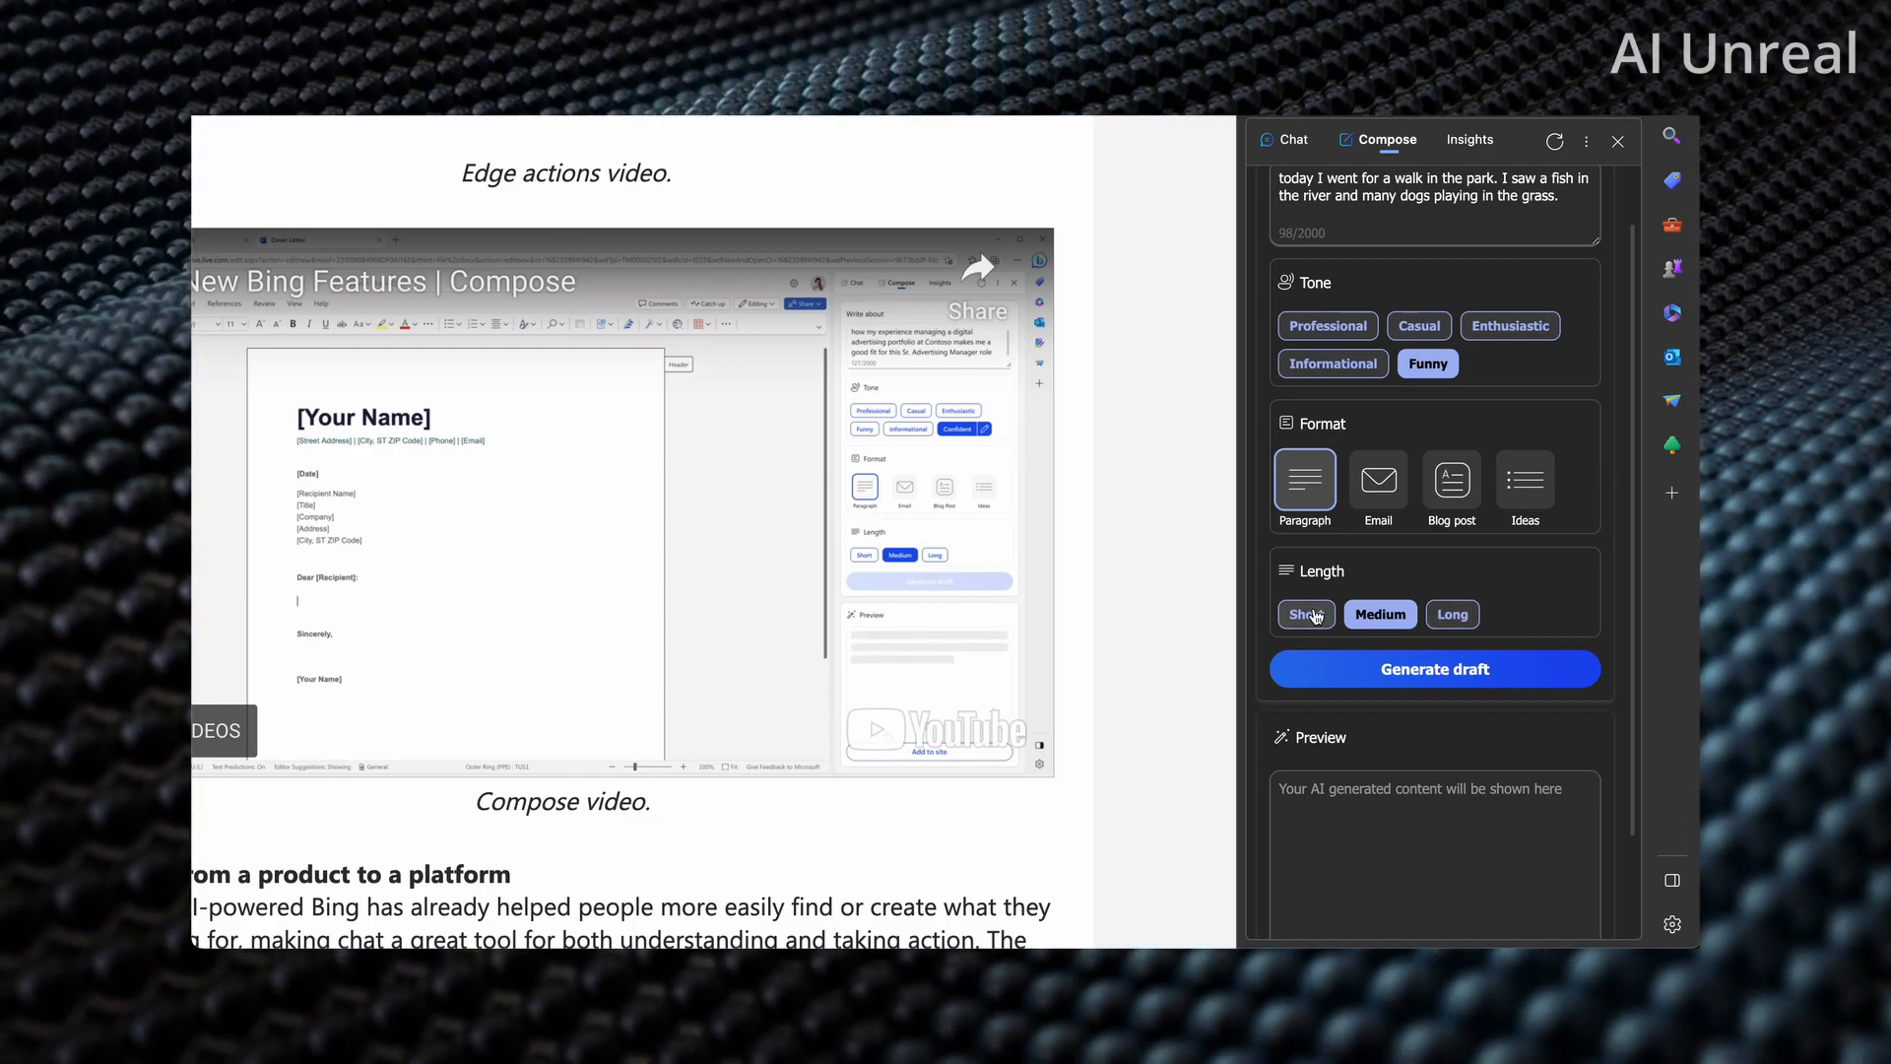
pyautogui.click(1434, 668)
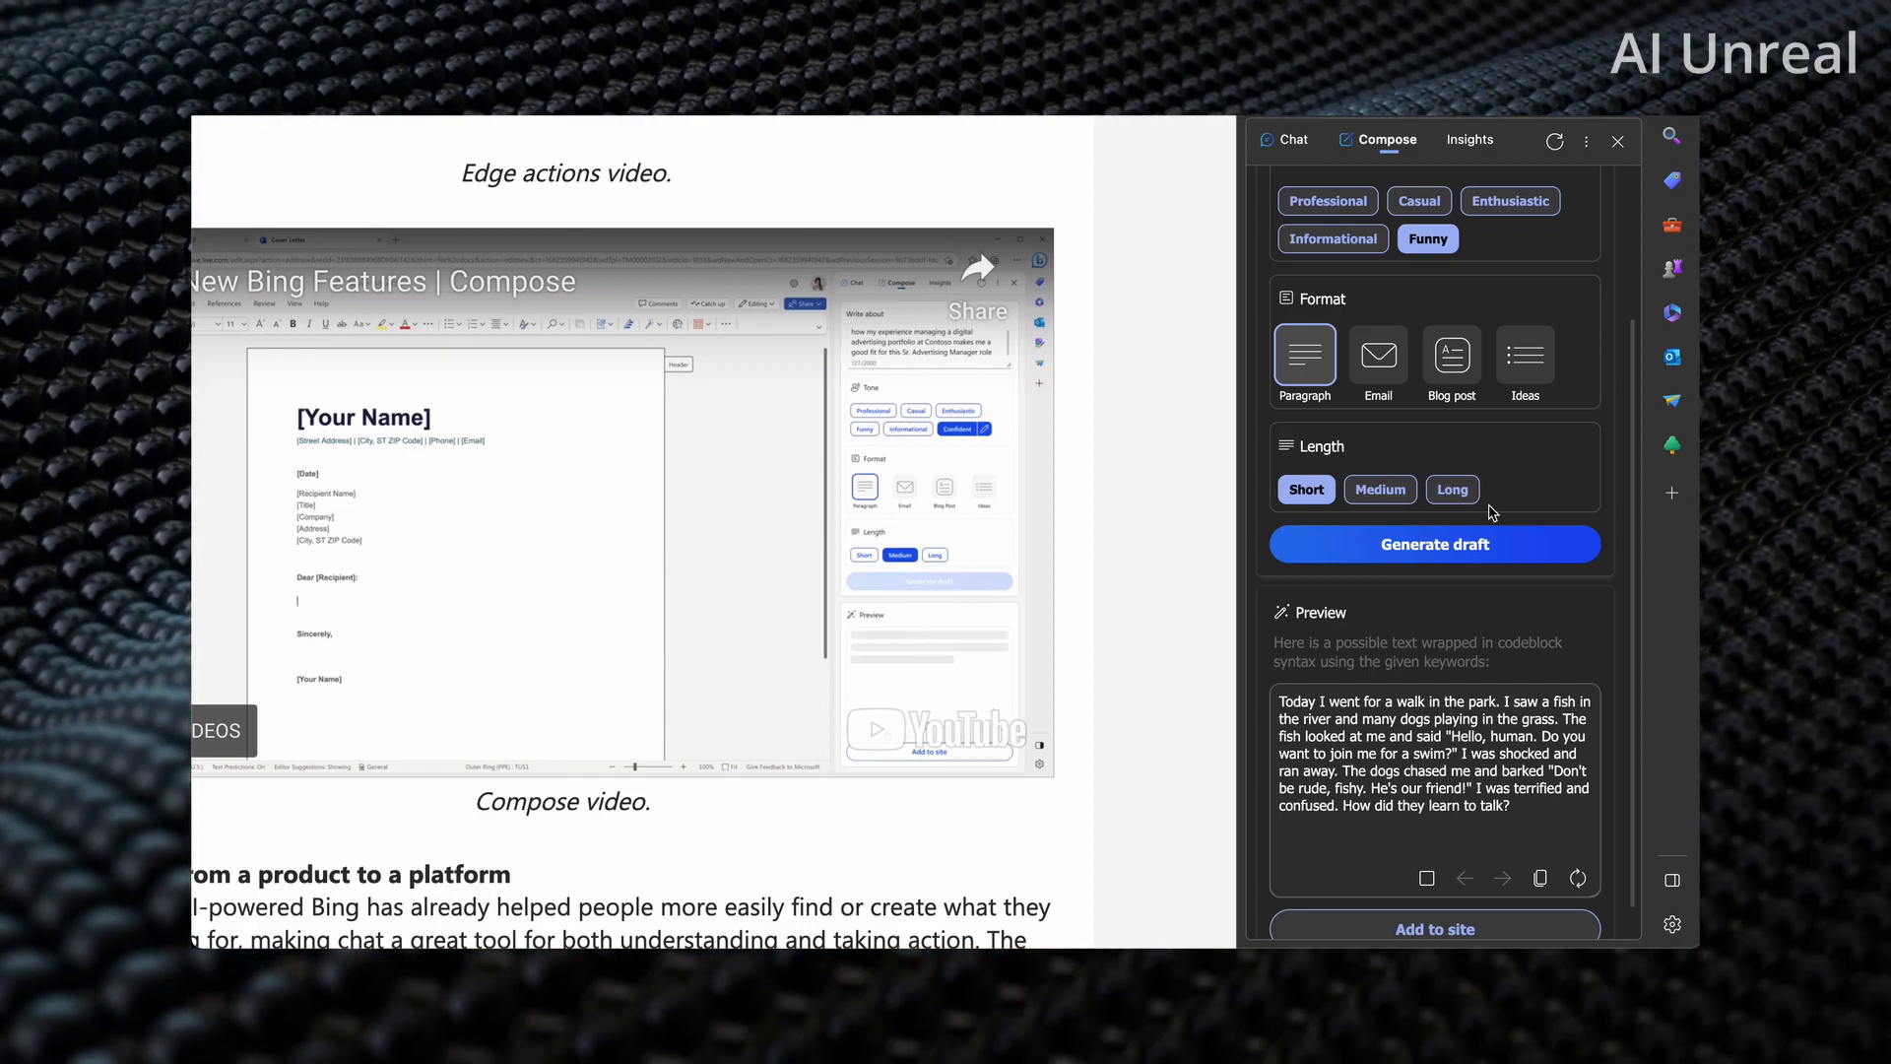
pyautogui.scroll(-3)
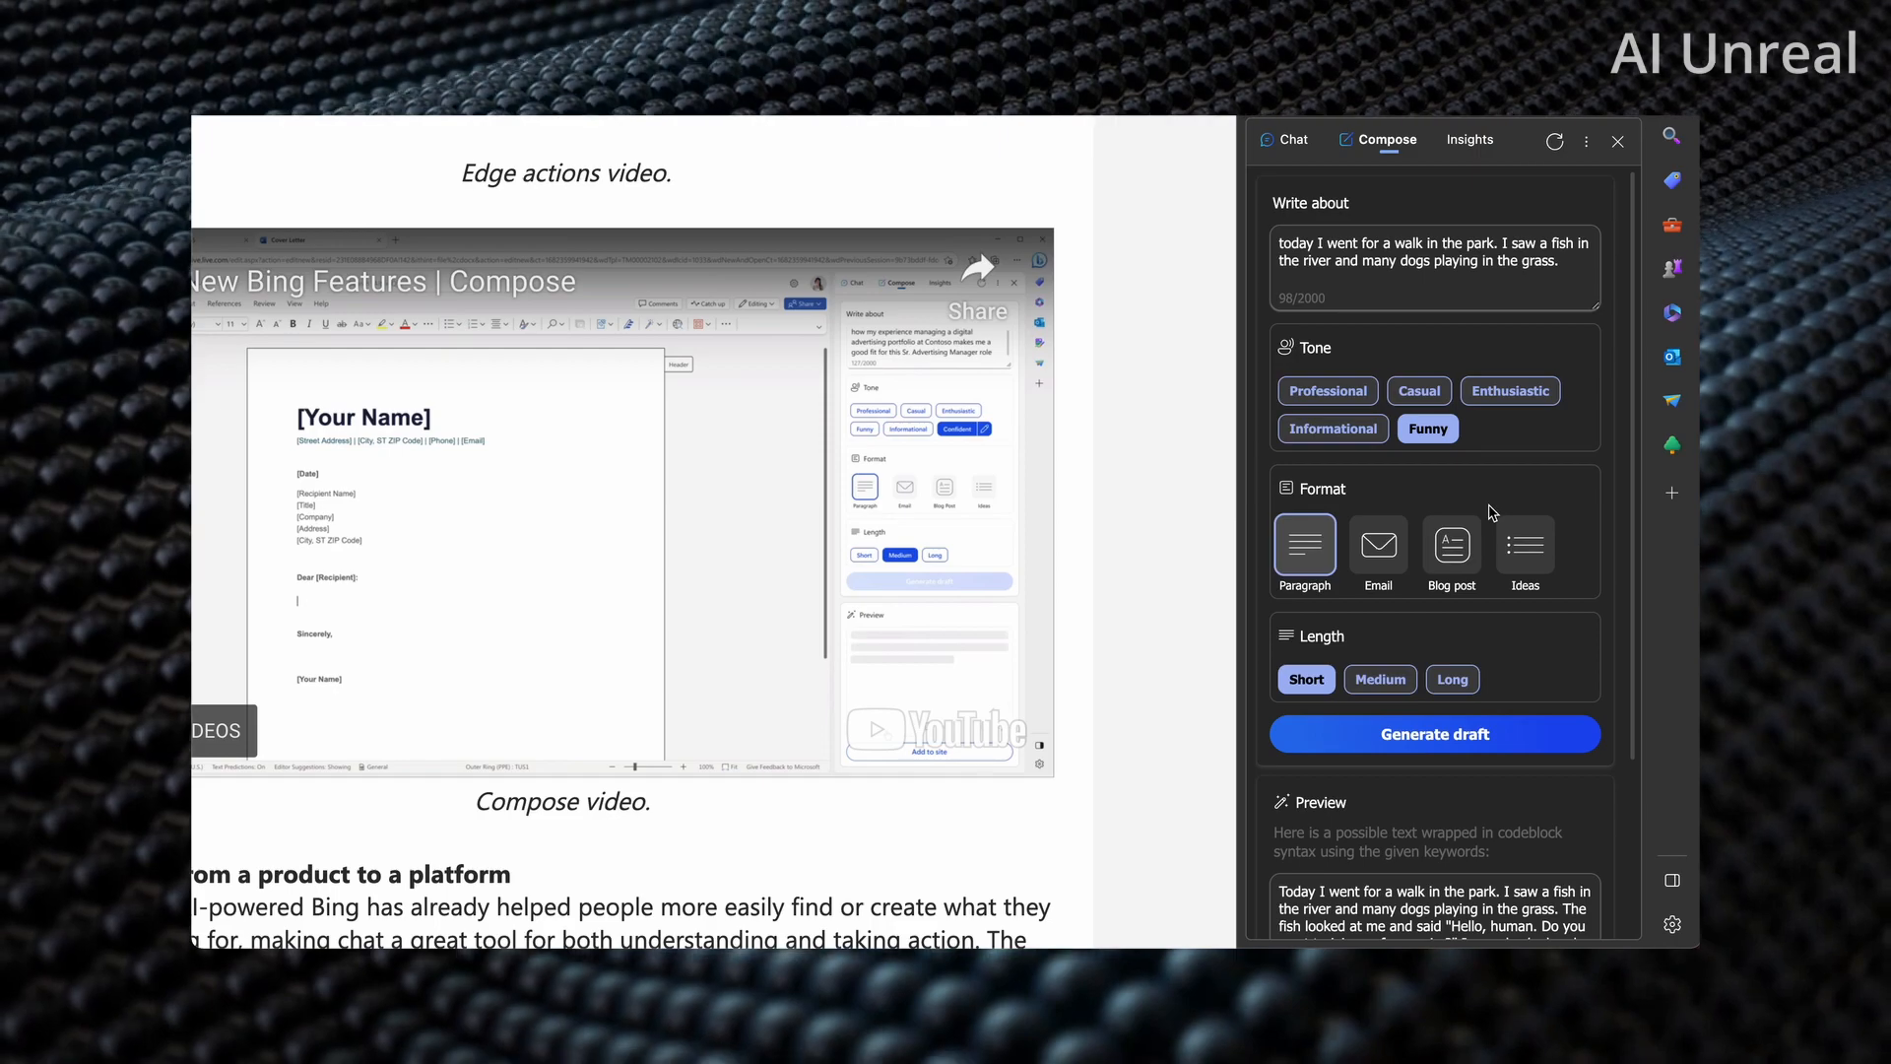
pyautogui.moveTo(1326, 410)
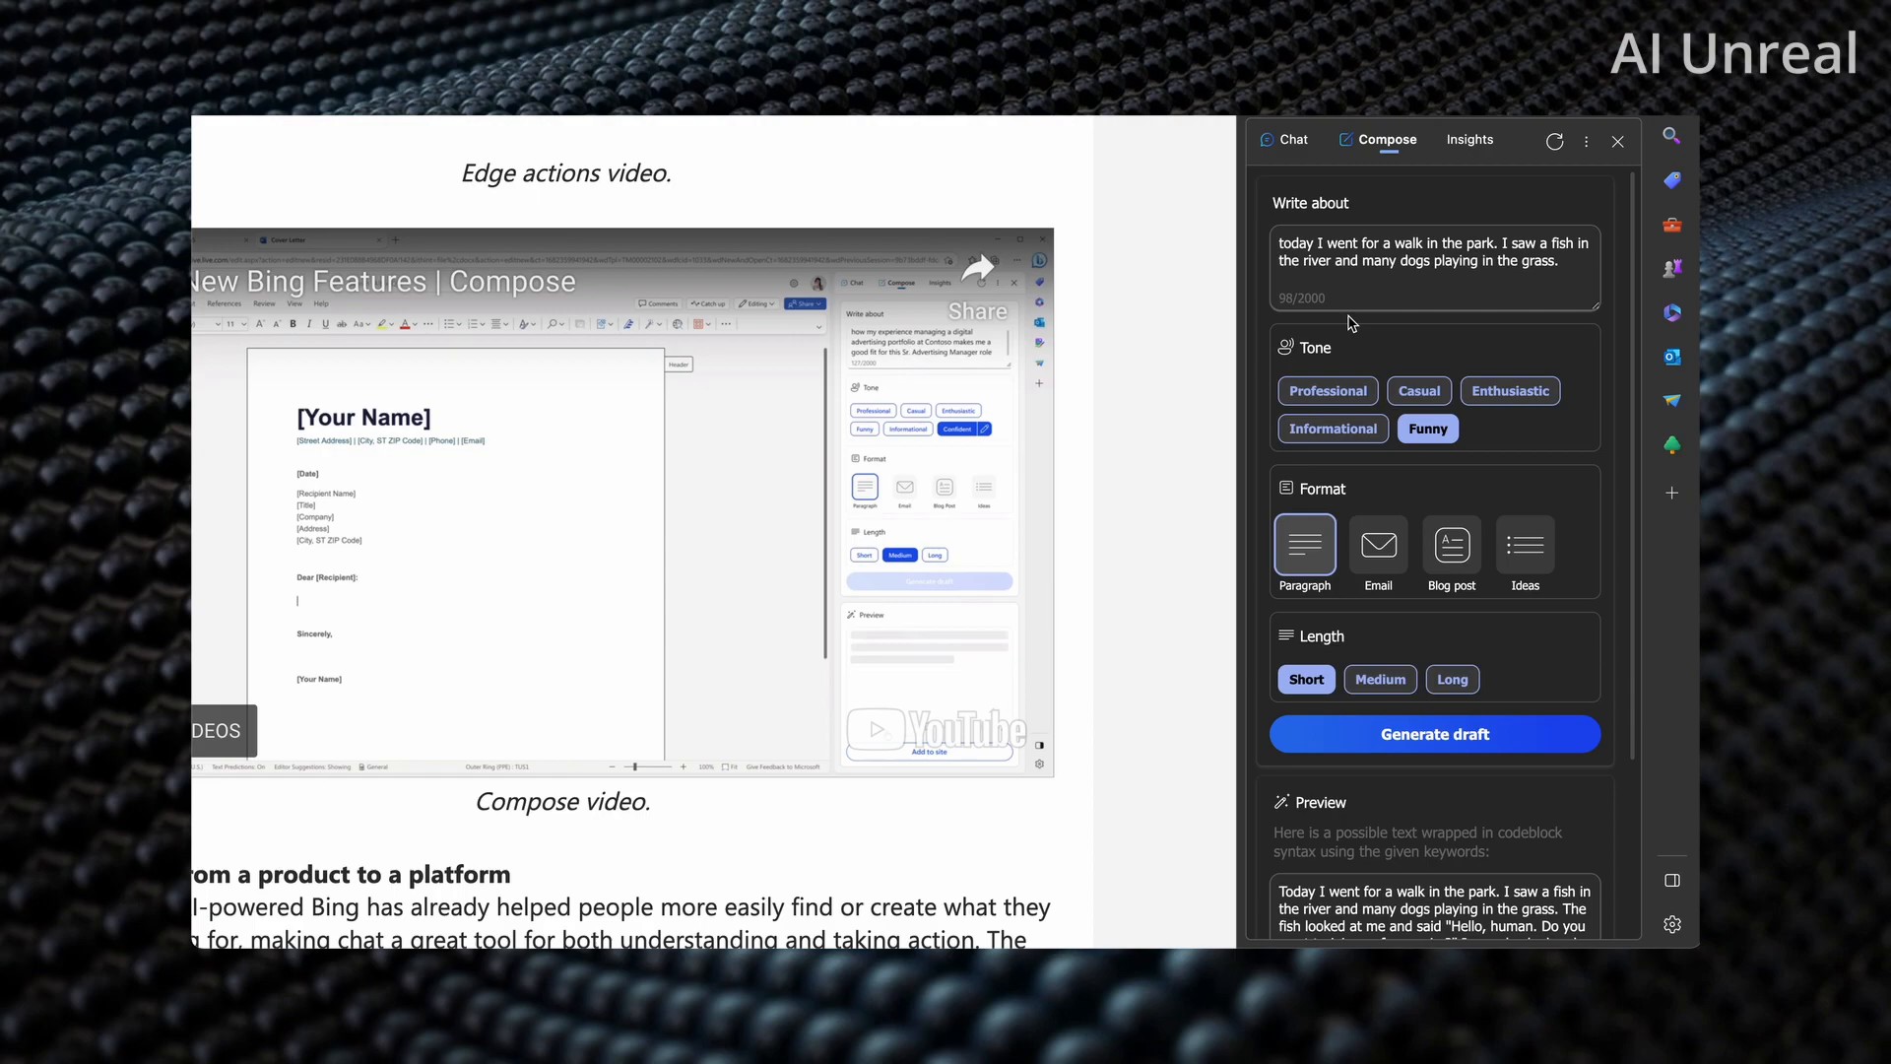
# Step: Generate a draft with Professional tone and Email format from the park-walk prompt
pyautogui.click(1327, 390)
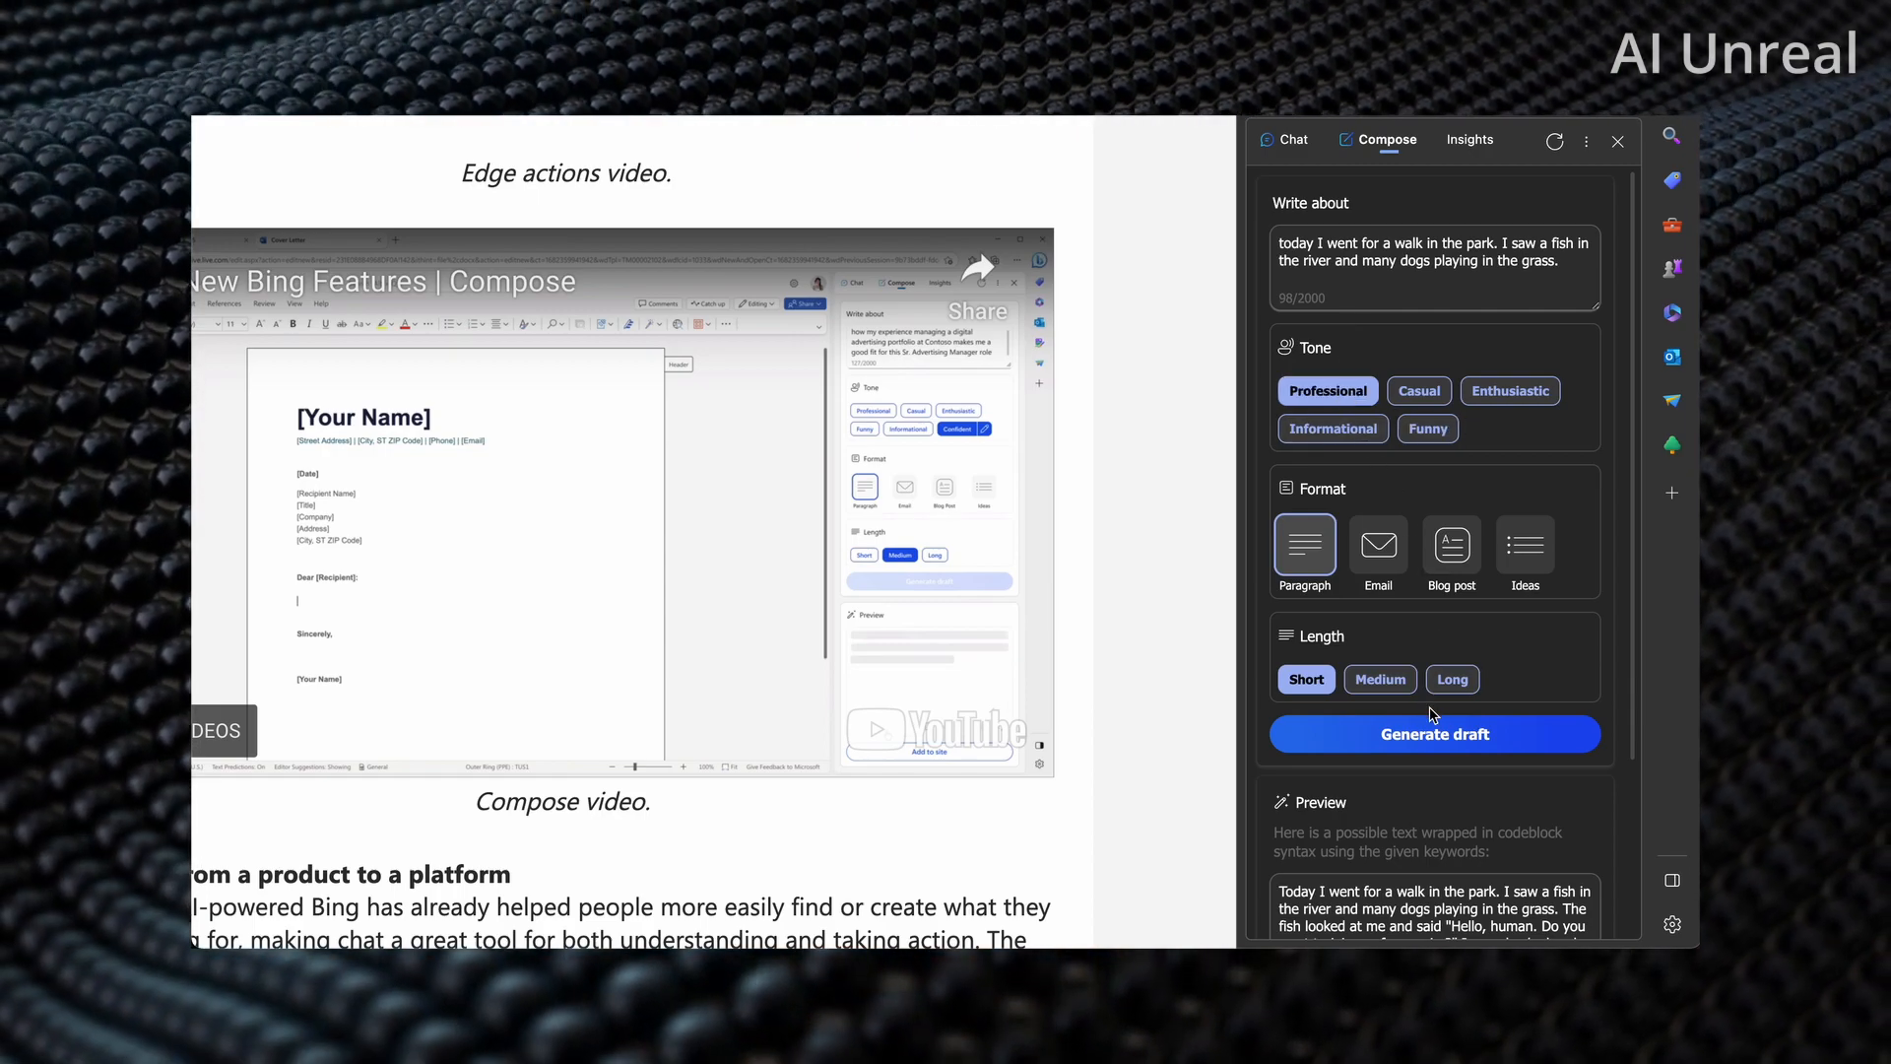
pyautogui.click(1377, 544)
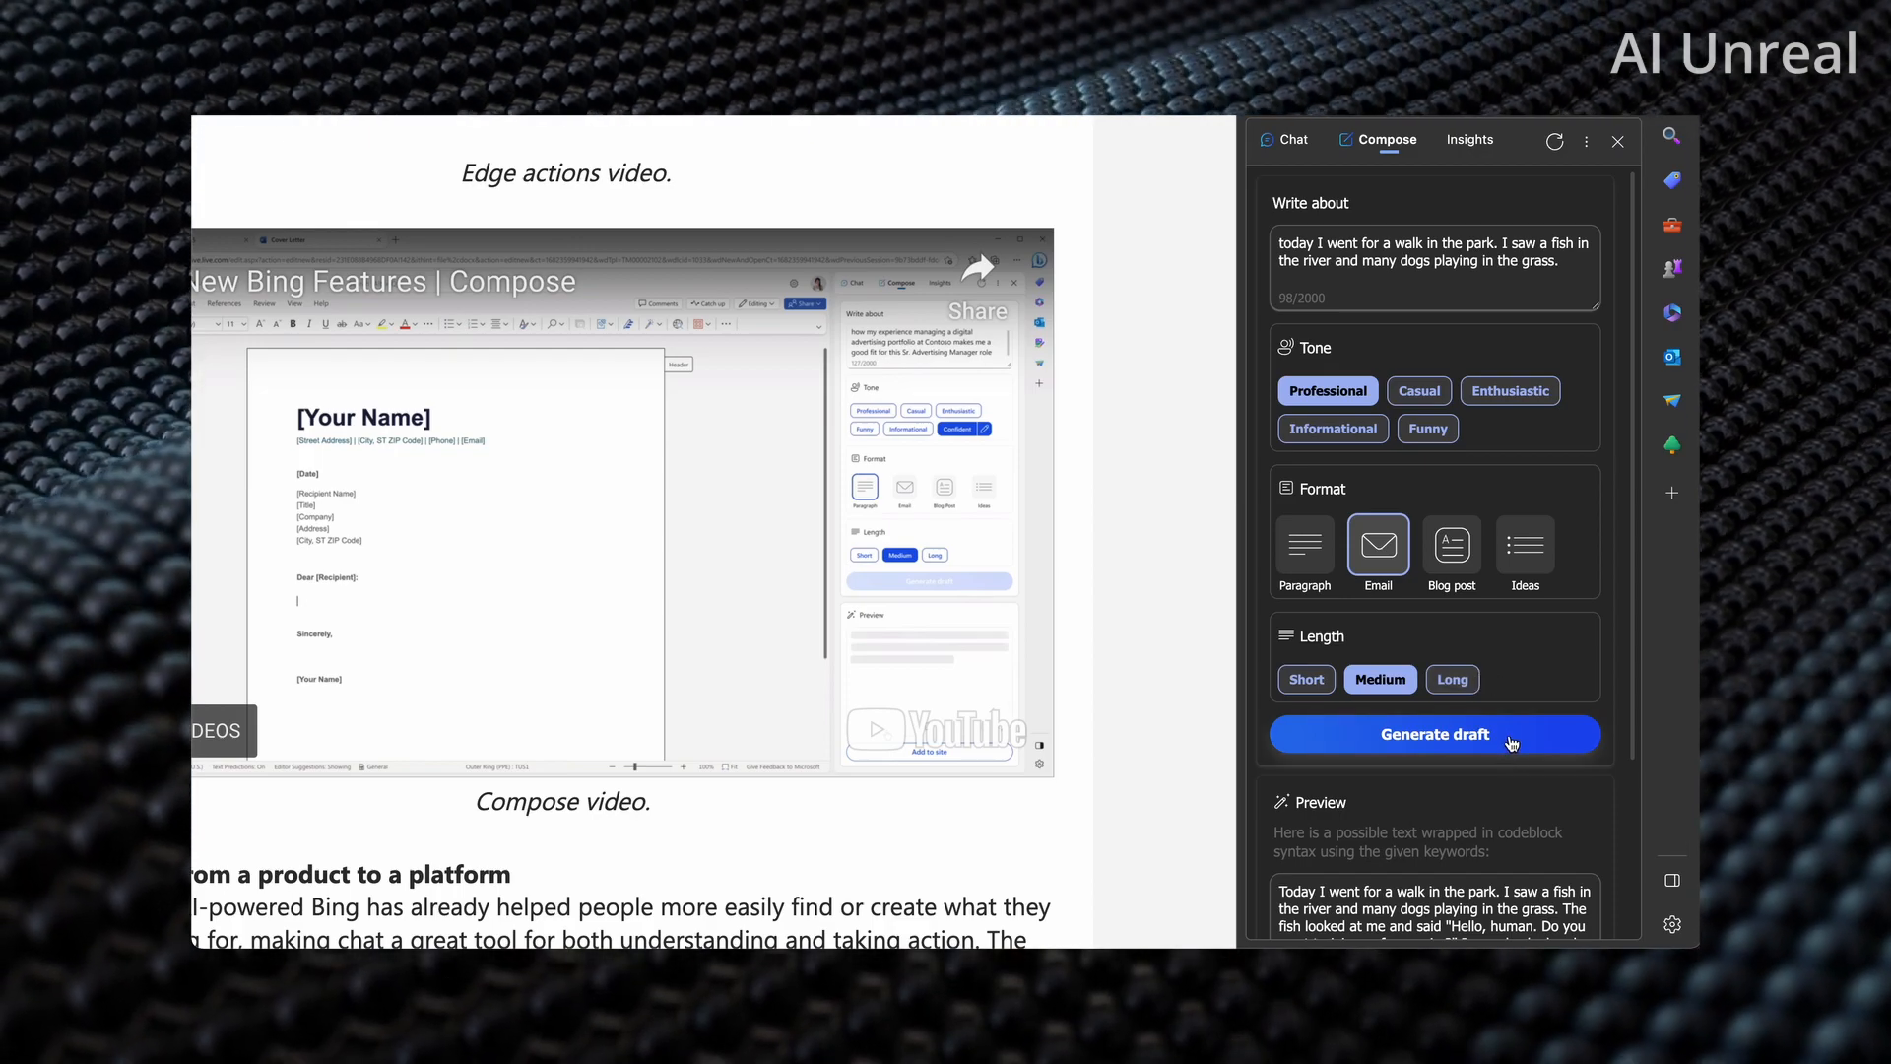
pyautogui.click(1434, 733)
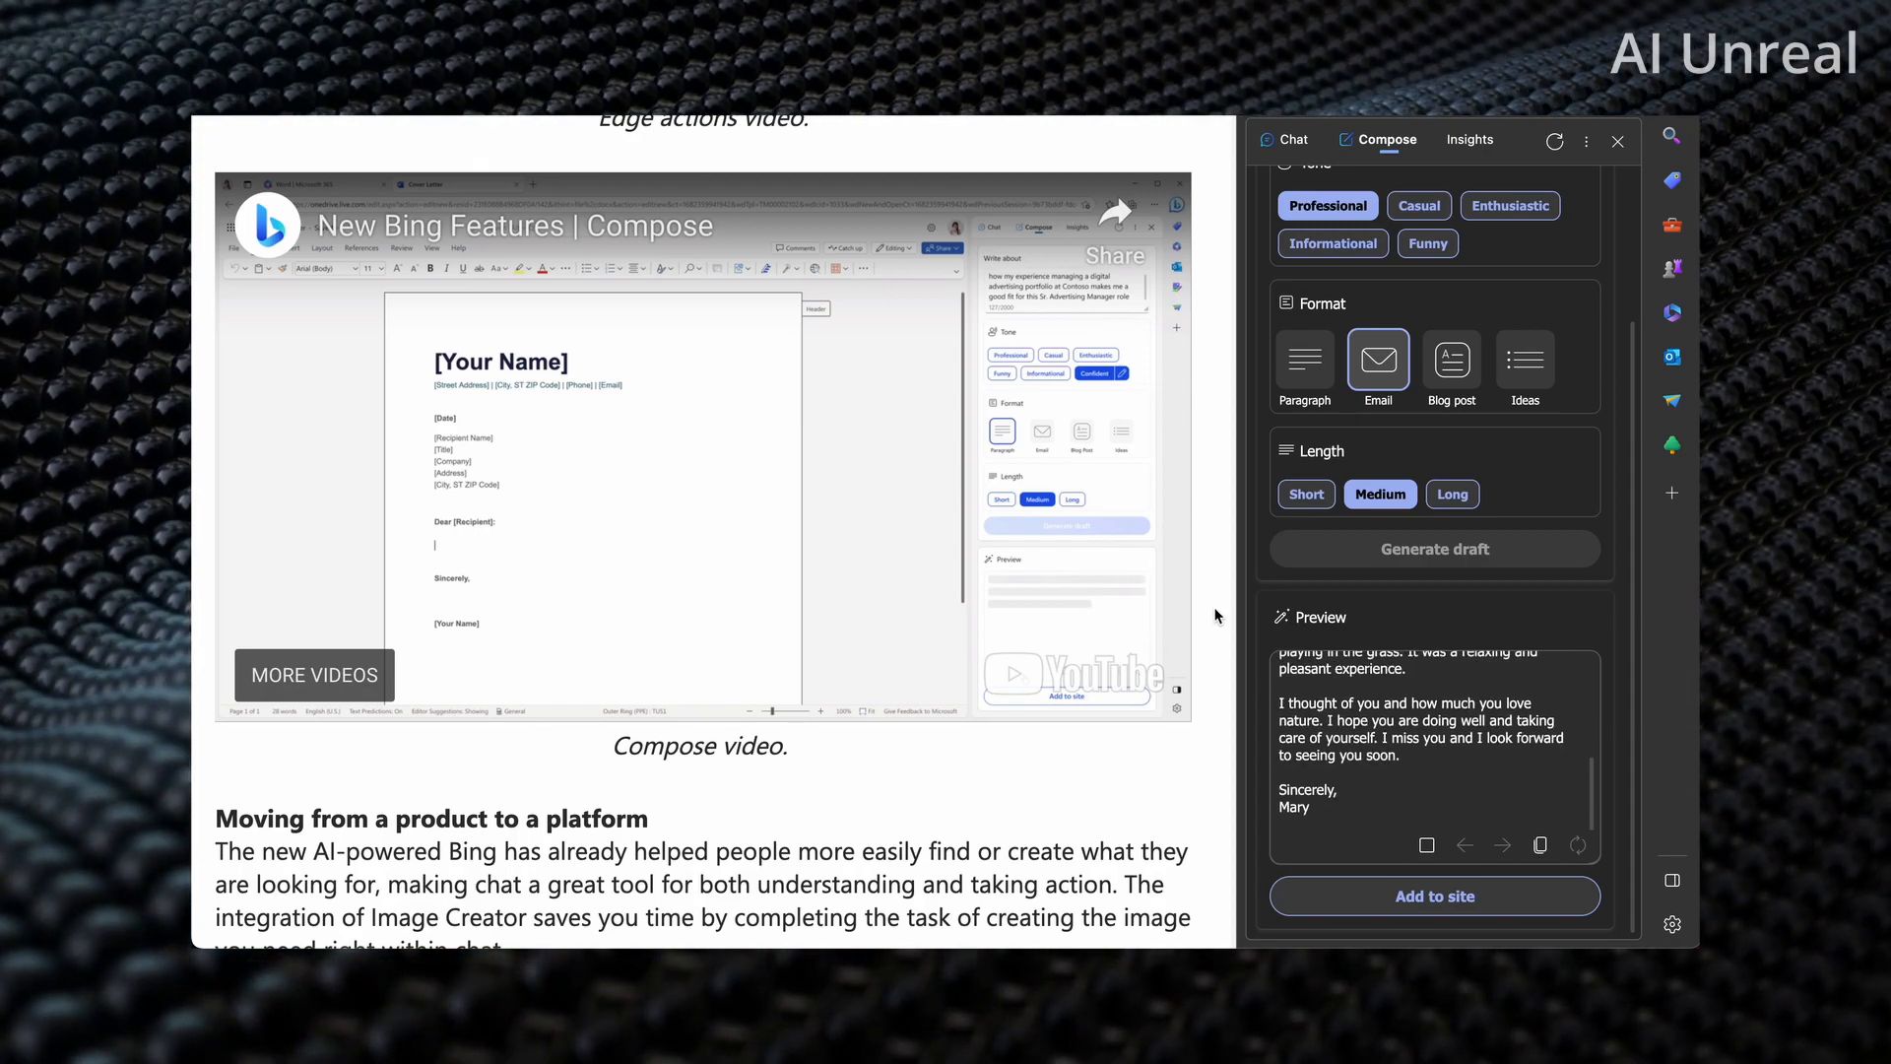
# Step: Read through the email draft and dismiss the Bing Actions video's more-videos suggestions
pyautogui.scroll(-3)
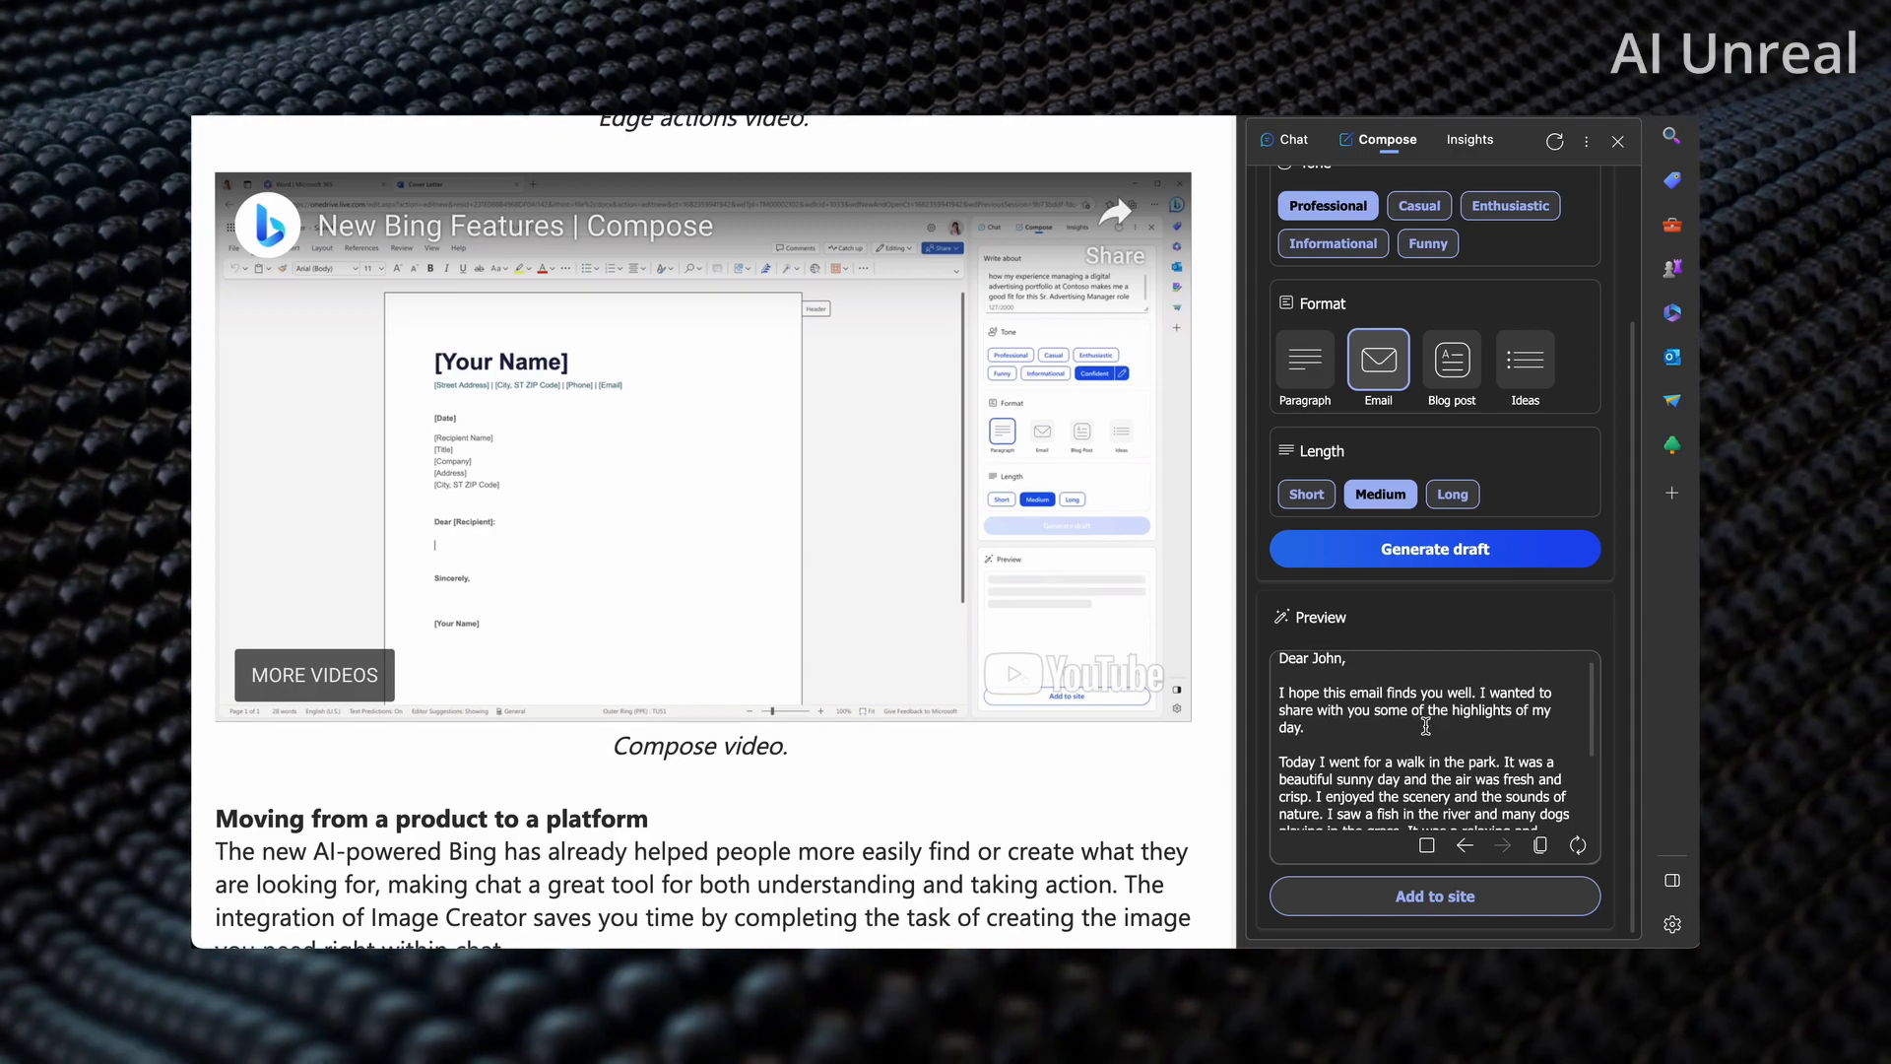
pyautogui.scroll(-3)
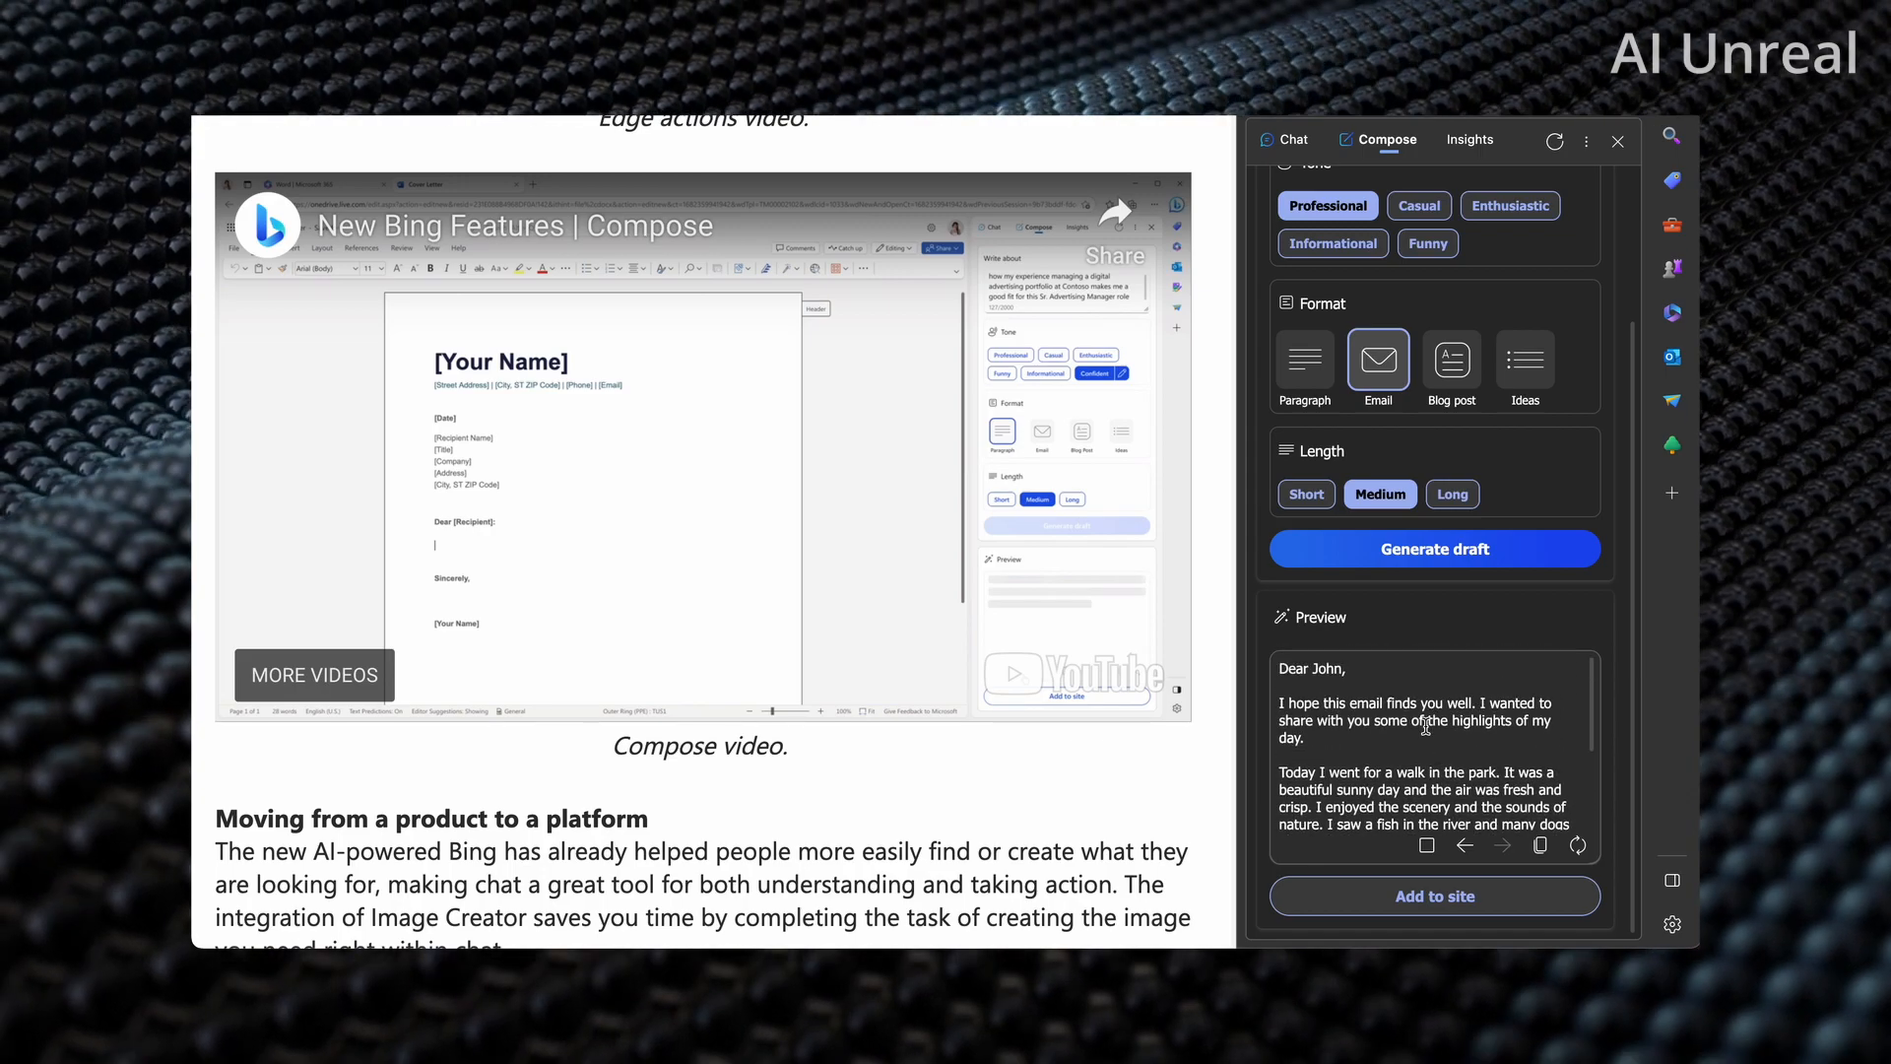
pyautogui.moveTo(1332, 751)
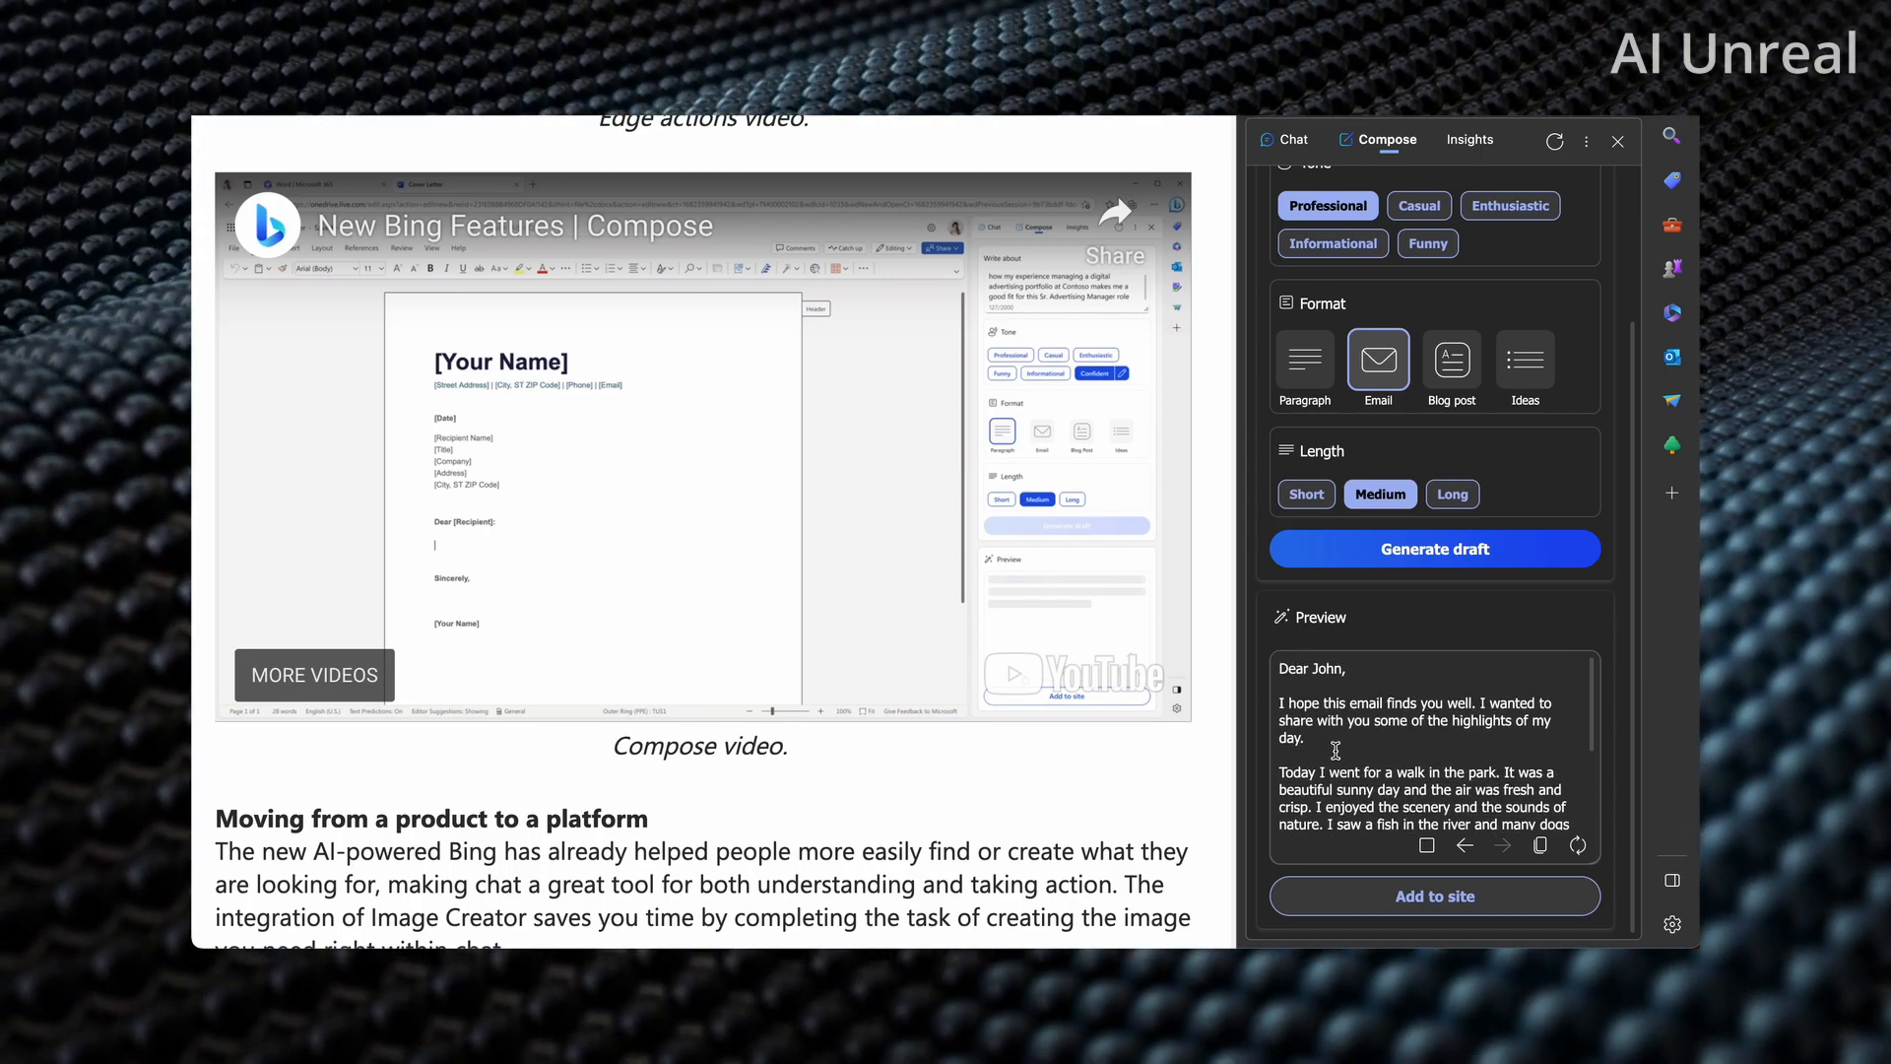
pyautogui.moveTo(1254, 453)
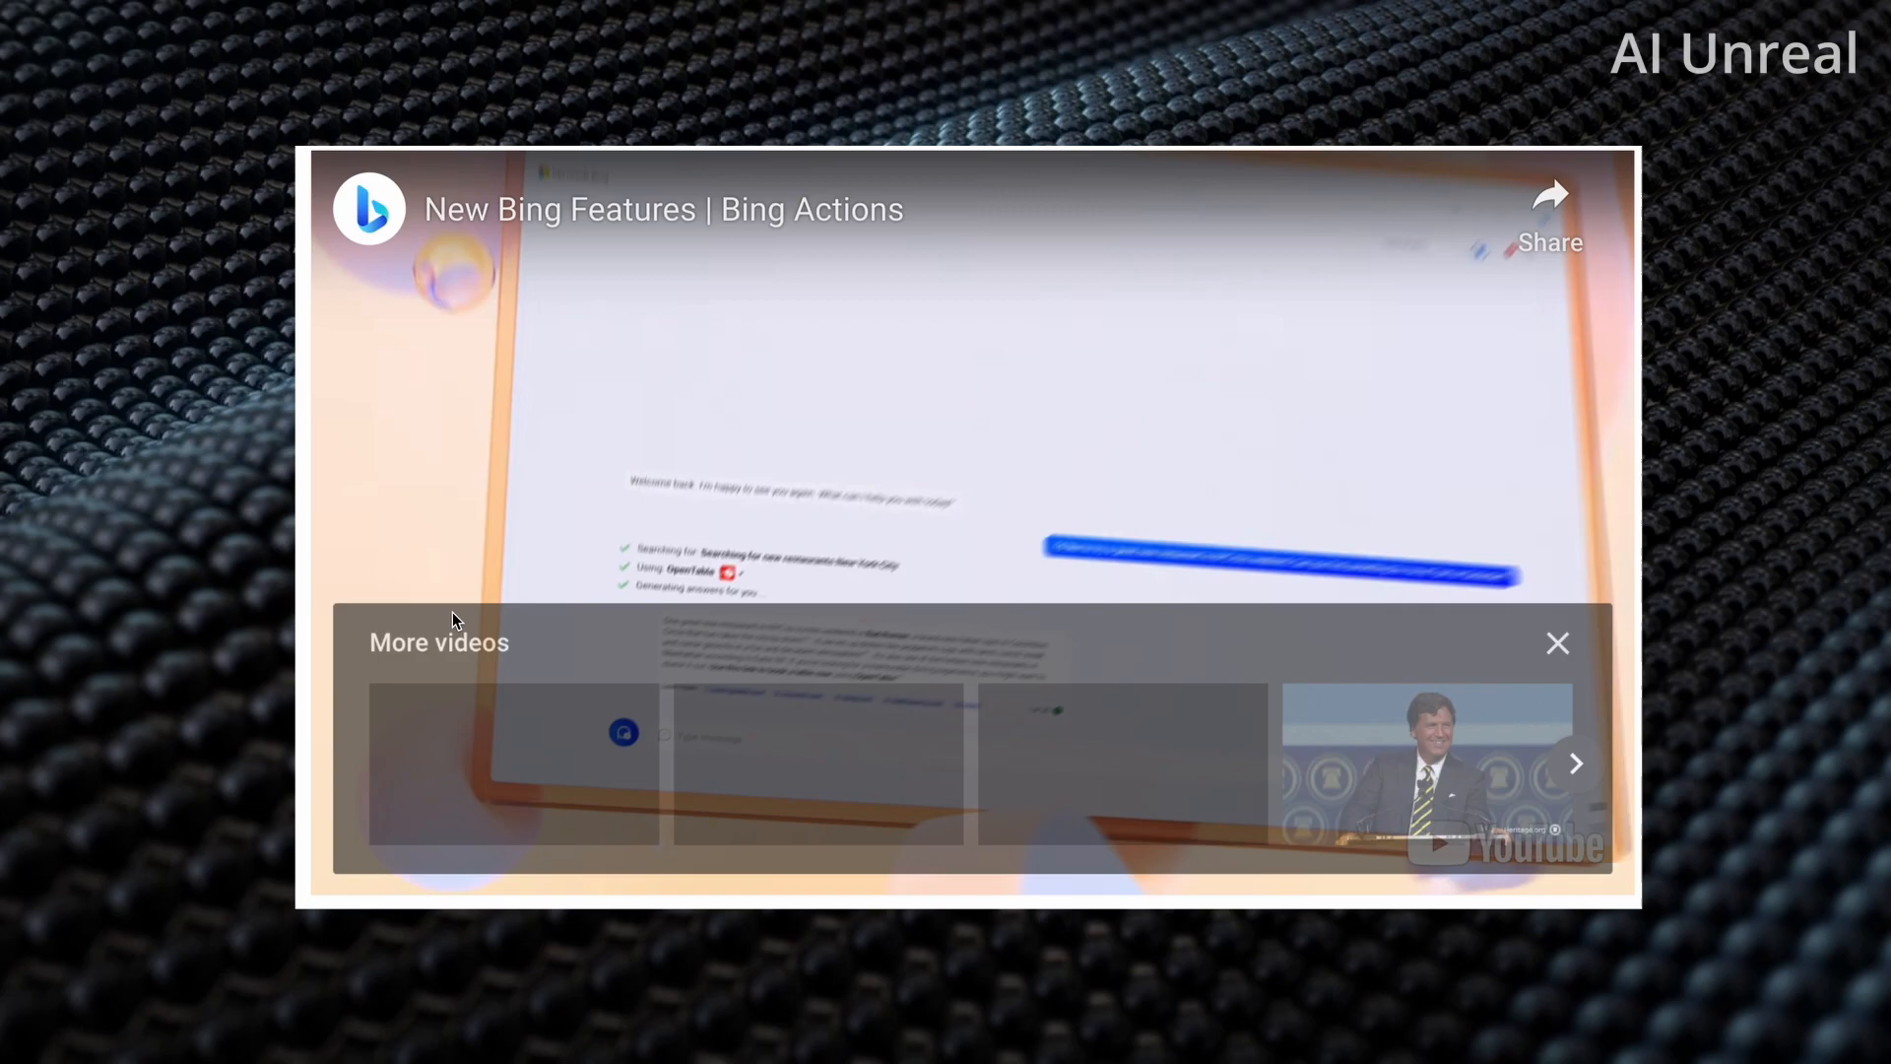
pyautogui.click(1557, 643)
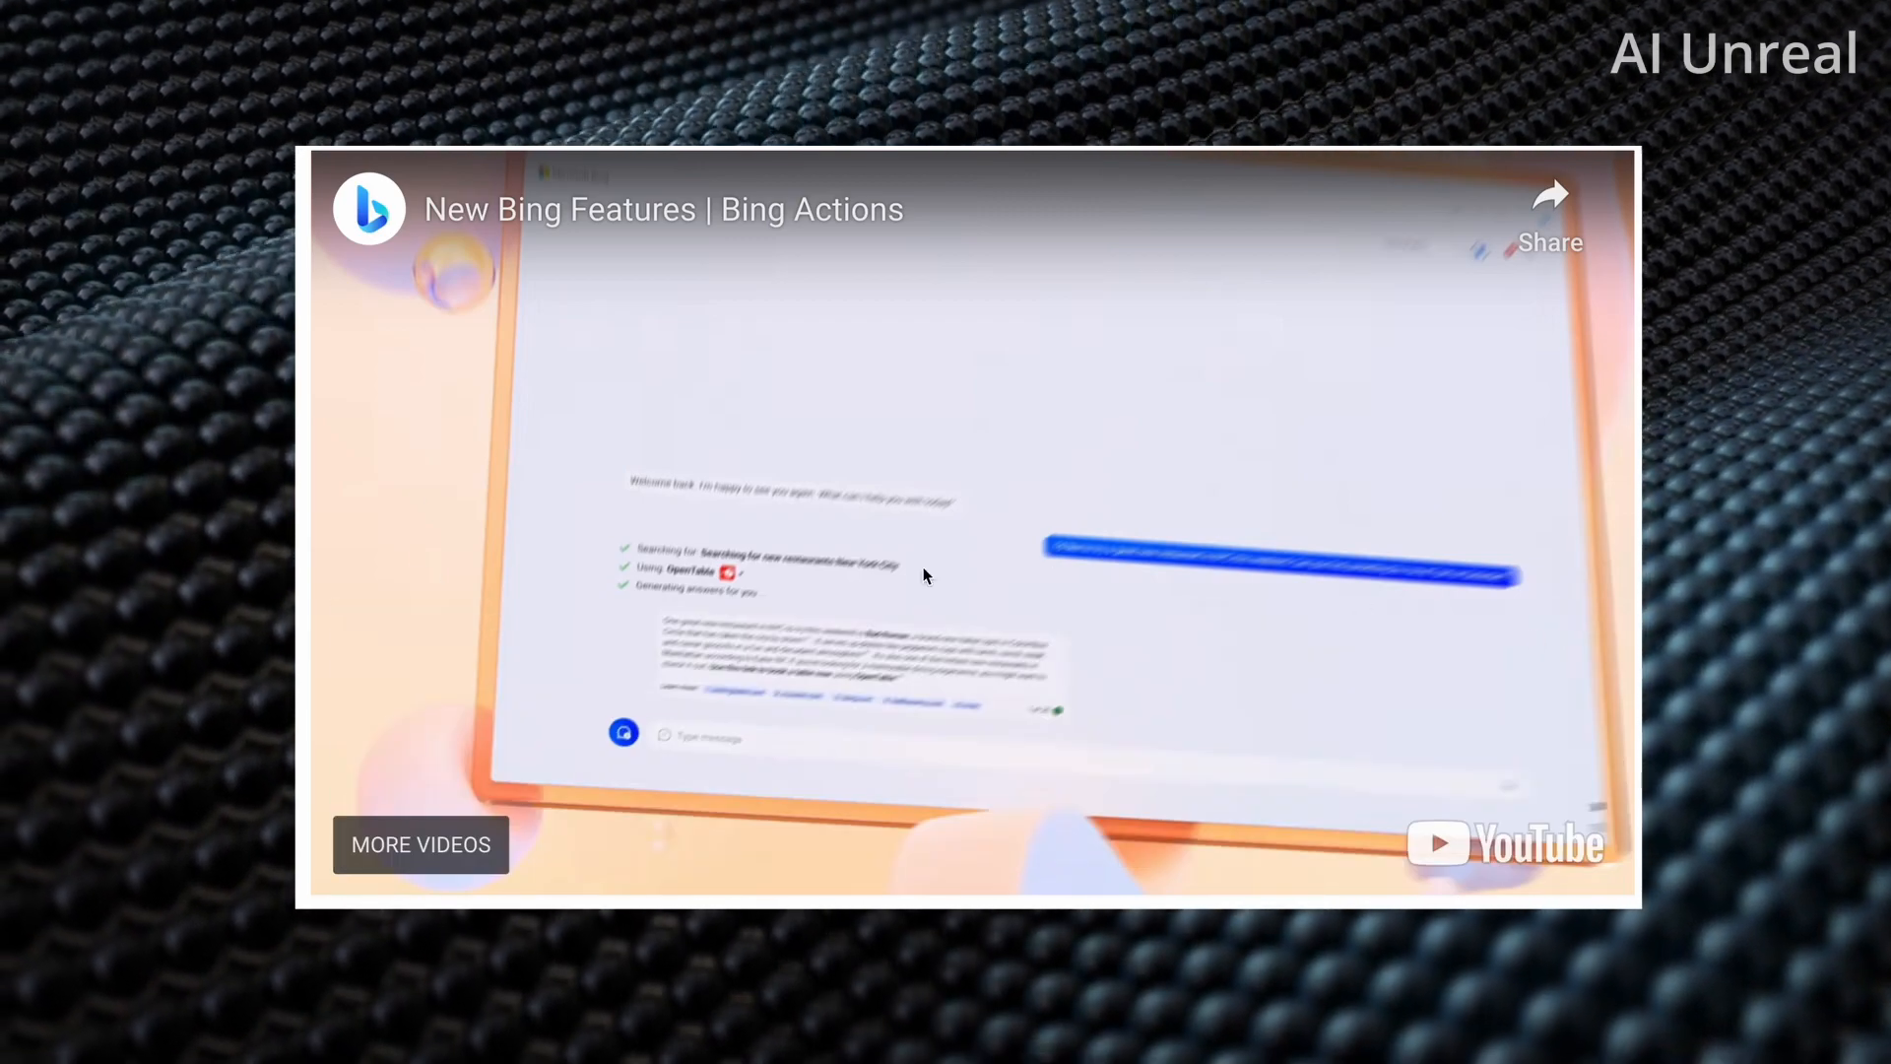